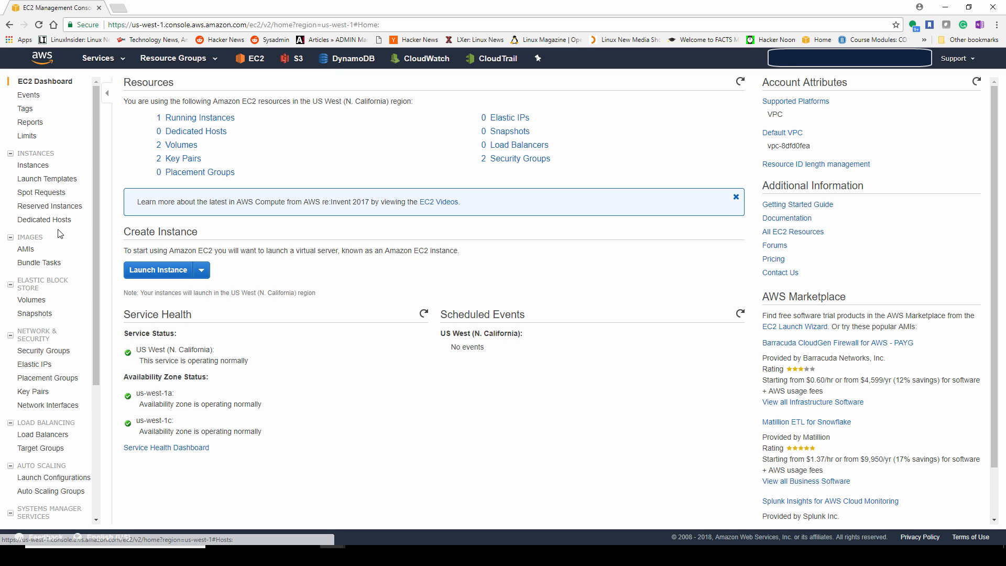
Step: Go to the Load Balancers page, which lists none in US West (N. California)
scroll(down, 3)
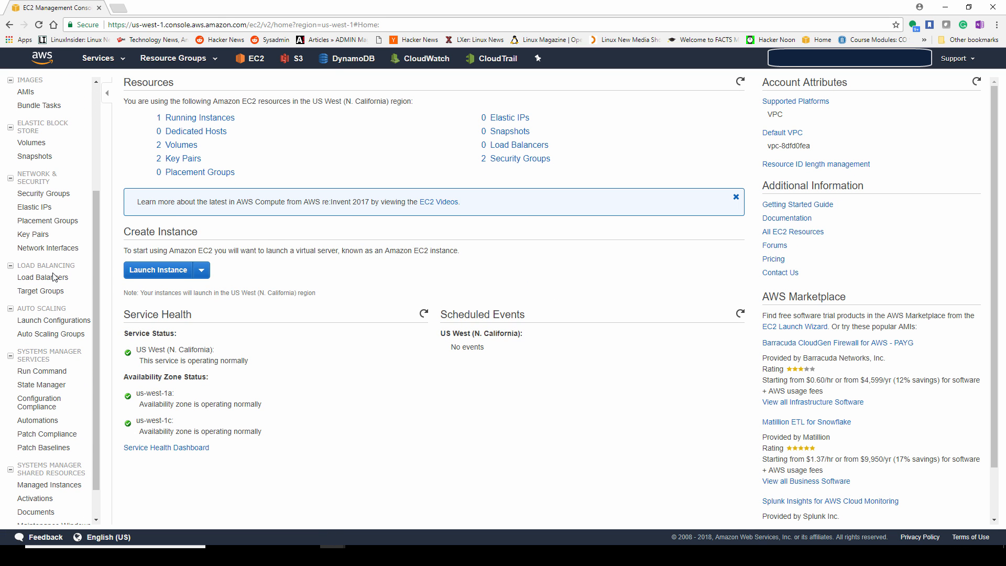
mouse_move(42, 277)
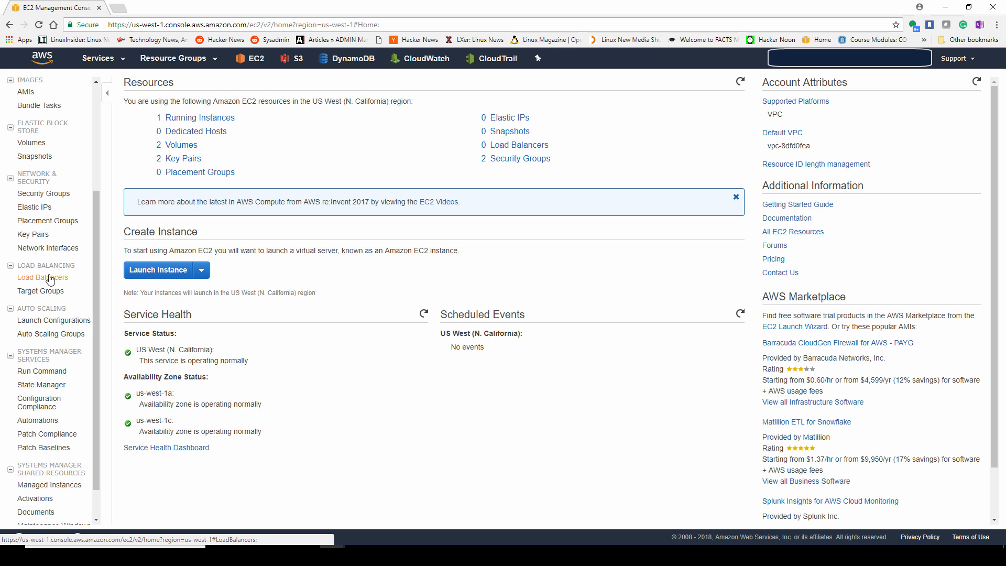
click(42, 277)
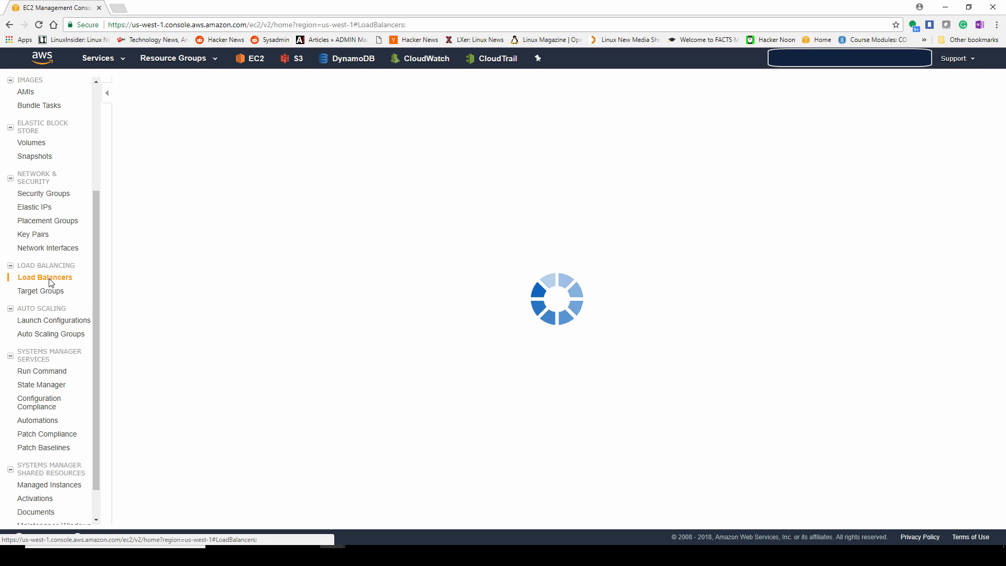
click(45, 277)
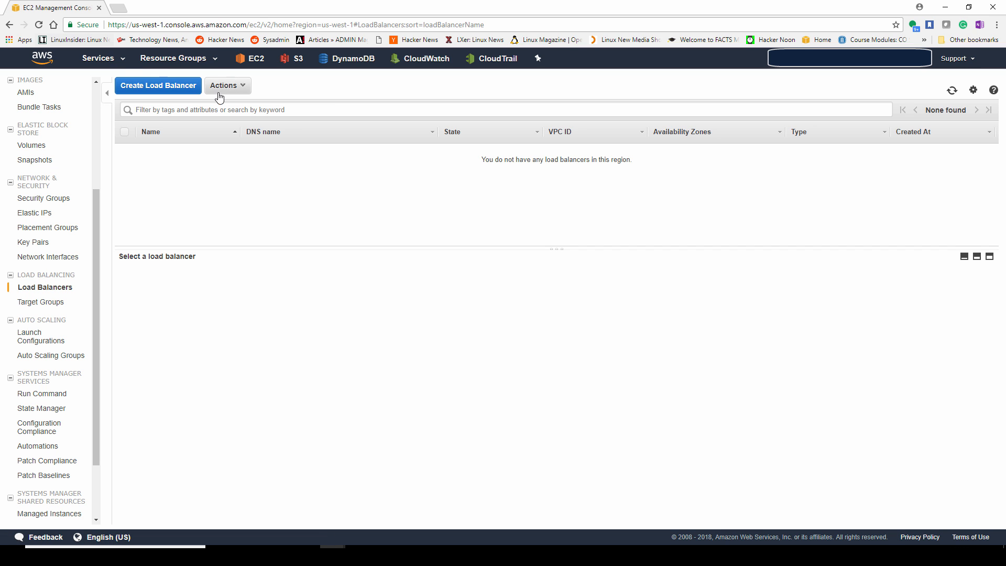
Step: Start the Create Load Balancer wizard to choose a load balancer type
click(157, 85)
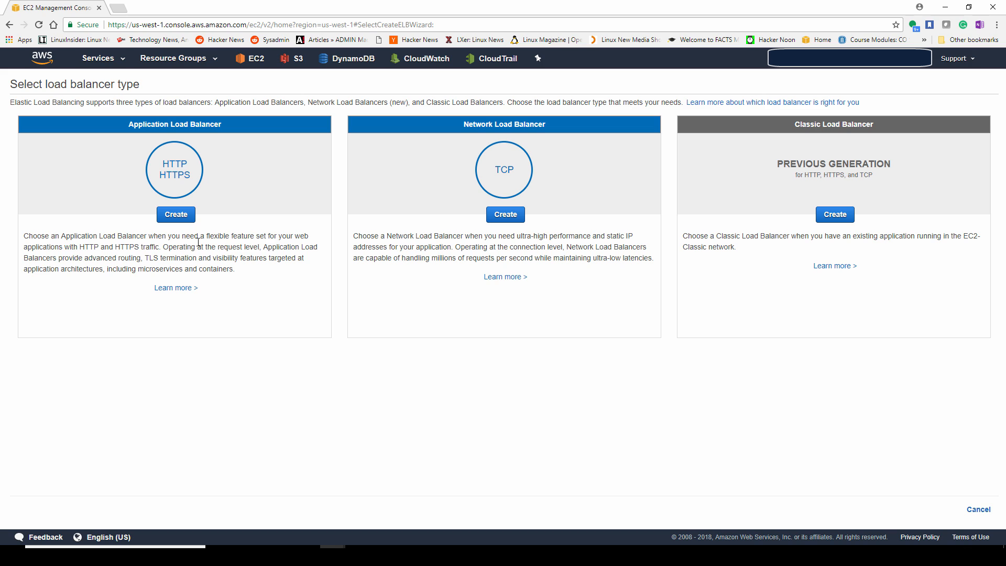
mouse_move(754, 169)
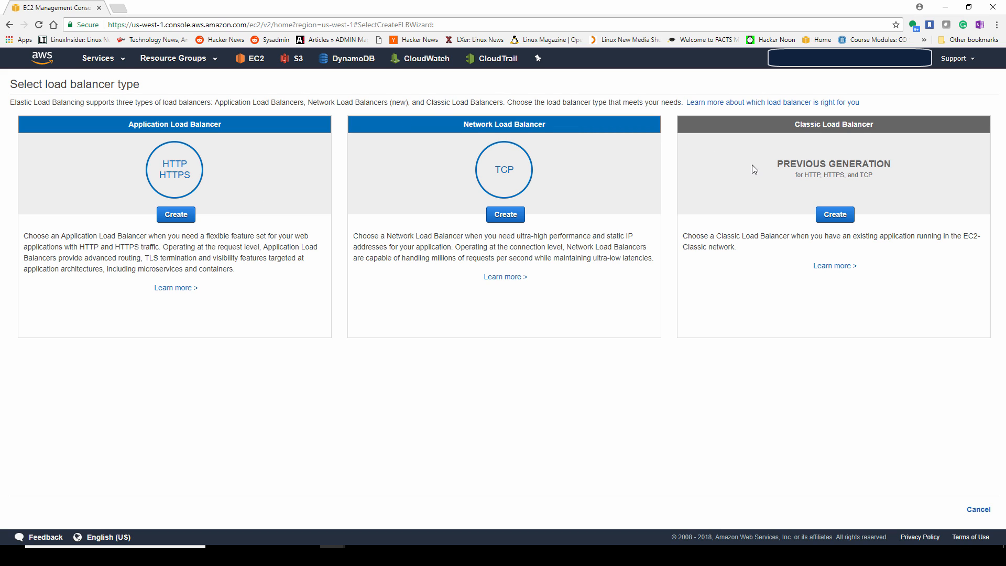
mouse_move(480, 163)
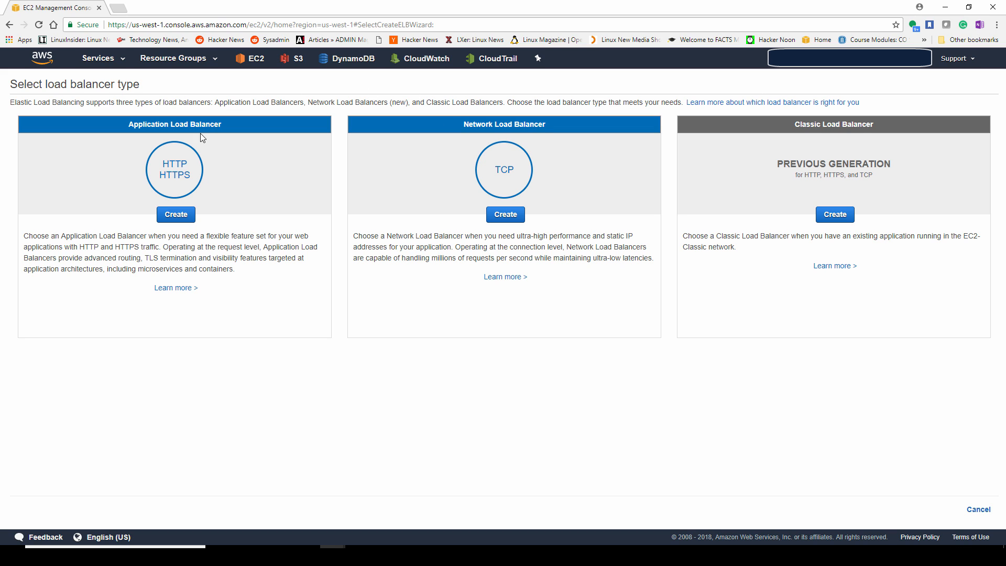
mouse_move(196, 152)
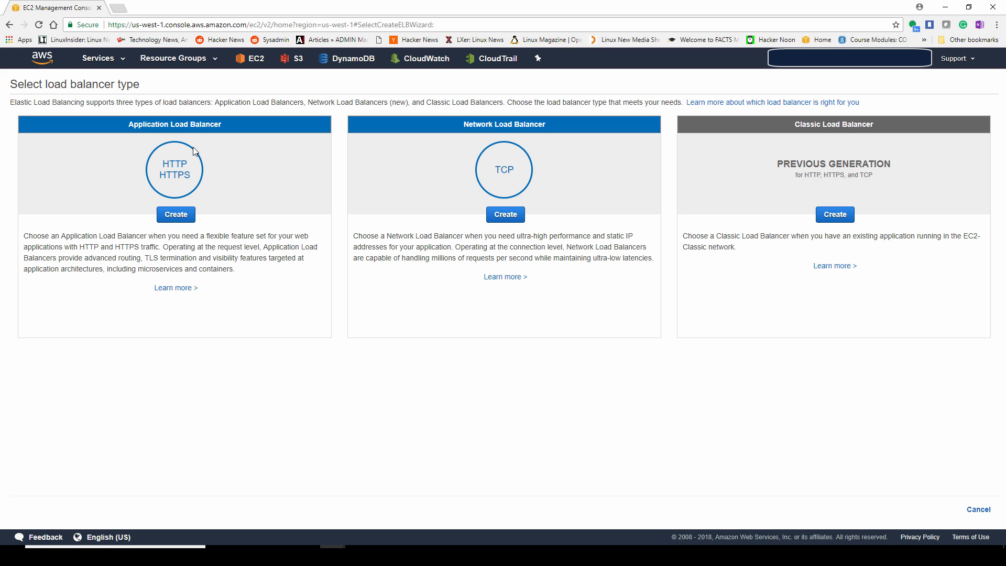
mouse_move(294, 308)
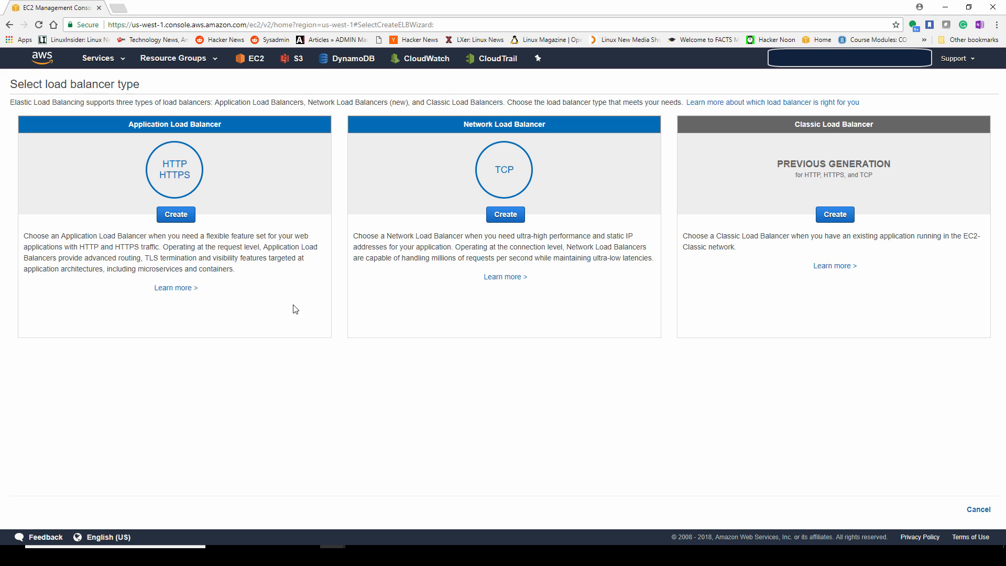
mouse_move(768, 234)
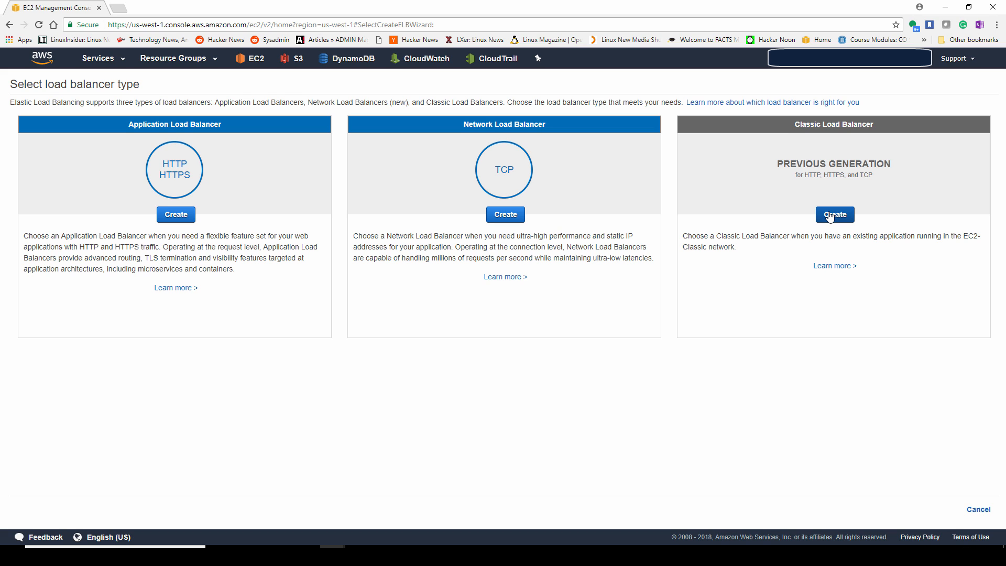
Step: Create a Classic load balancer and name it myClassicELB
click(836, 214)
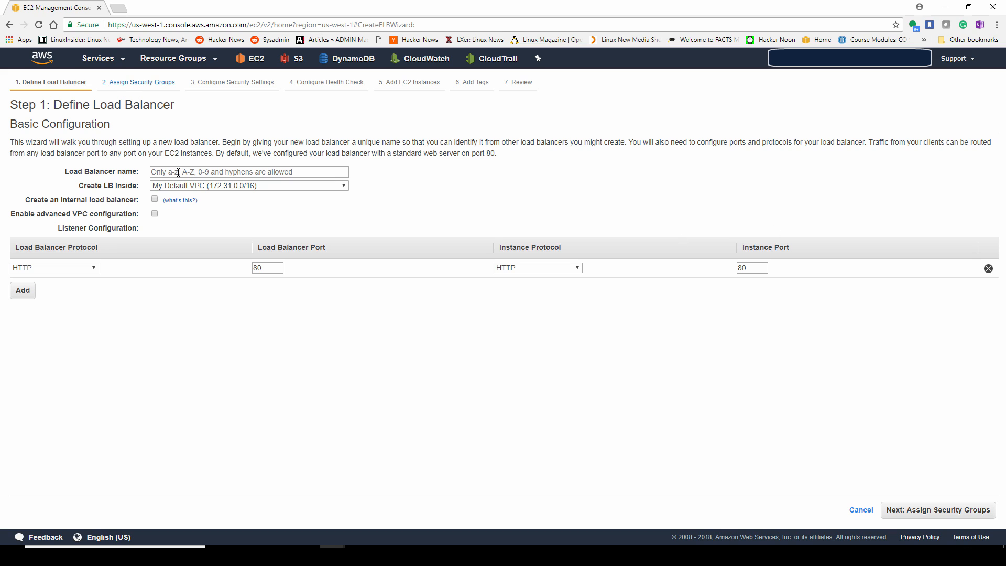
click(248, 170)
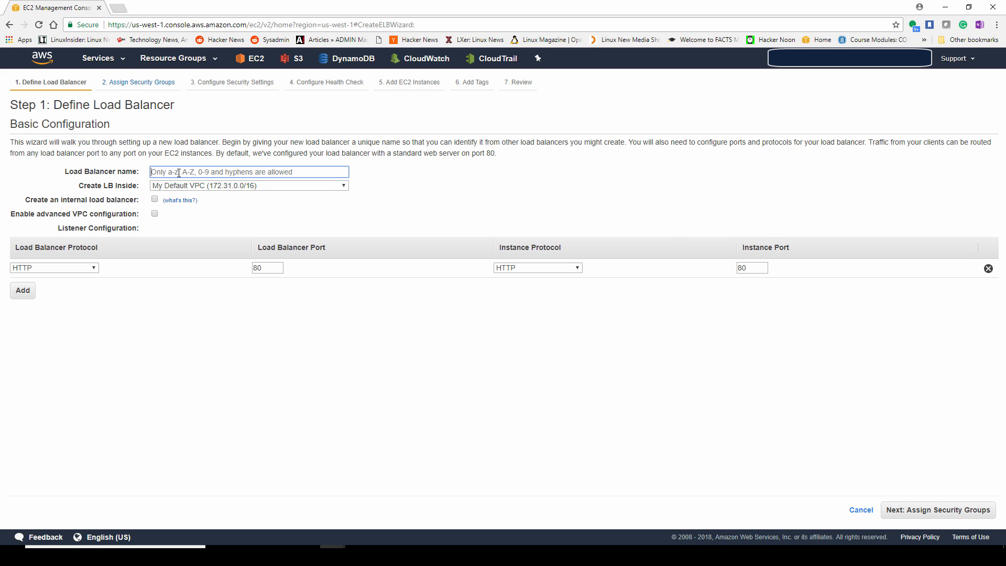
text(myClass)
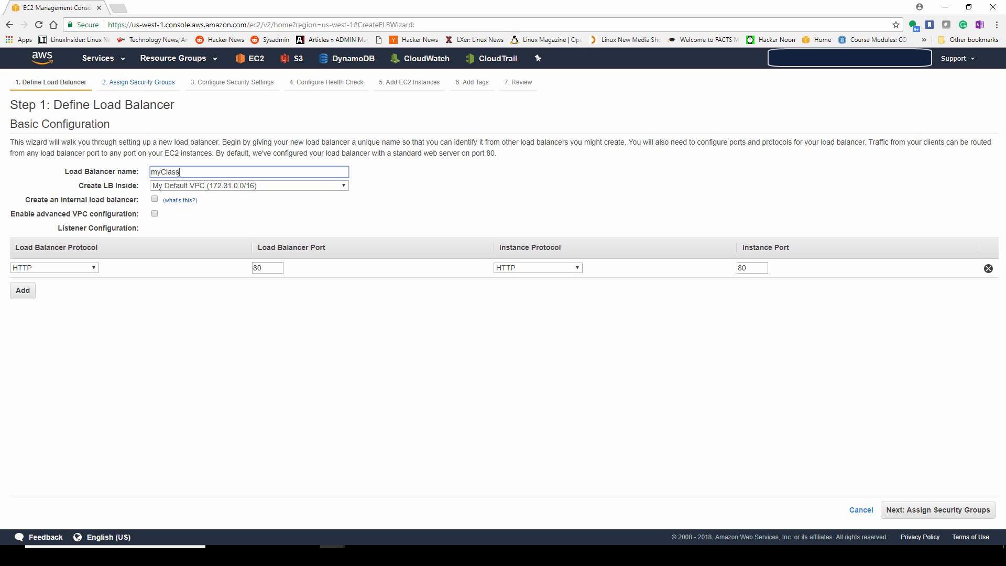
text(ic)
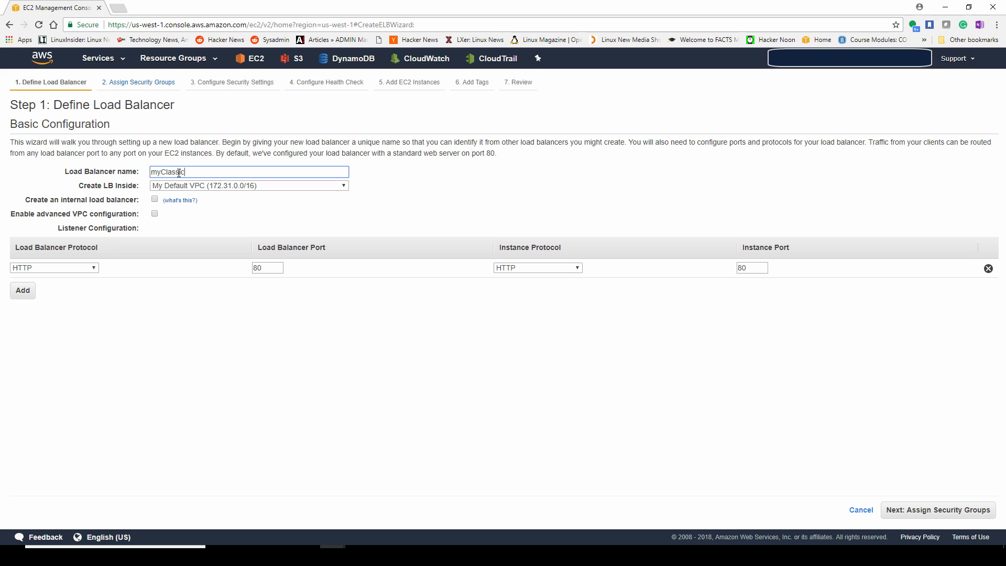
text(LB)
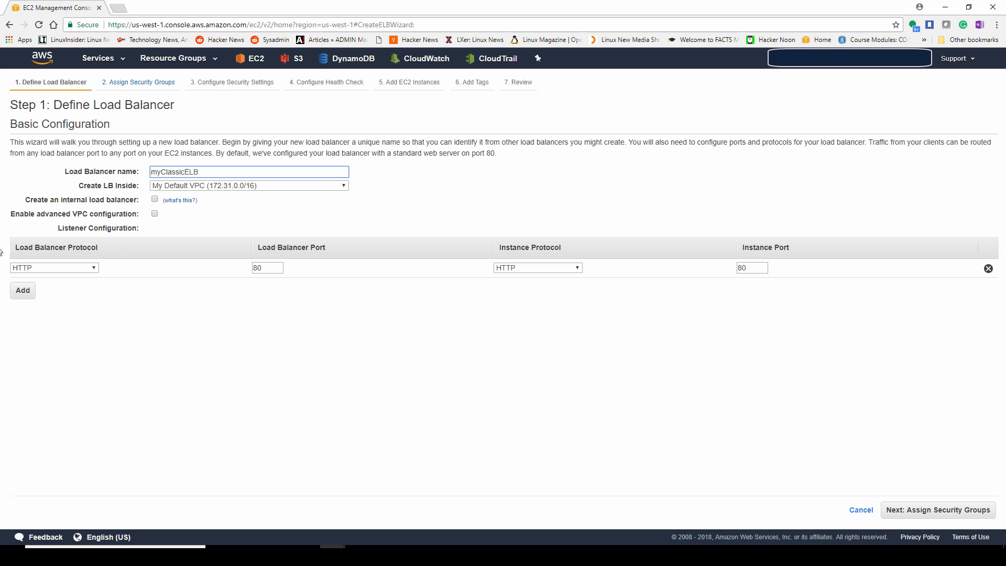
double_click(55, 247)
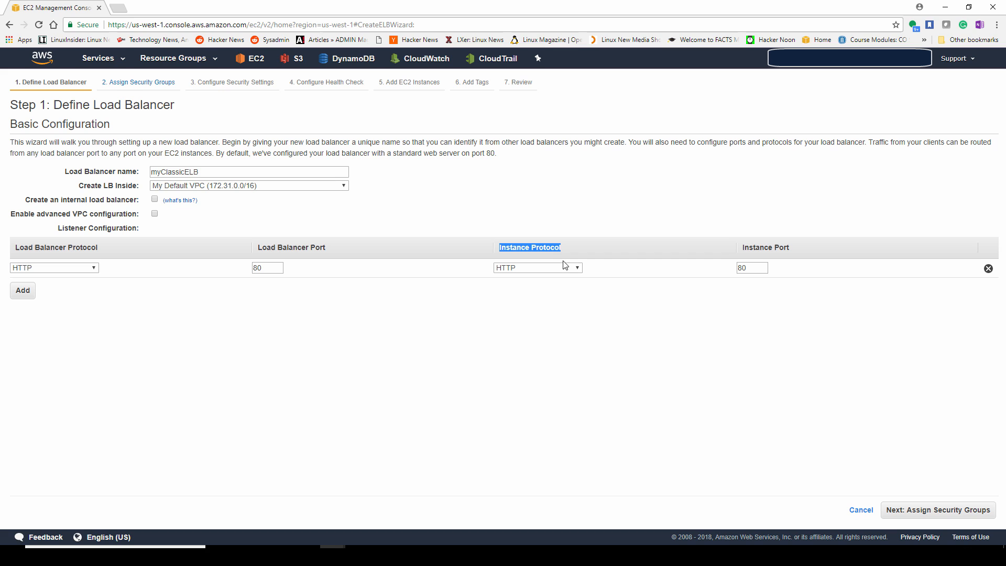
mouse_move(570, 293)
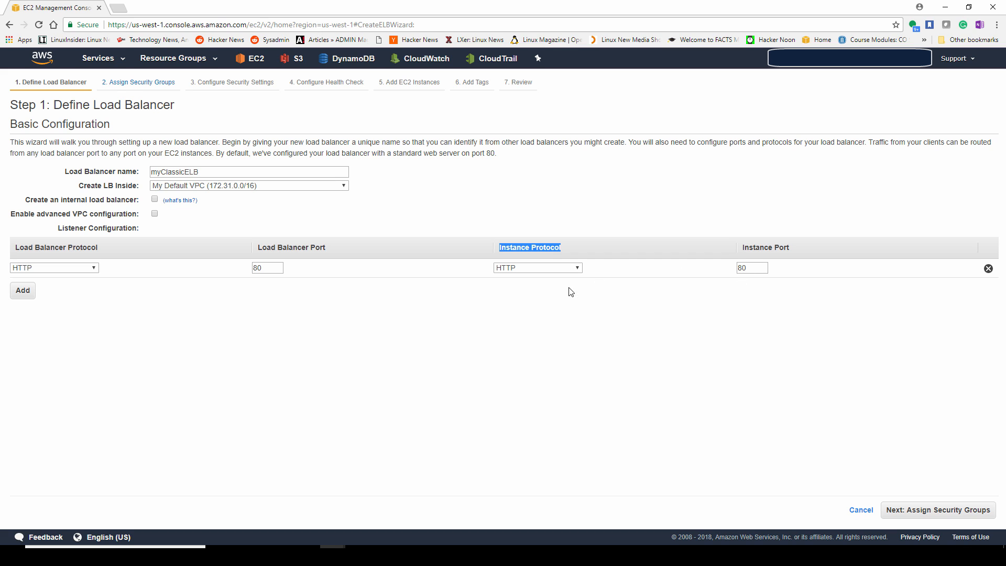
Step: Try instance protocol TCP on port 27001, then switch it back to HTTP port 80
click(537, 267)
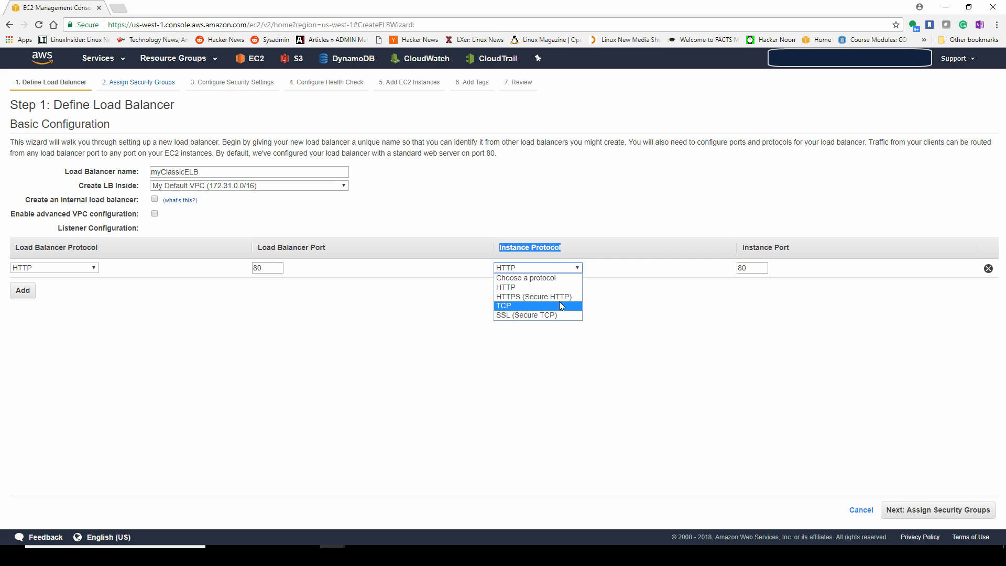
click(504, 305)
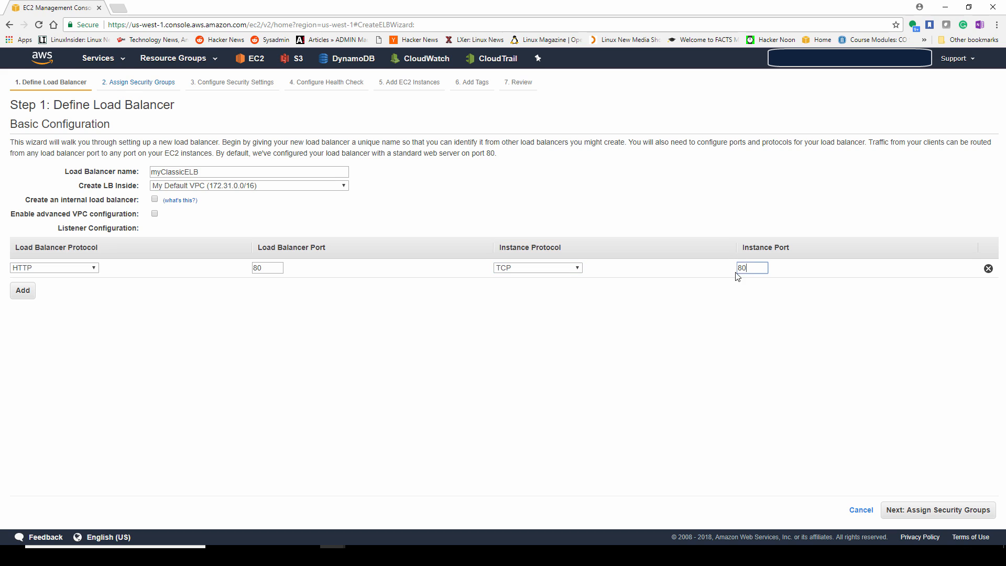
text(3)
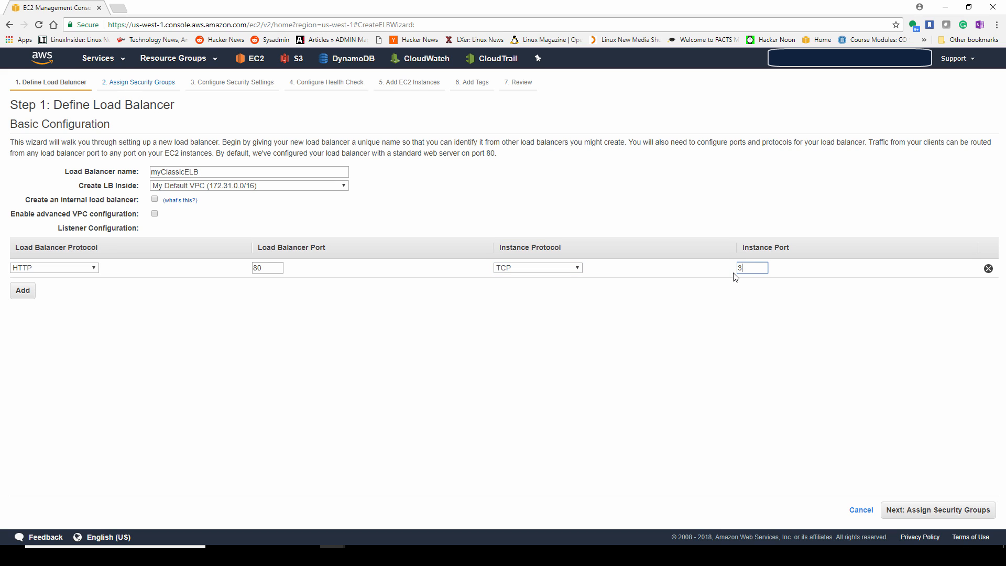
text(2)
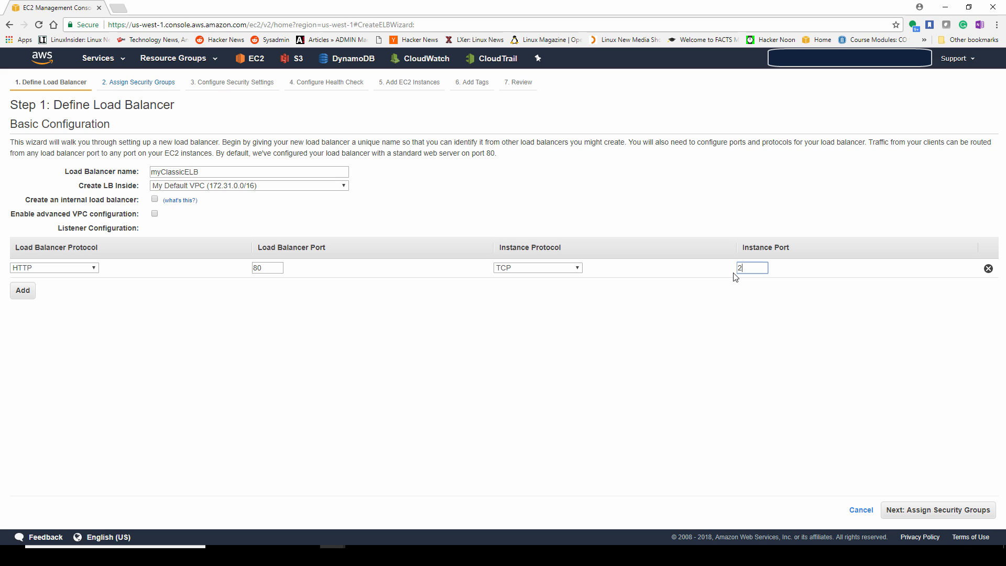
text(7001)
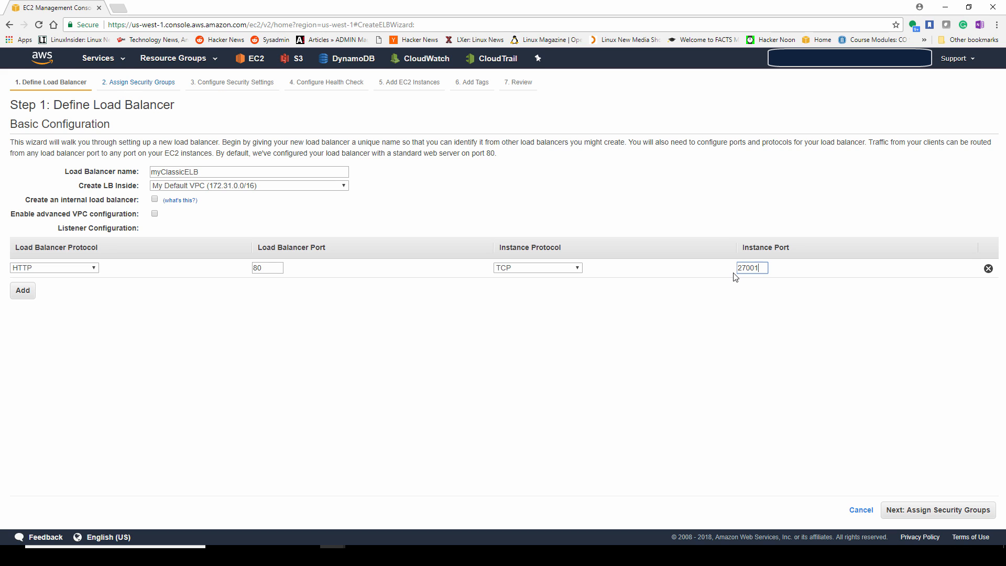
click(536, 267)
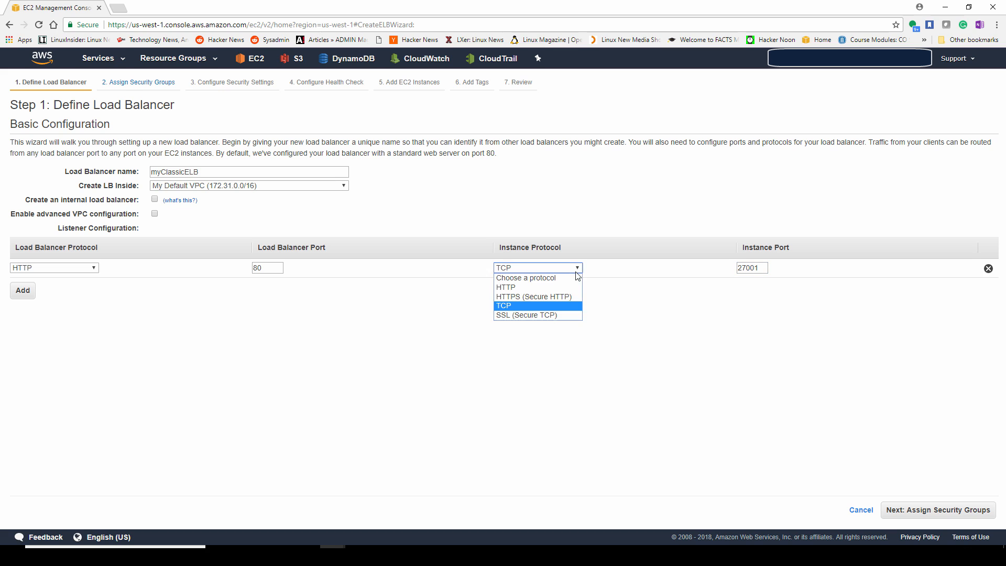
click(505, 287)
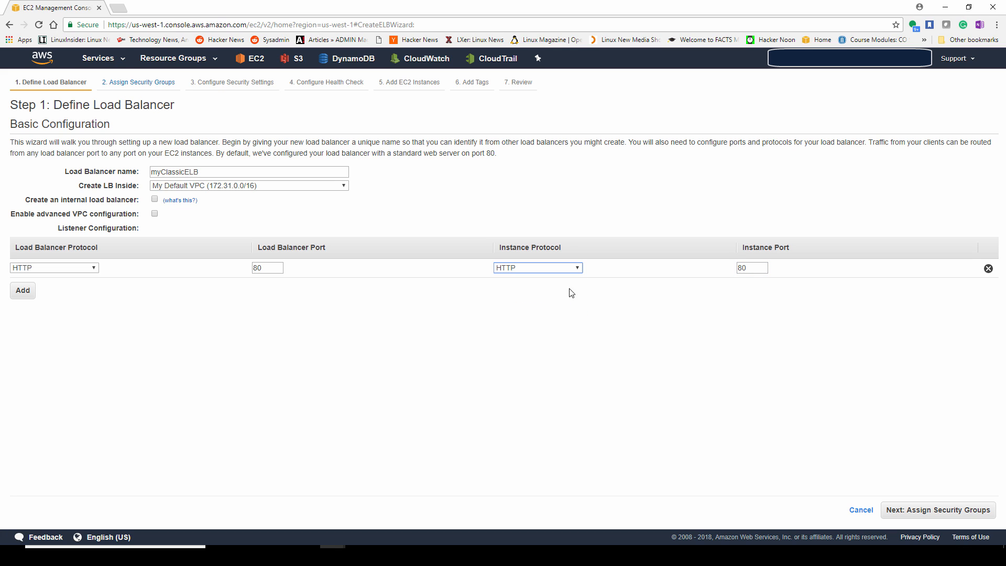
mouse_move(21, 315)
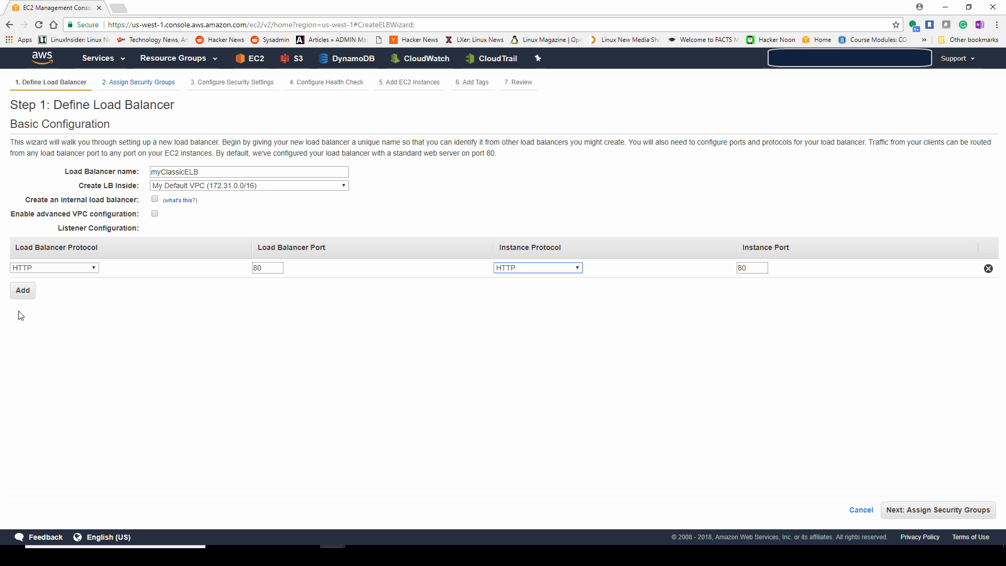
Step: Create new security group myClassELBSG with an HTTP TCP 80 rule from 0.0.0.0/0
click(937, 509)
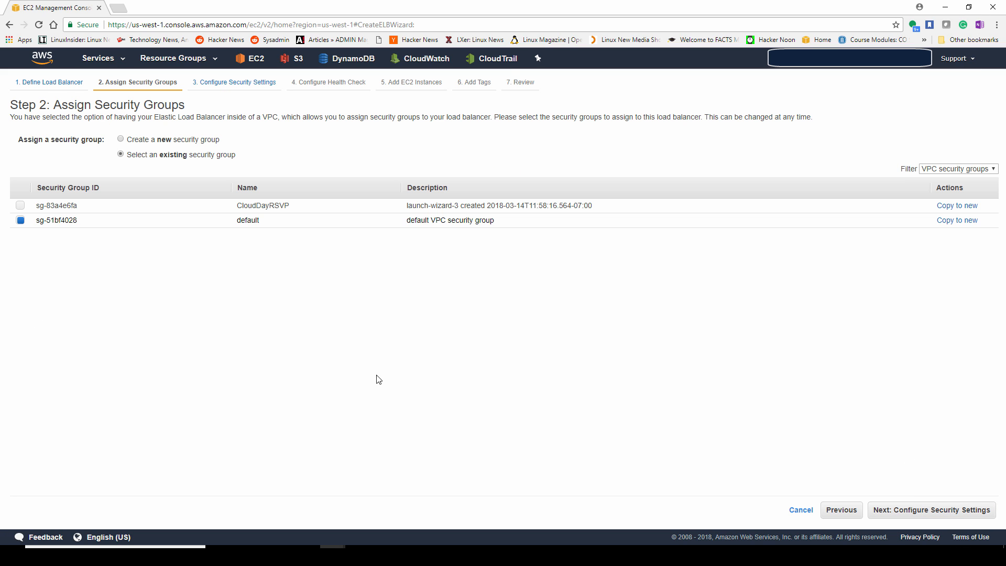
click(121, 139)
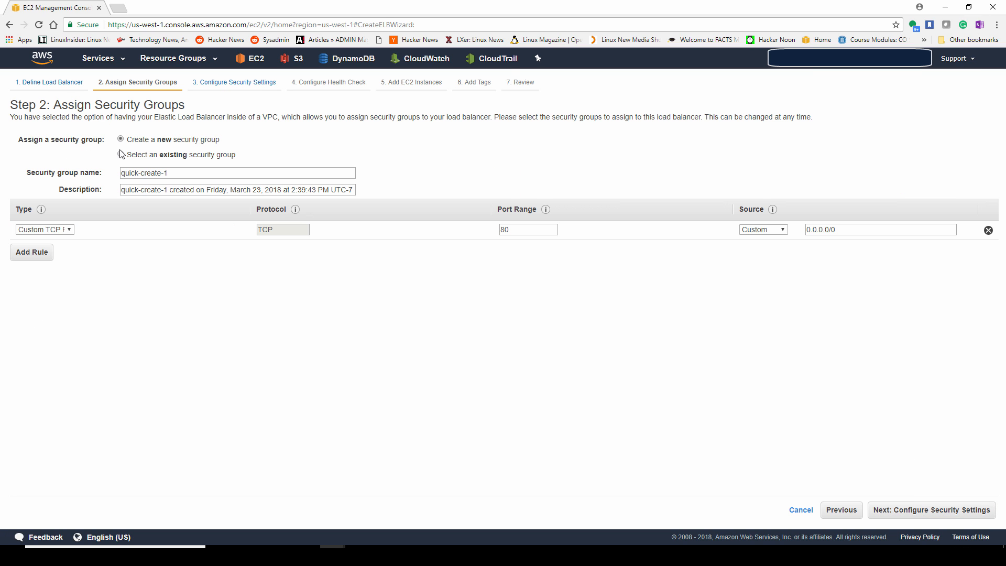
click(43, 230)
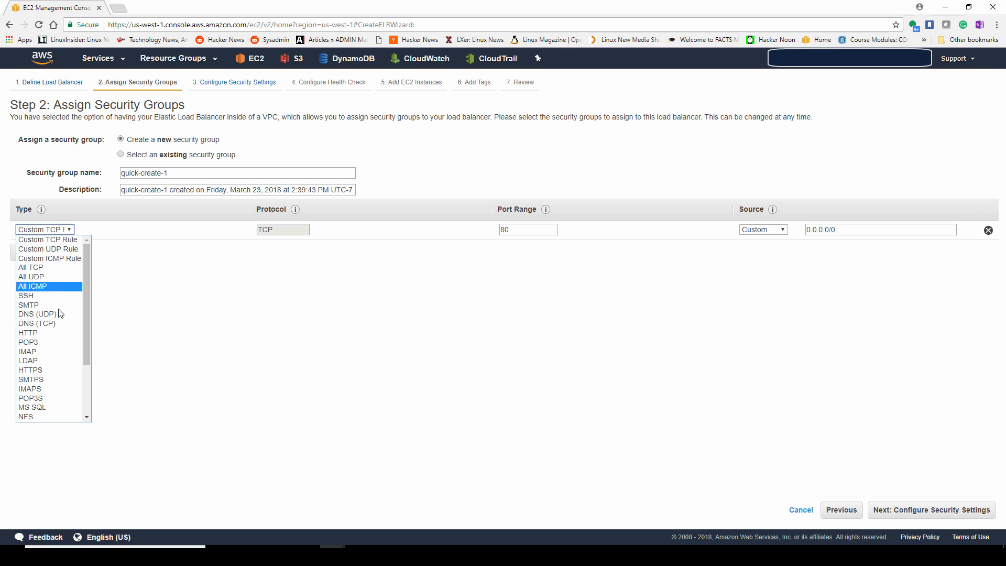
click(27, 333)
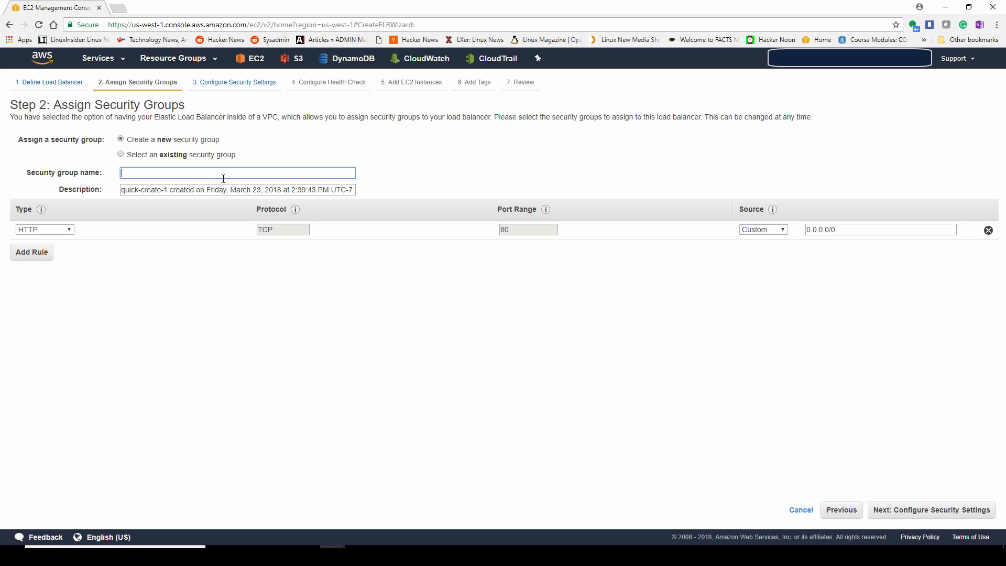
text(my)
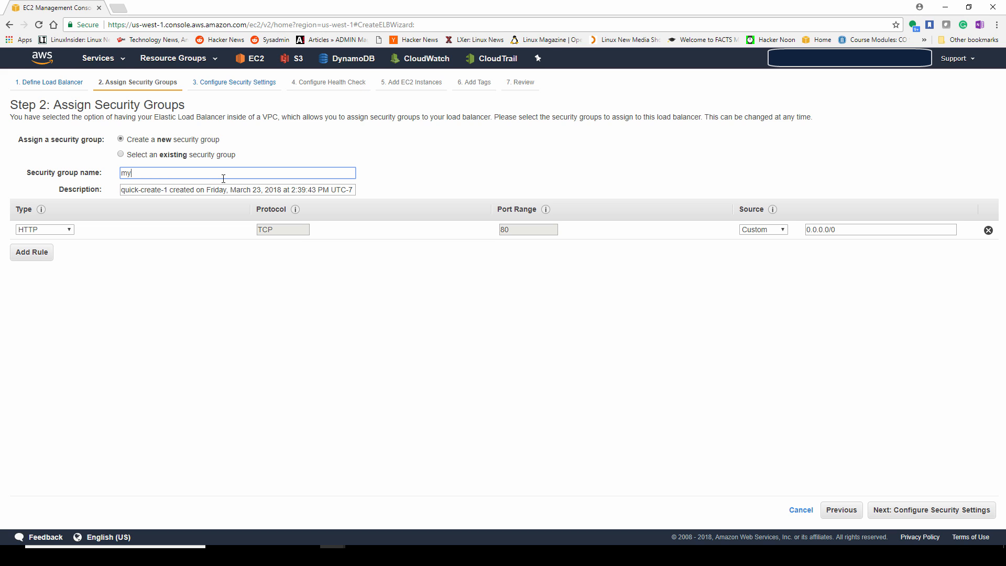
text(ClassELBSG)
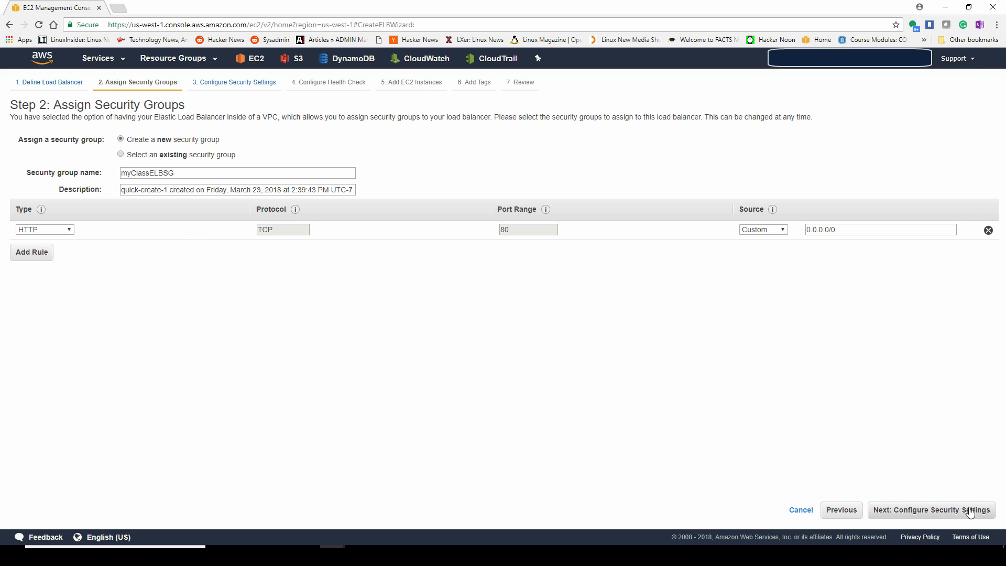
Step: Review the security settings warning about no HTTPS/SSL listener and continue to health checks
click(929, 510)
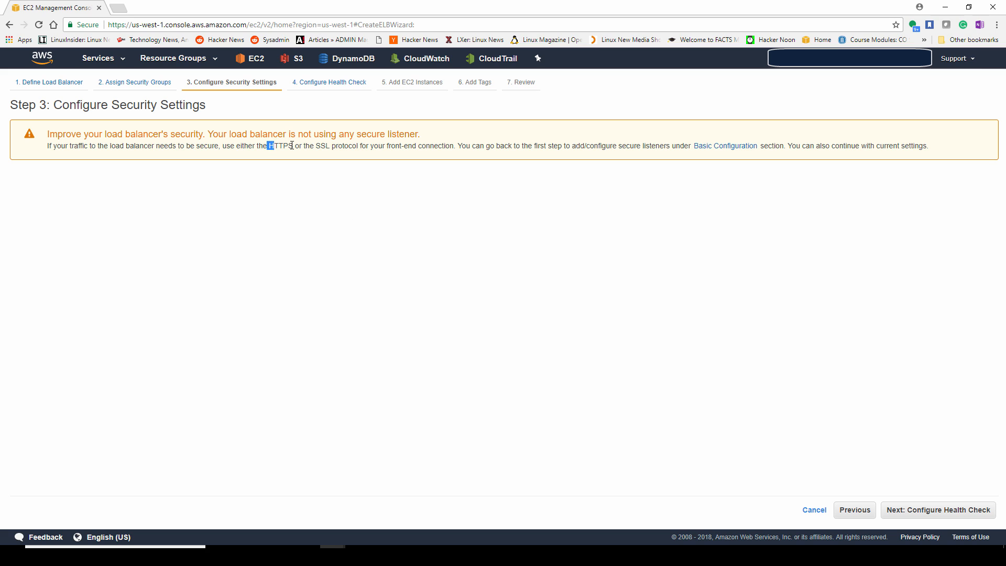
drag(267, 145, 455, 145)
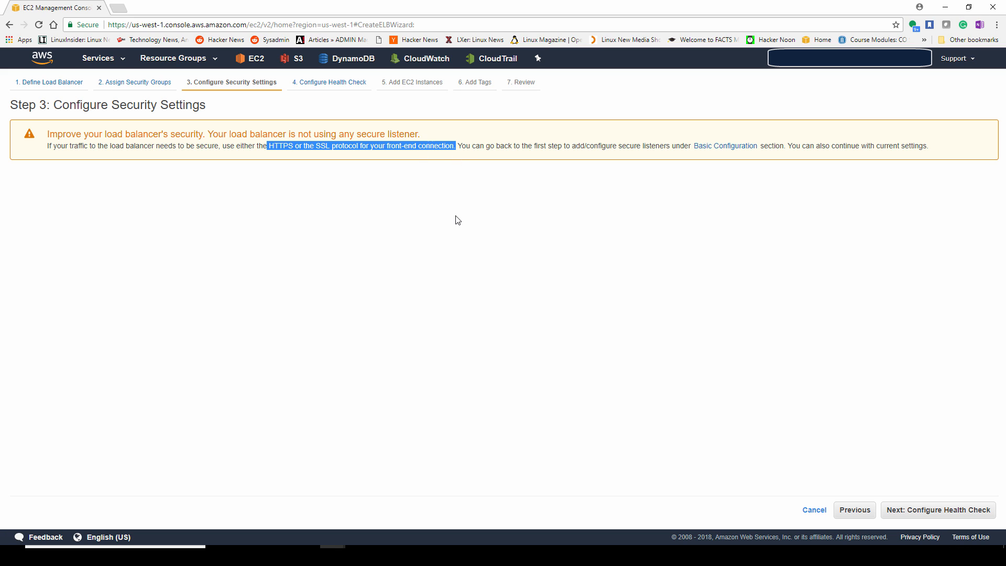
click(936, 509)
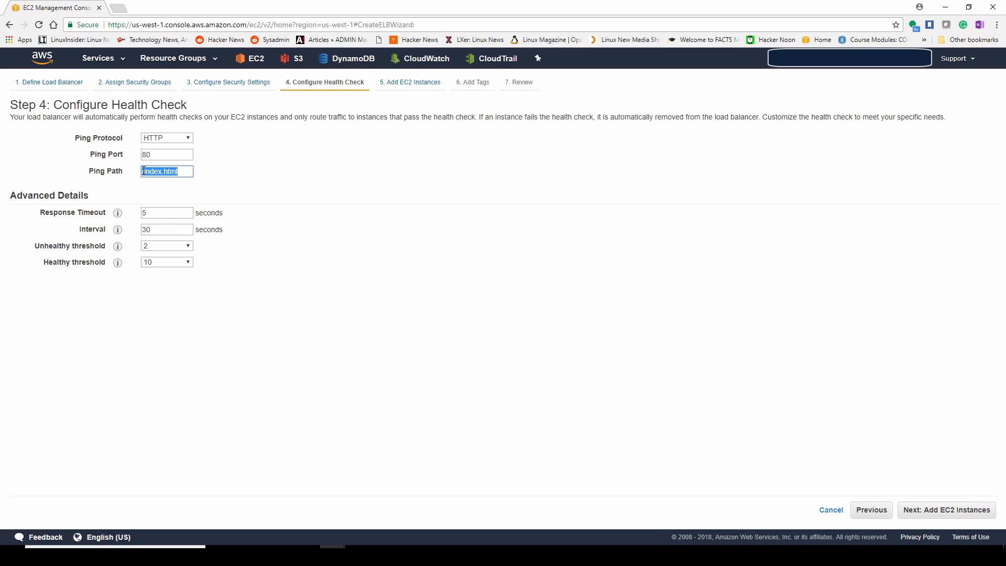
Step: Set the health check ping path to / and the interval to 150 seconds
text(/)
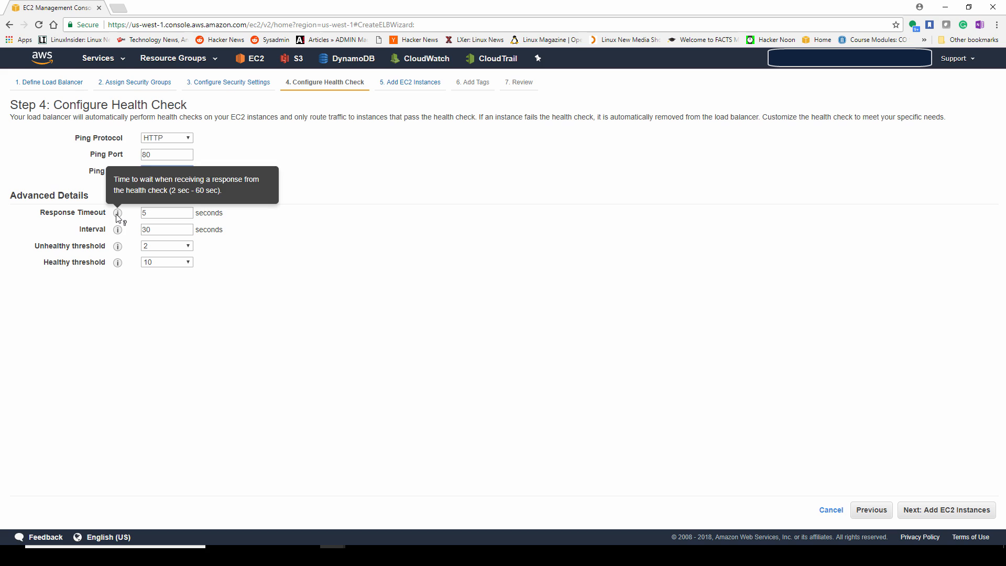
mouse_move(118, 230)
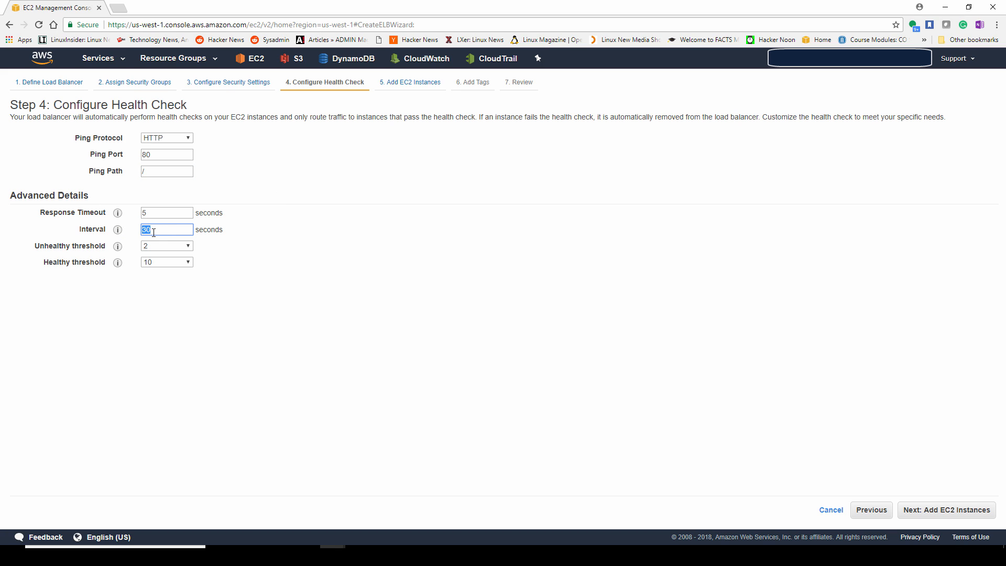
text(150)
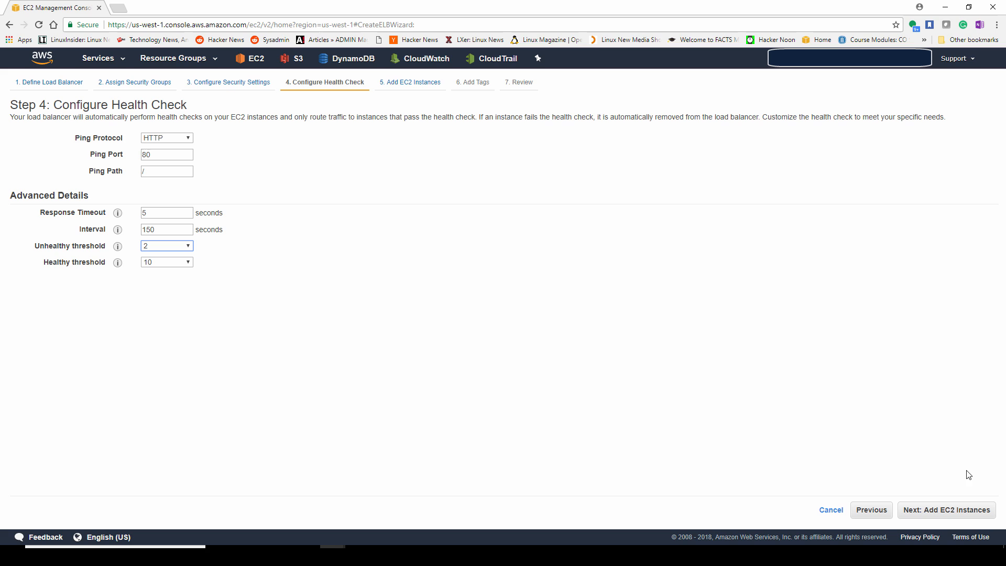
mouse_move(961, 514)
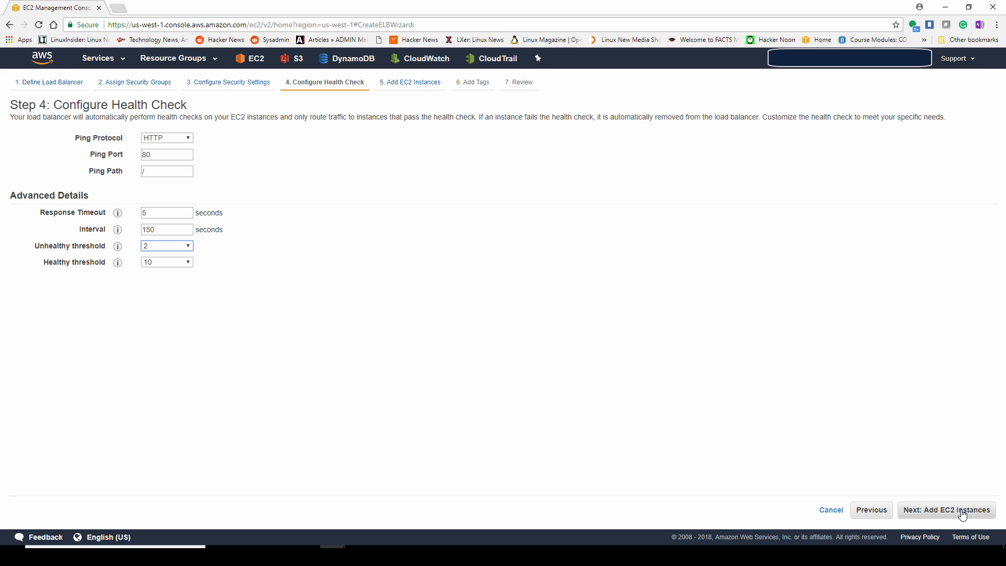
Step: Continue to the Add EC2 Instances step listing the running CloudDay instance
click(945, 509)
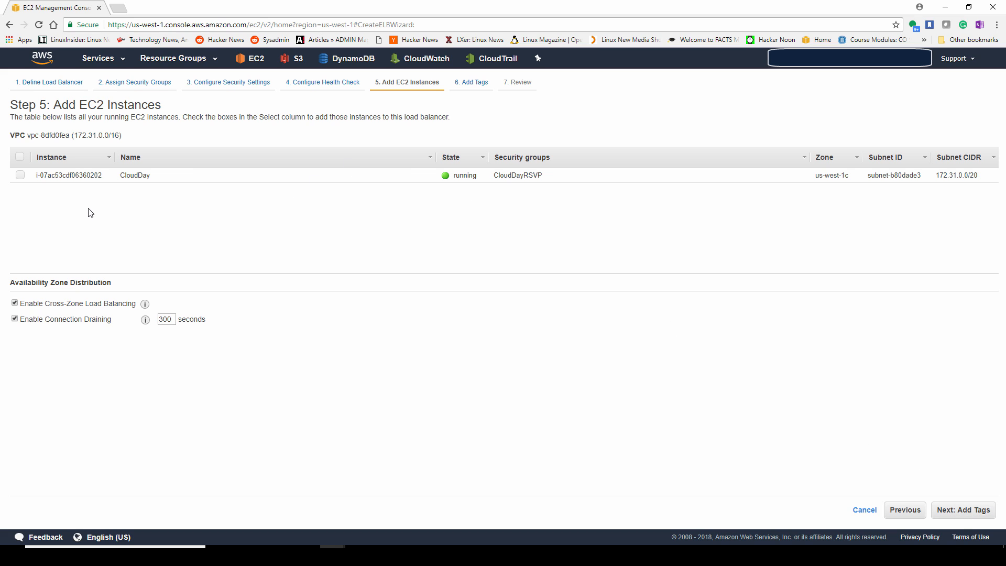
mouse_move(35, 239)
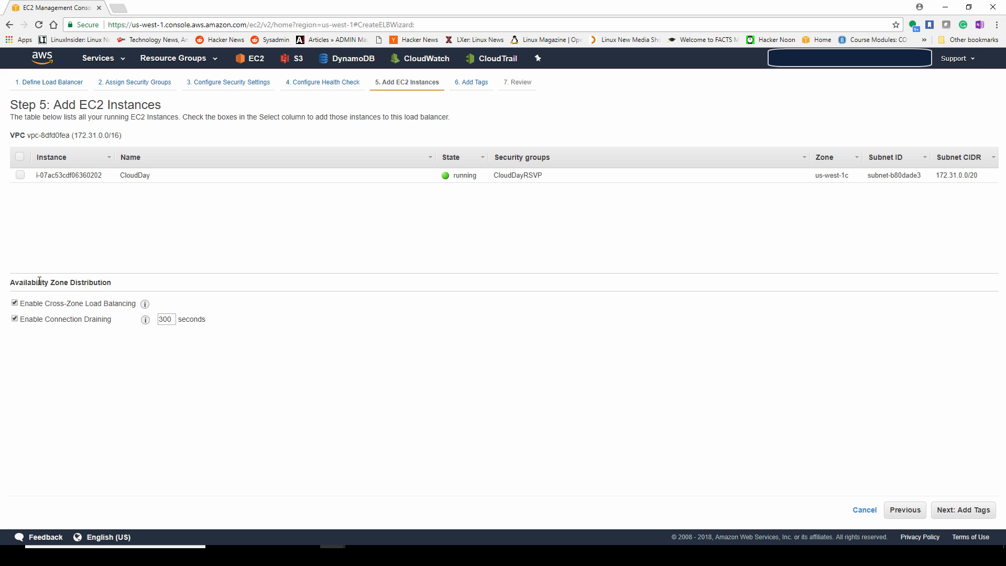
mouse_move(693, 386)
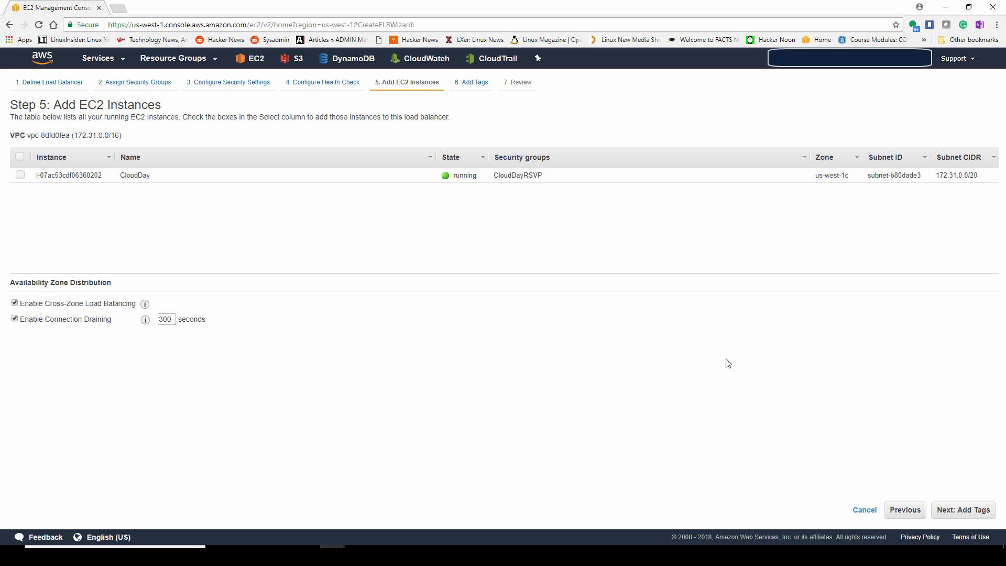
mouse_move(728, 365)
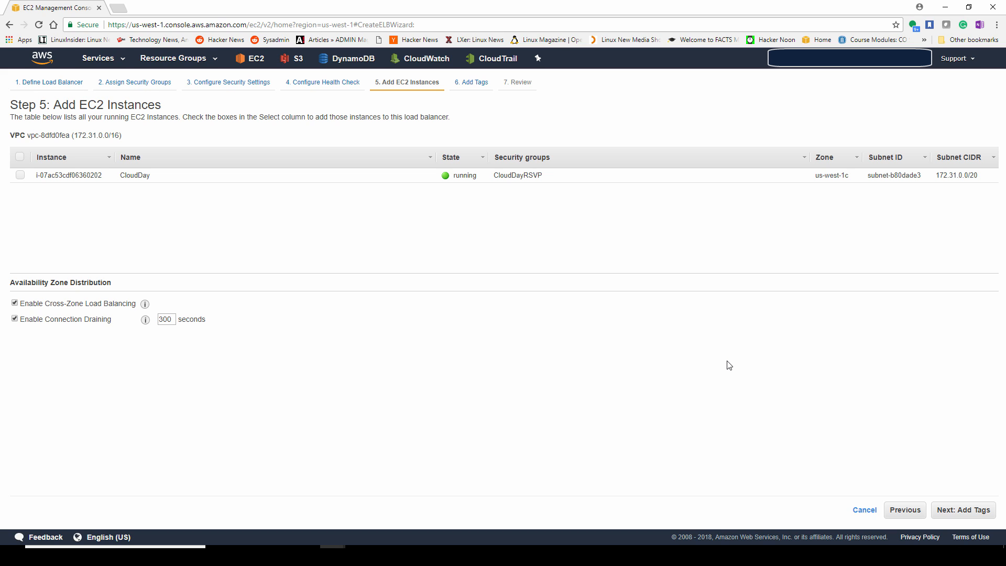
mouse_move(993, 496)
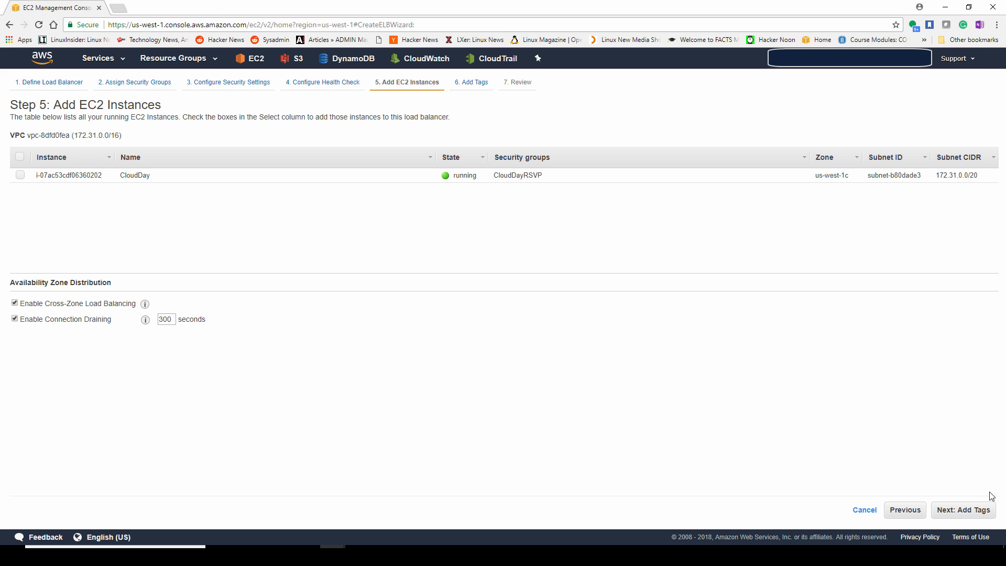
mouse_move(962, 509)
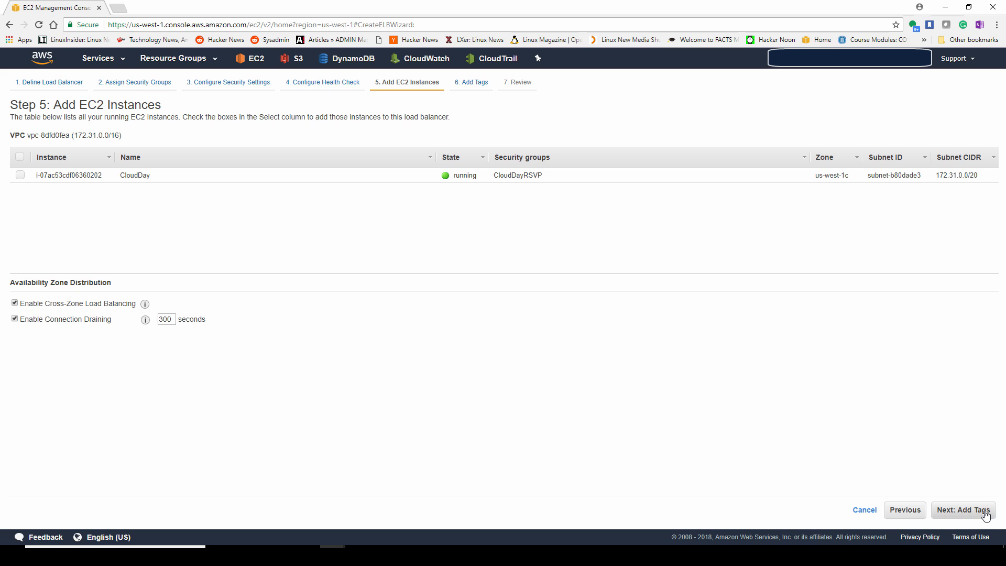
mouse_move(645, 129)
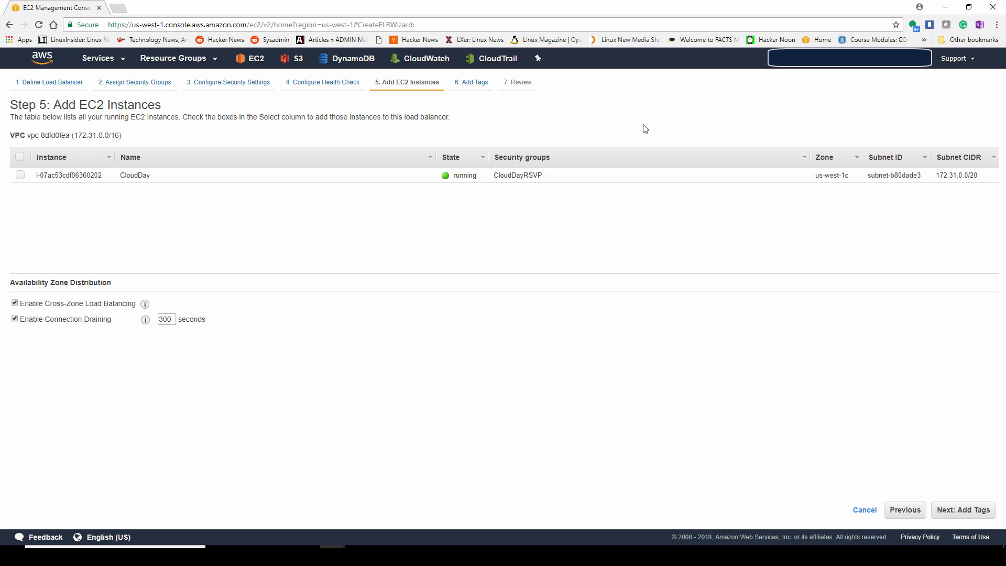
mouse_move(510, 175)
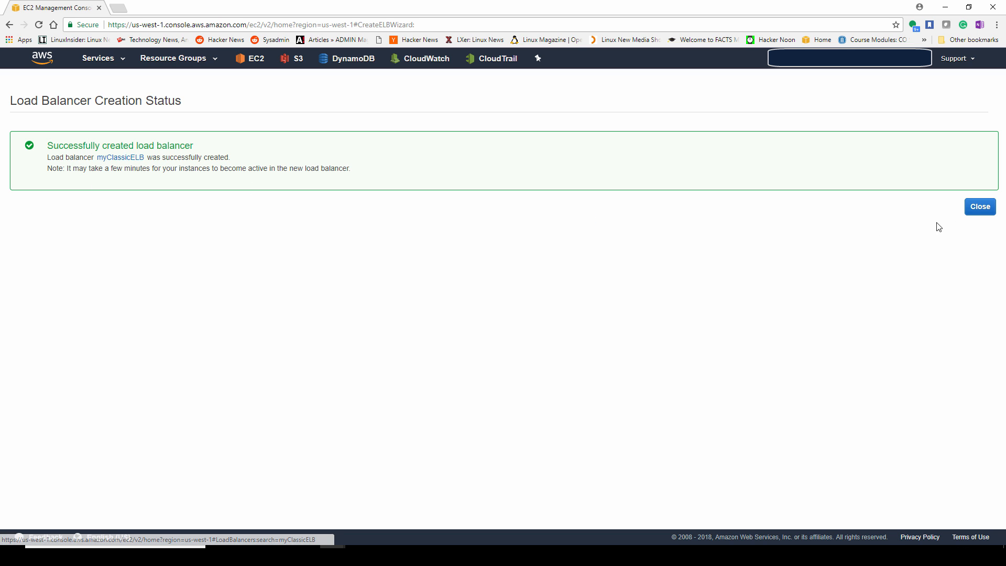
Step: Close the creation status for myClassicELB and go to Auto Scaling Groups
click(979, 206)
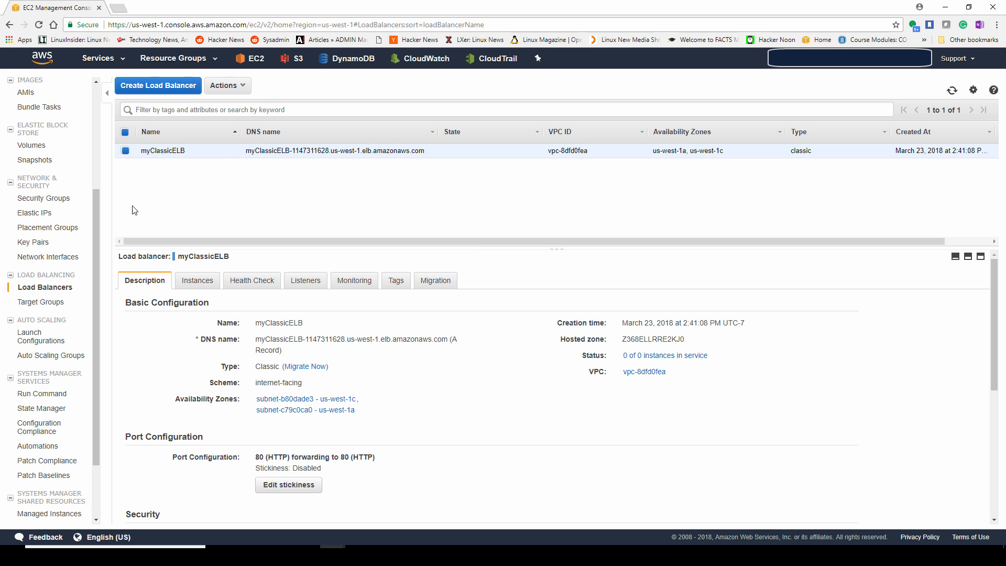
mouse_move(50, 356)
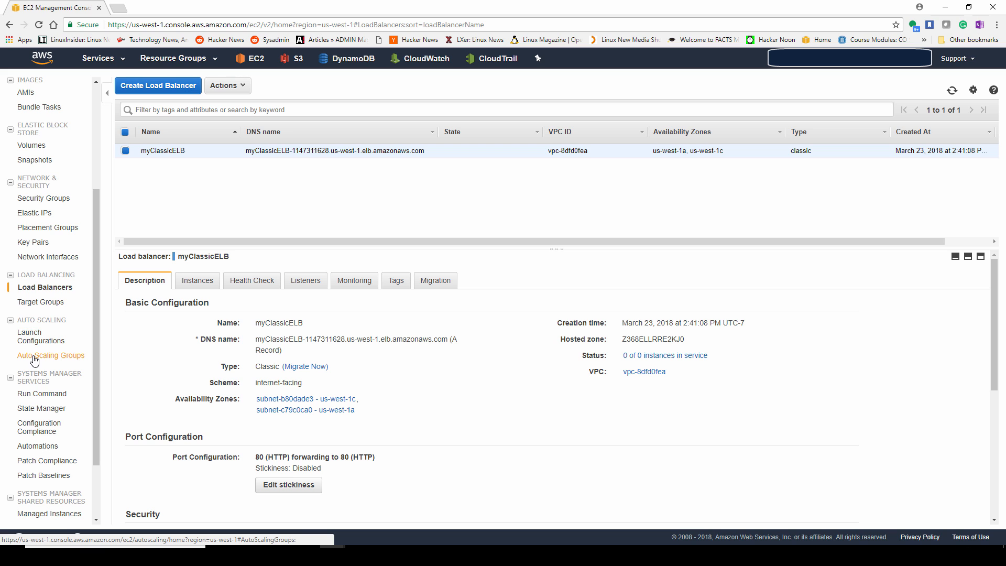
click(51, 356)
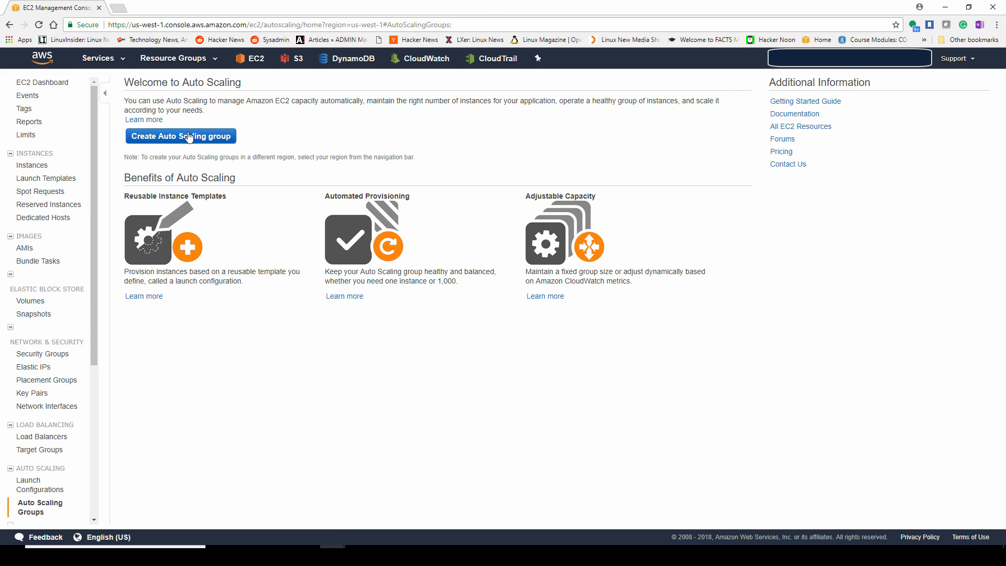
Step: Begin an Auto Scaling group launch configuration using Amazon Linux AMI 2017.09.1 on t2.micro
click(181, 137)
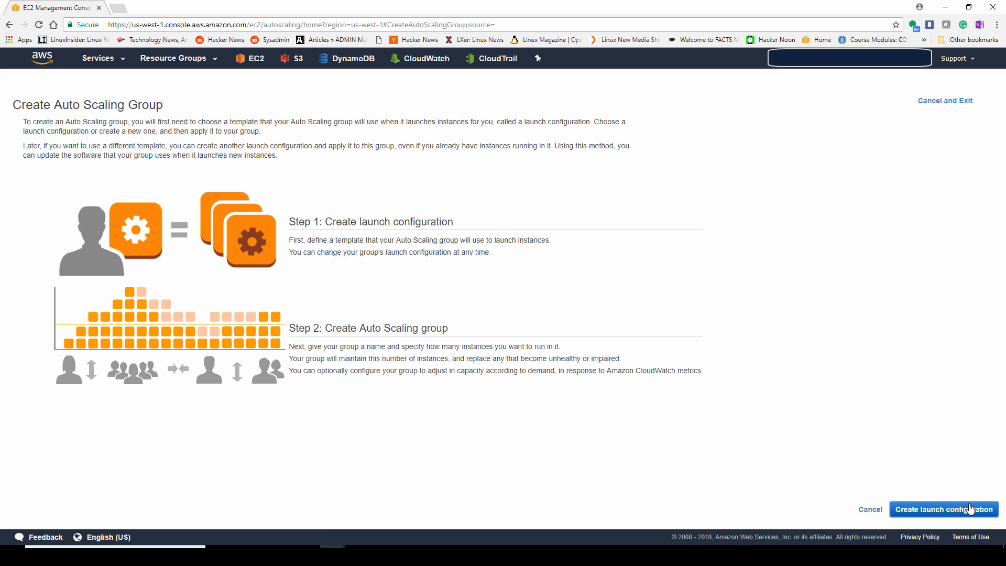
click(942, 509)
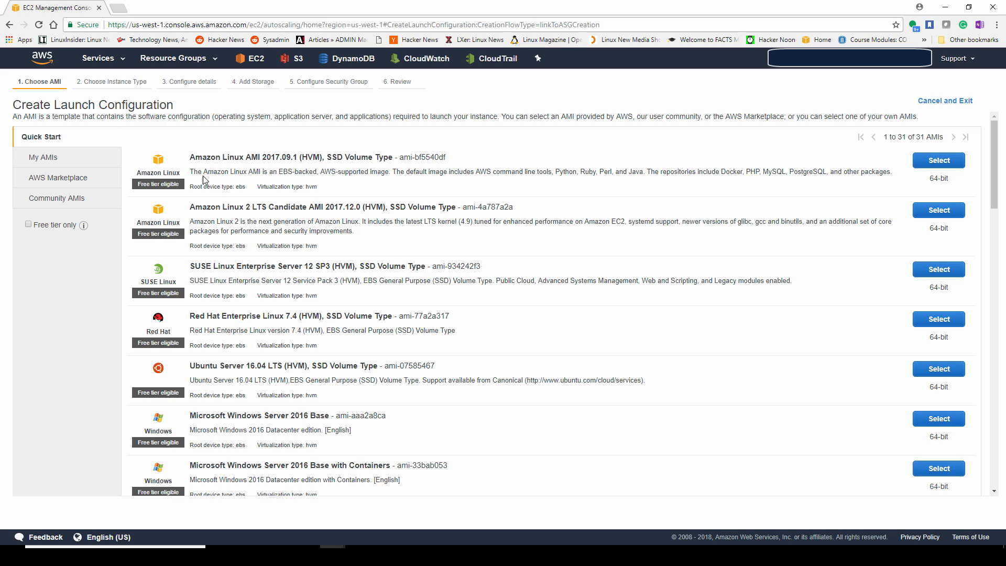
mouse_move(280, 218)
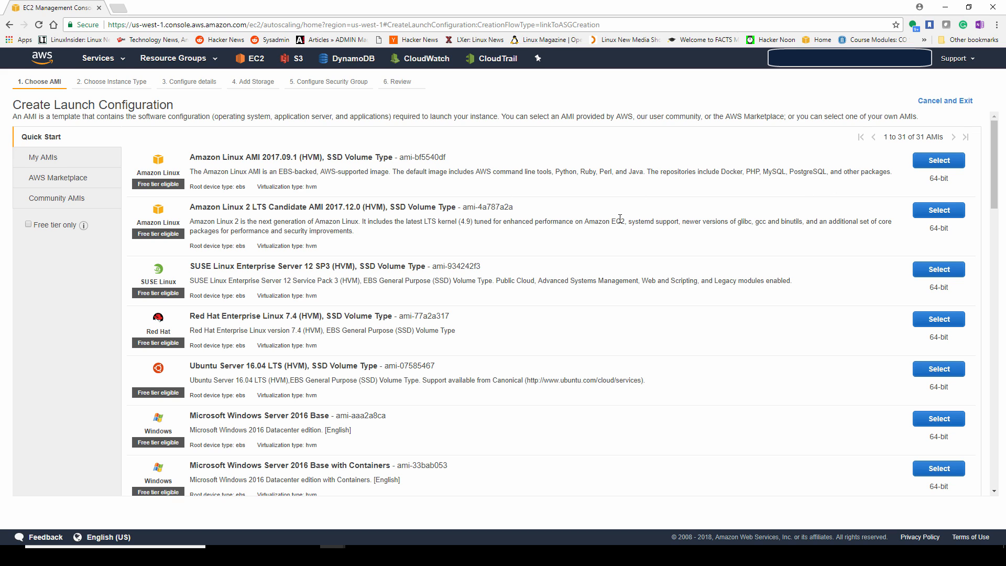
mouse_move(939, 160)
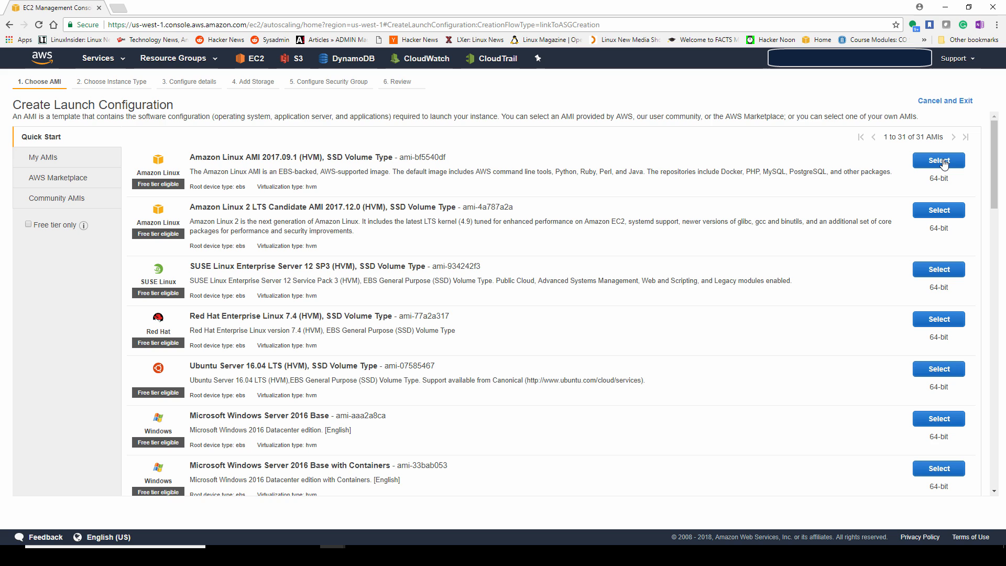
click(937, 159)
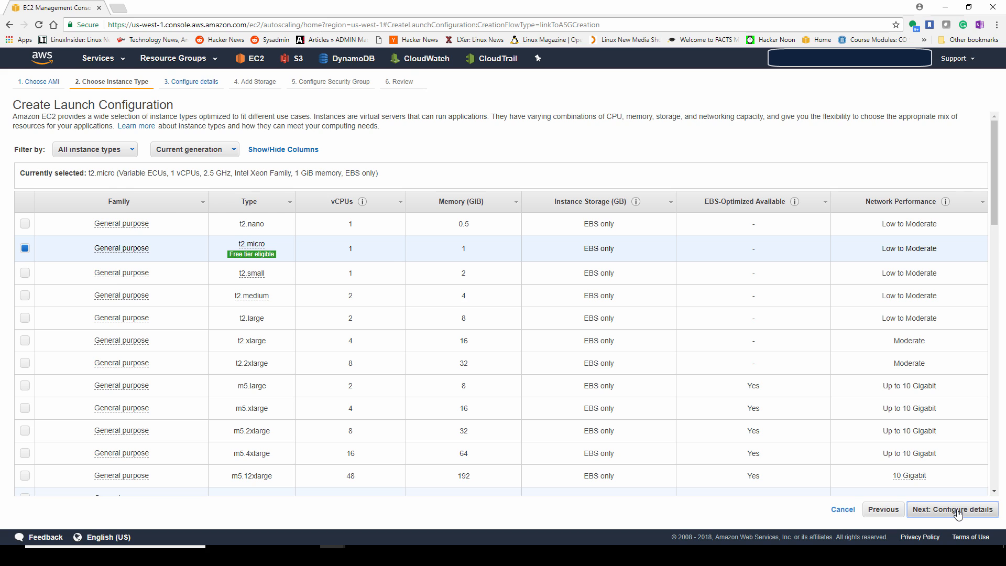
Step: Name the launch configuration myLaunchConfig, leave spot requests off, and assign the S3FullReadAccess IAM role
click(951, 509)
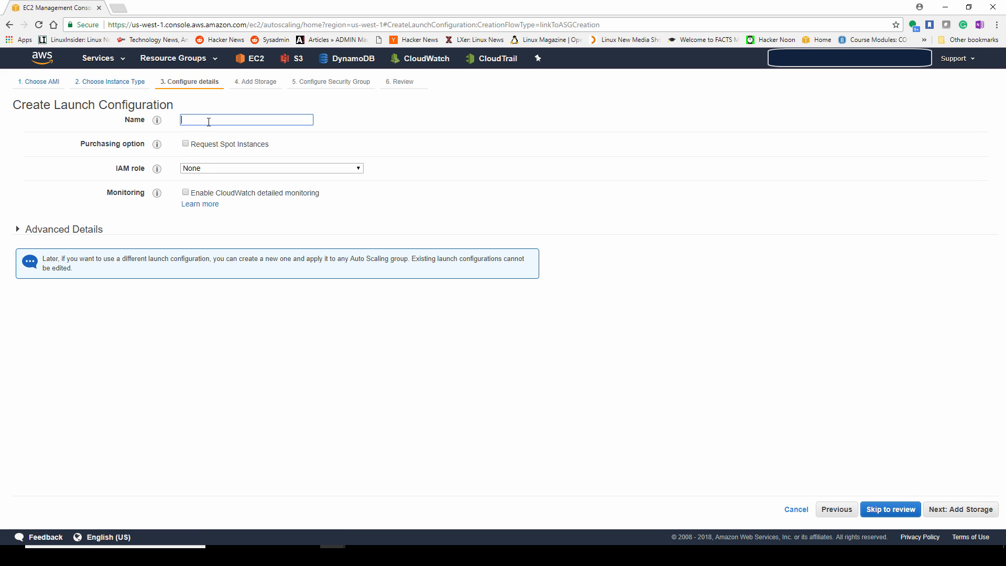
text(myLaunchConf)
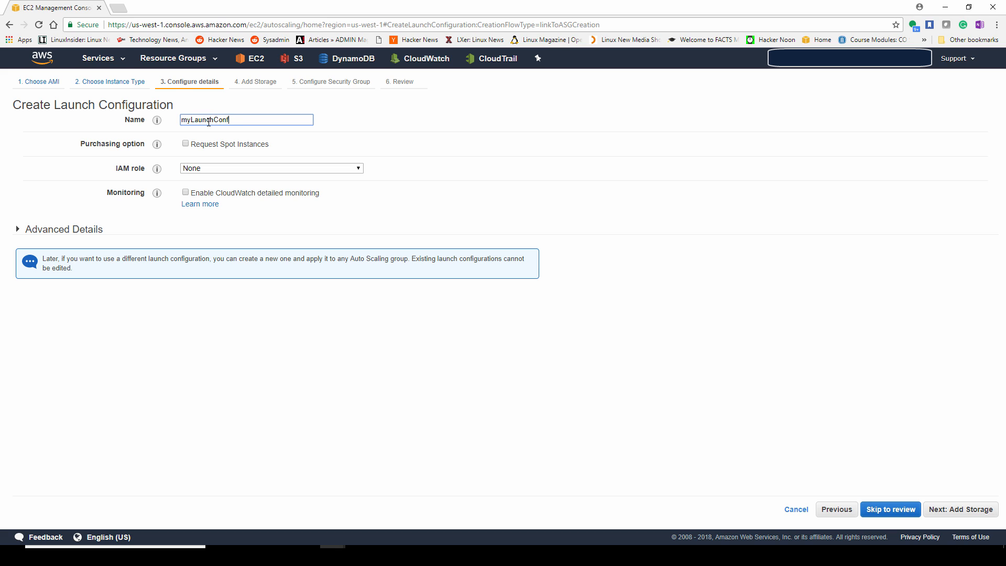
text(ig)
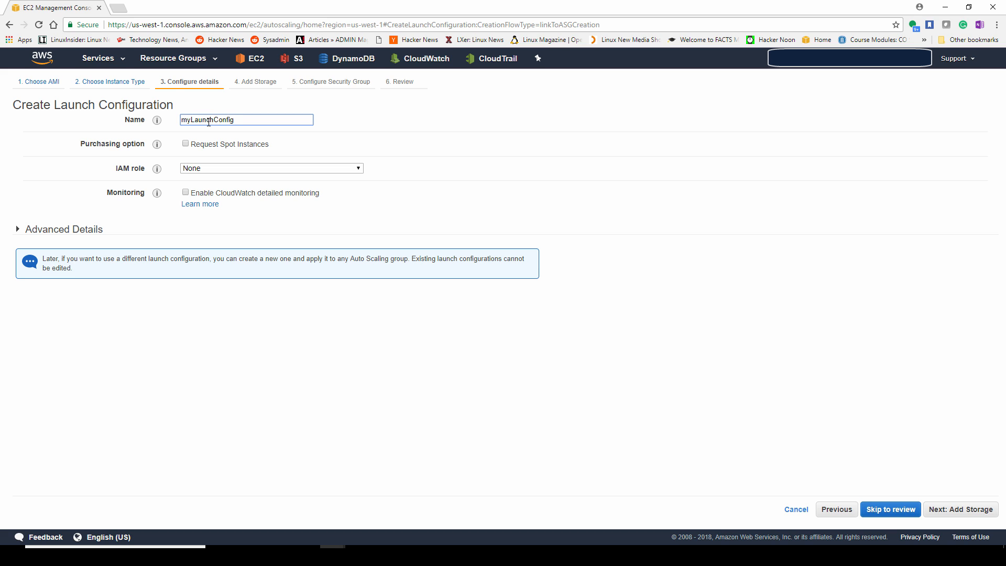
click(185, 143)
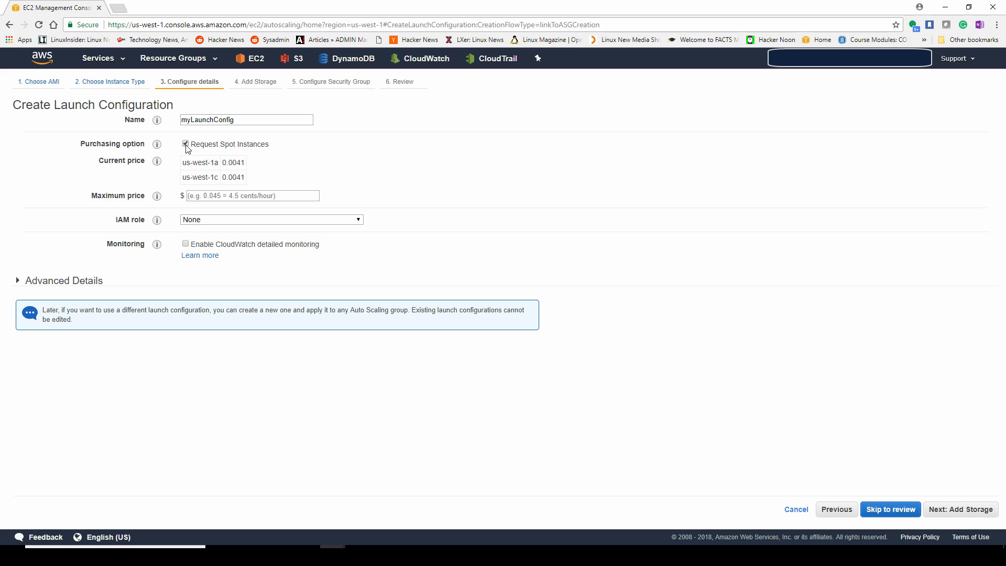
mouse_move(222, 165)
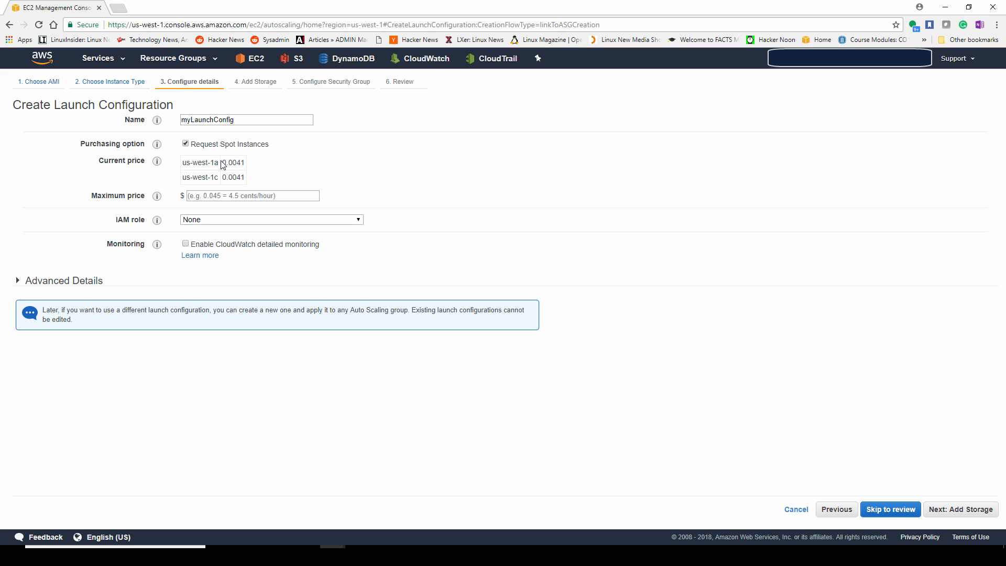
mouse_move(205, 176)
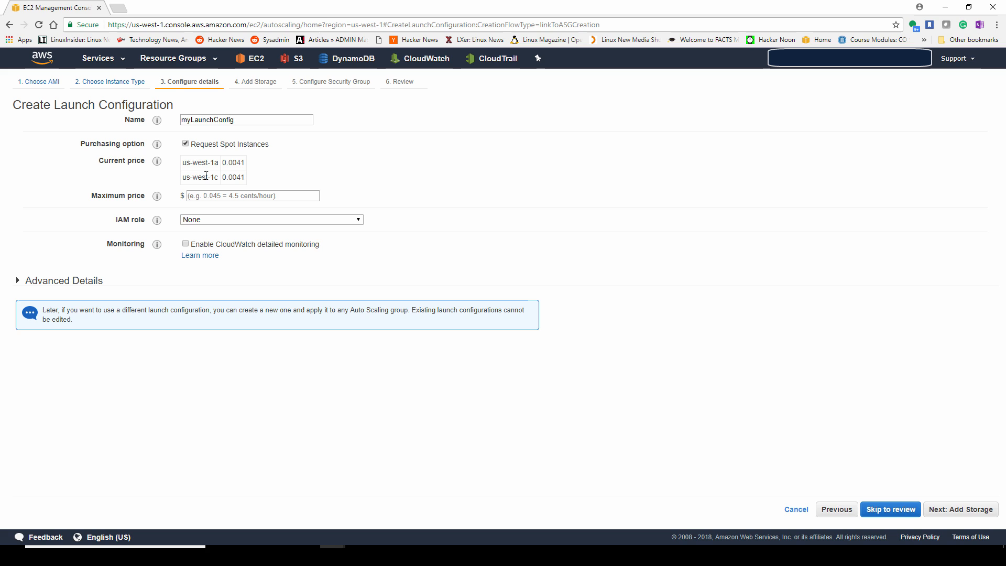
click(186, 143)
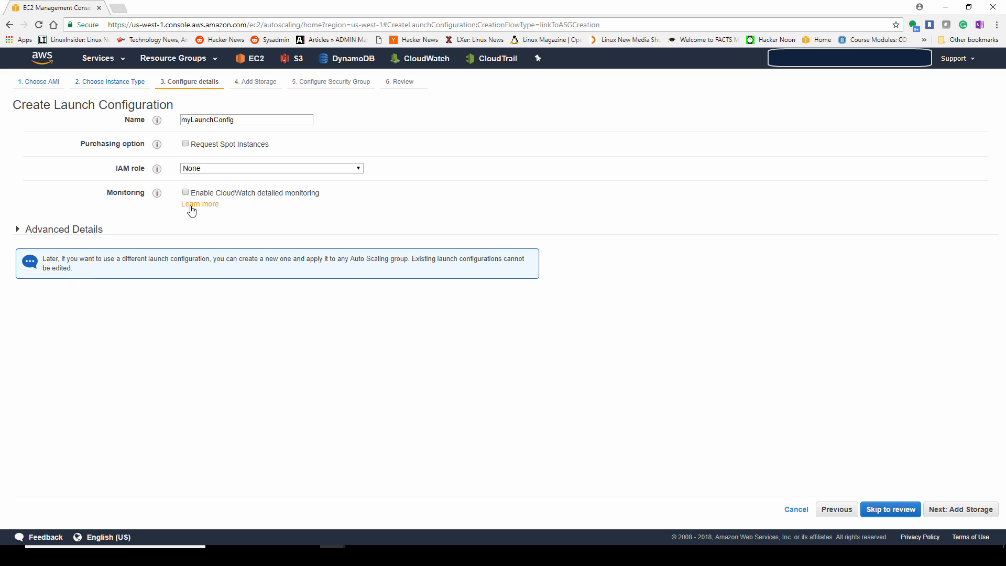
click(270, 167)
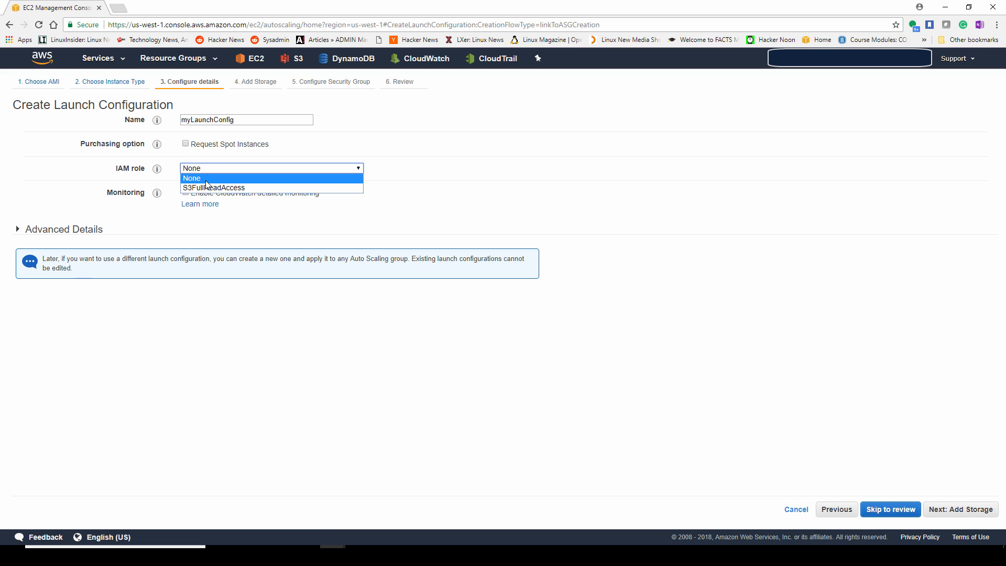
click(215, 186)
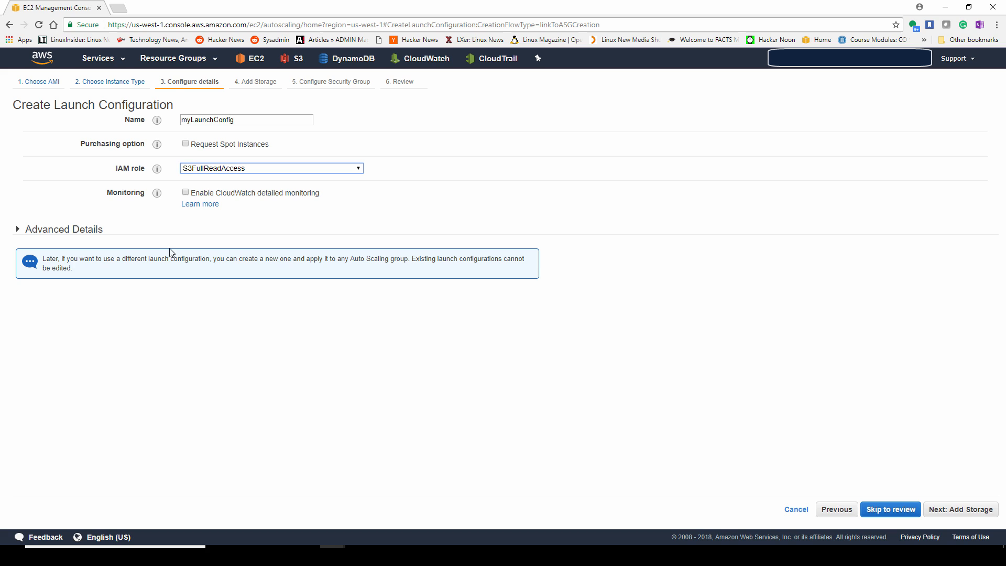
mouse_move(172, 212)
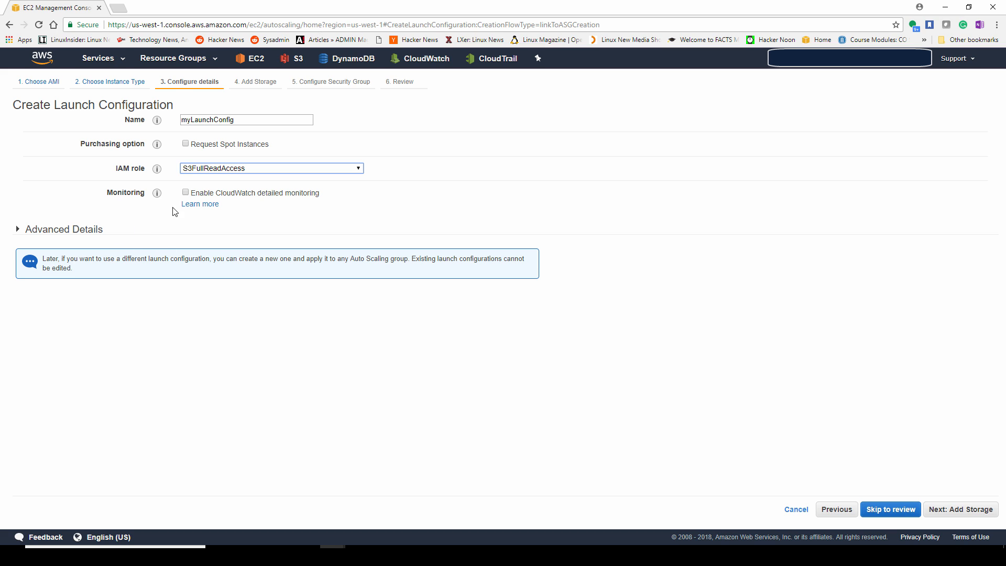
Step: Expand Advanced Details, keep Kernel ID at Use default, and go to the user data field
click(185, 193)
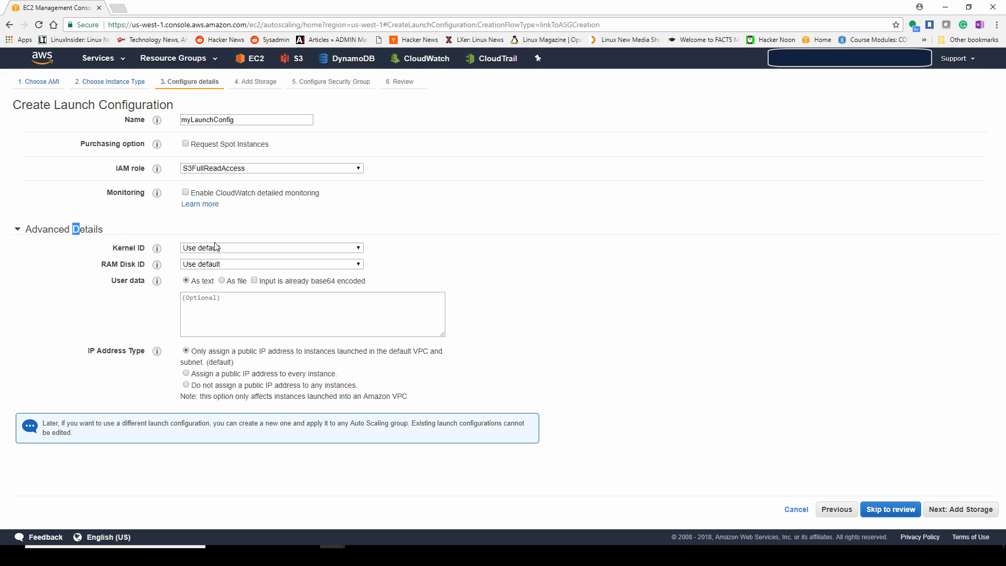
click(271, 248)
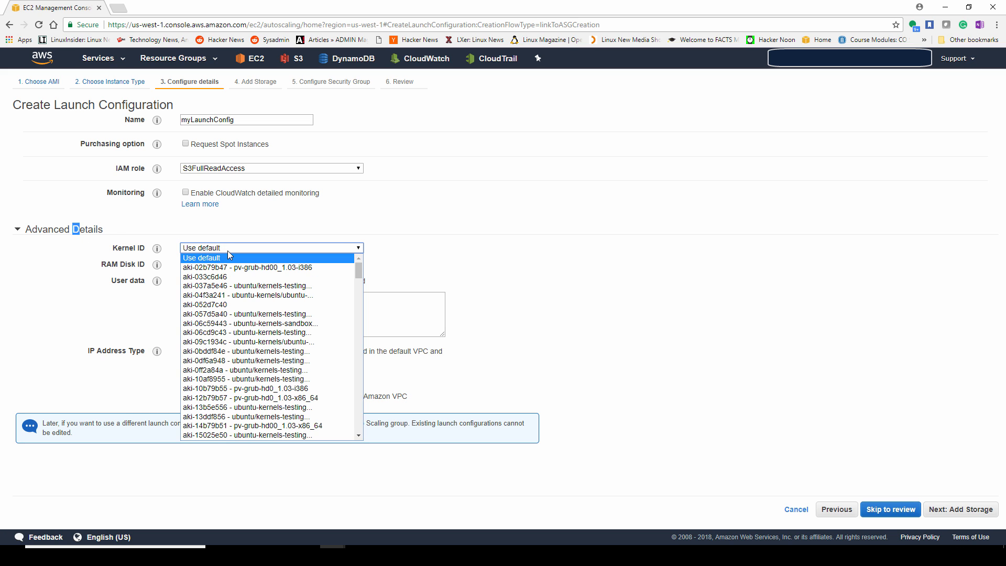
click(201, 258)
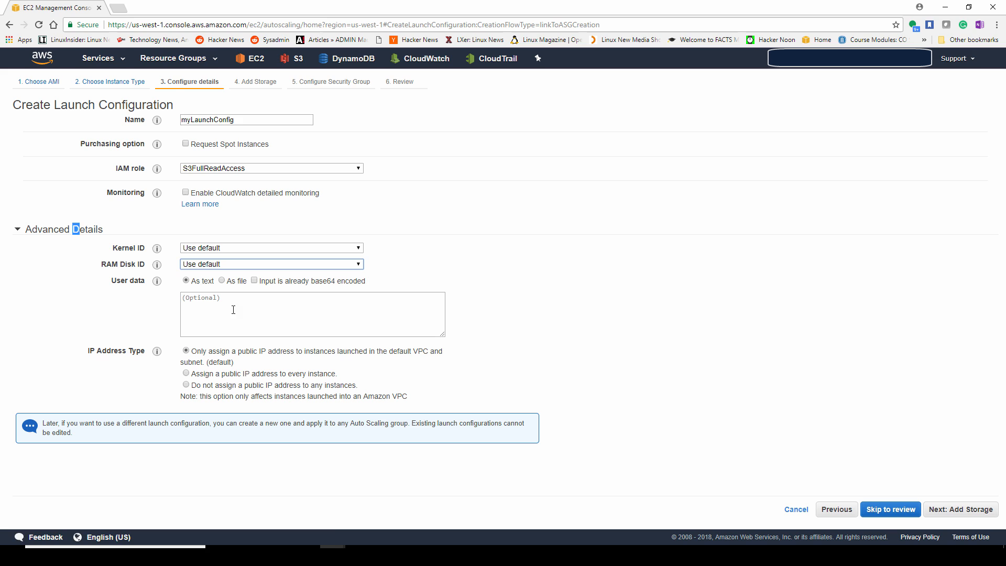
click(313, 314)
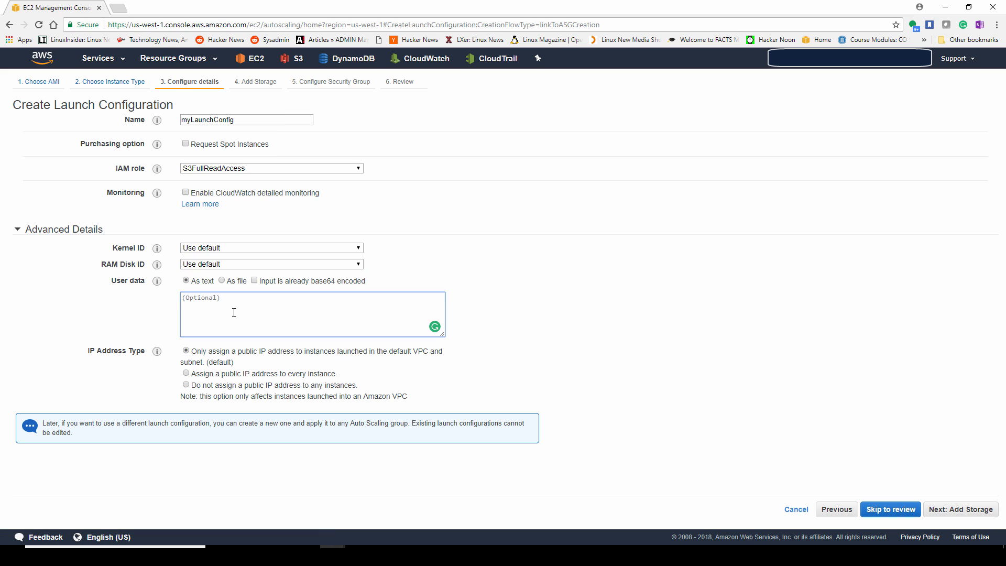
Step: Paste the bash user-data script installing httpd and PHP with a phpinfo index page, then continue to Add Storage
text(#!/bin/bash)
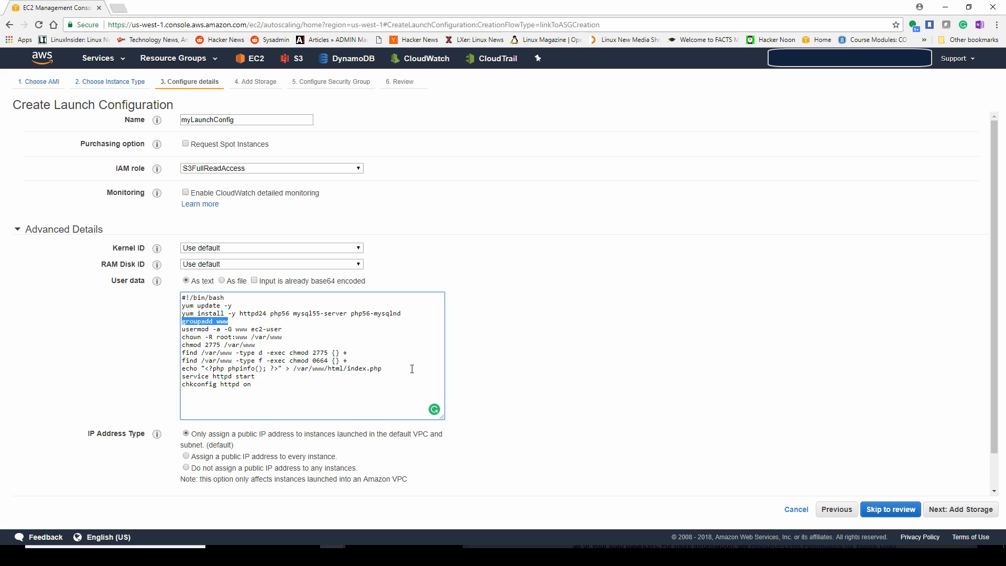
mouse_move(419, 384)
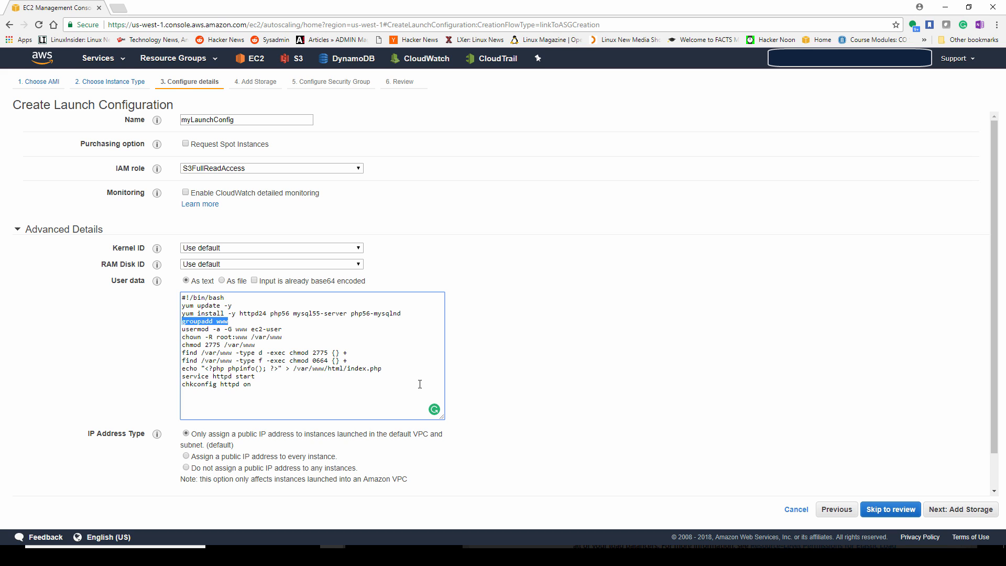
mouse_move(424, 388)
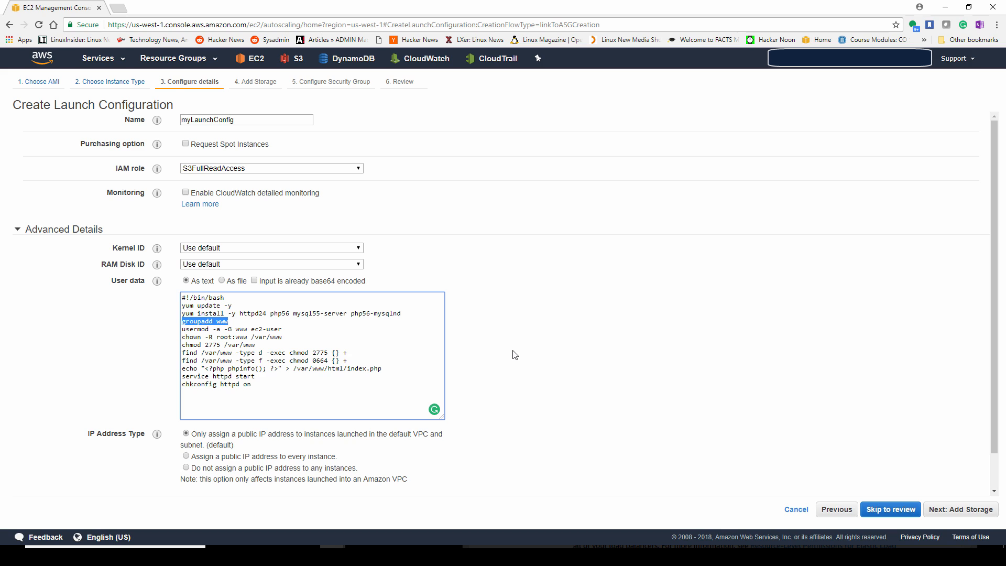
click(518, 352)
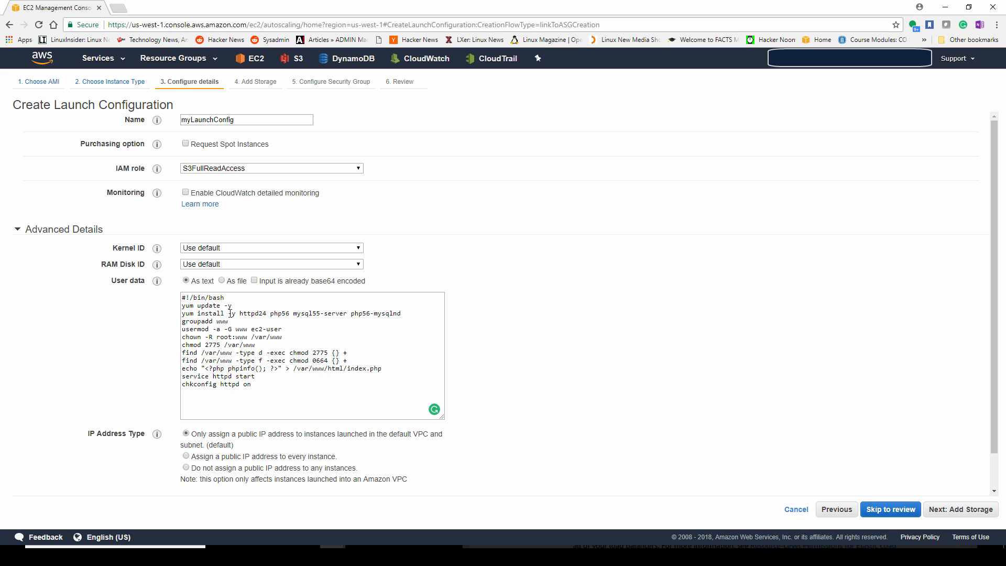
mouse_move(367, 344)
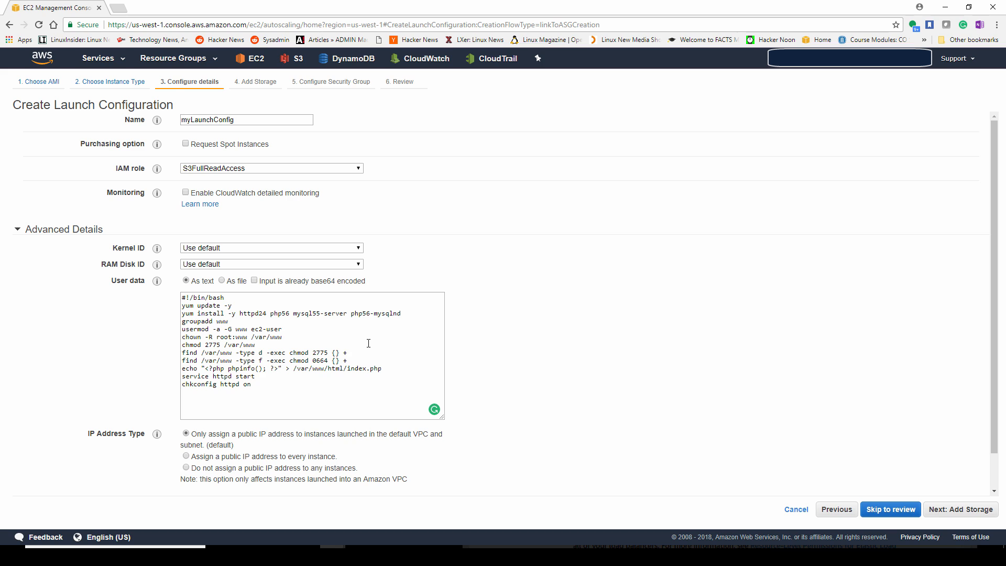
mouse_move(376, 346)
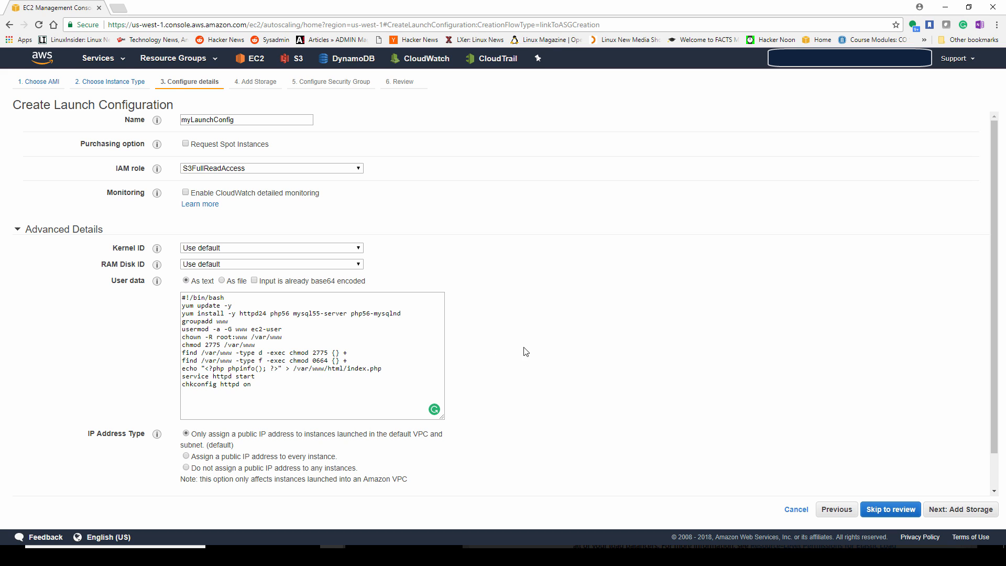
click(961, 509)
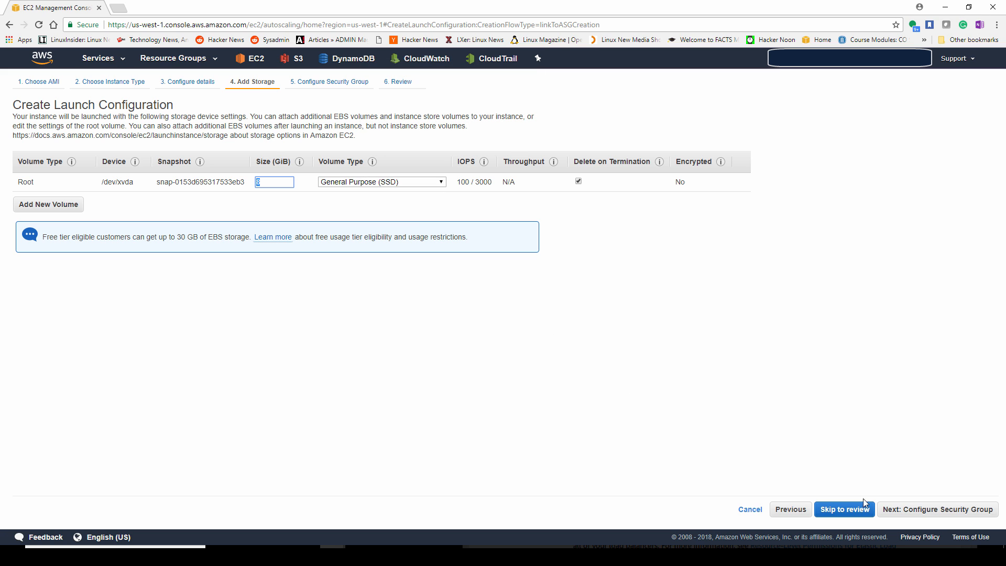
Step: Name the new security group myLaunchConfSG on the Configure Security Group step
click(936, 509)
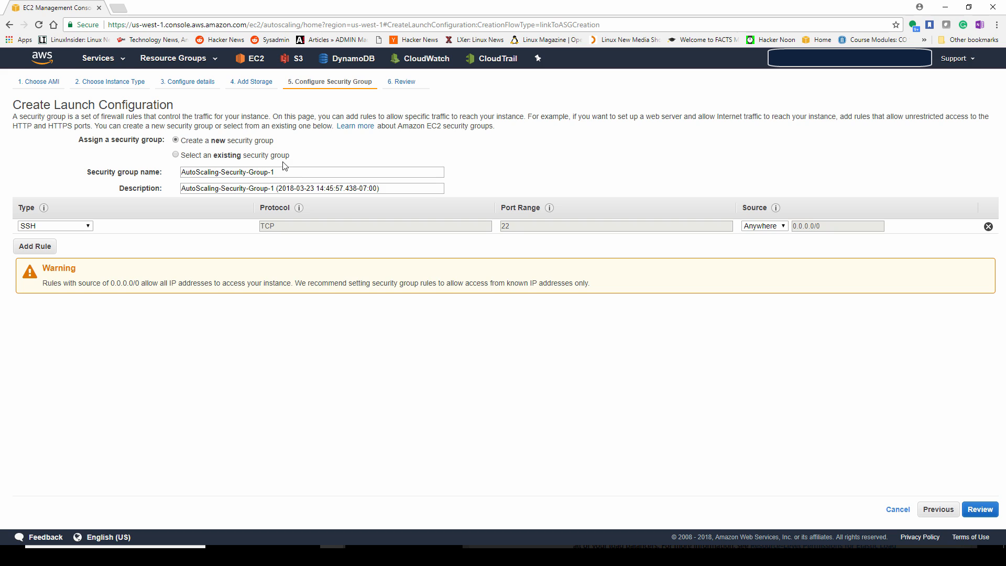
text(my)
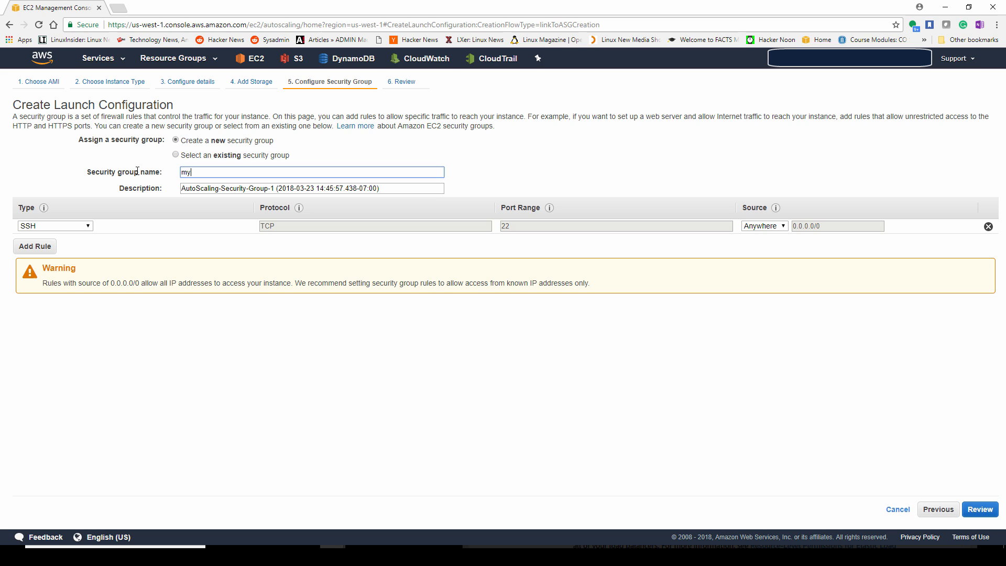
text(LaunchConfSG)
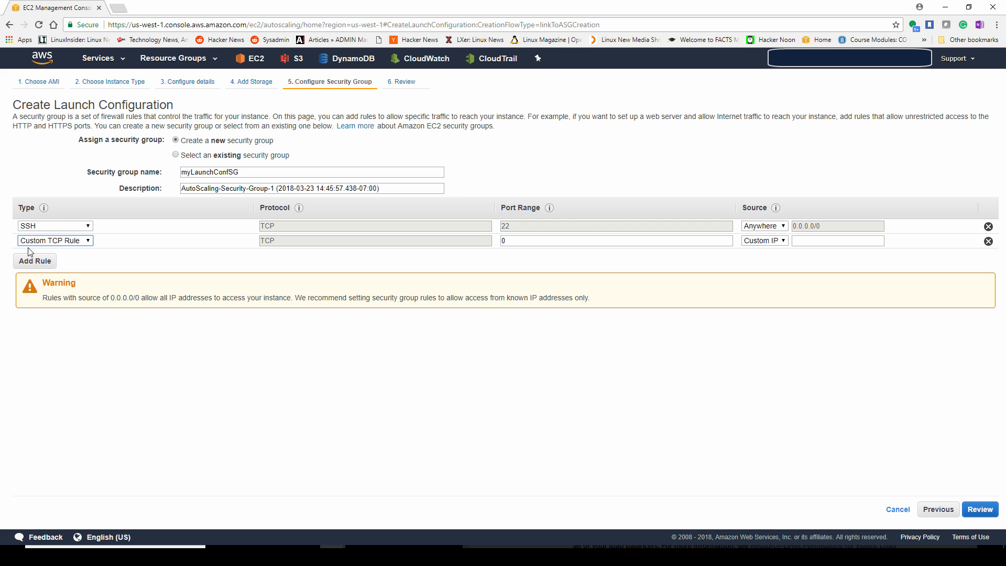
Step: Add an HTTP port 80 rule from anywhere and proceed to the launch configuration review
click(54, 240)
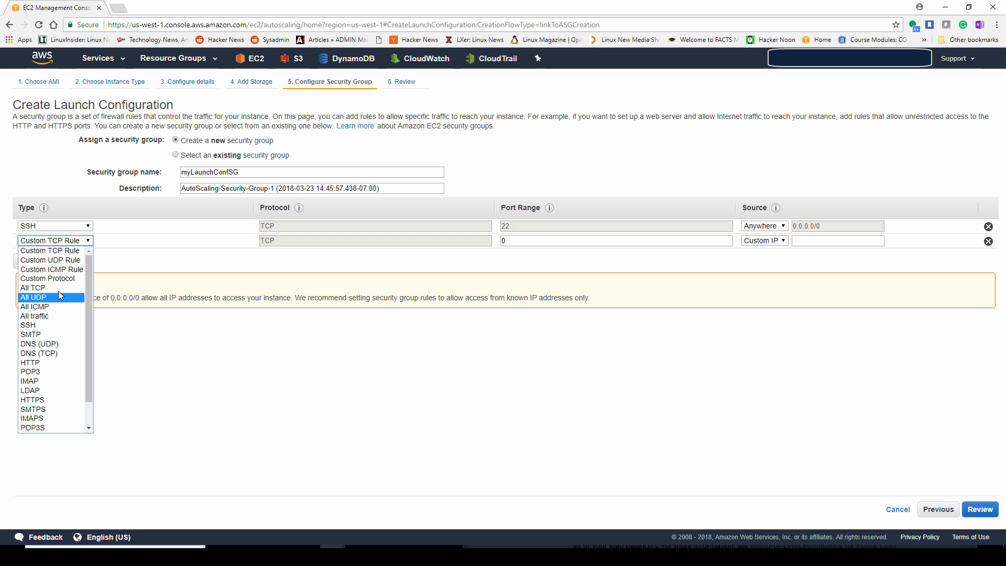
click(30, 363)
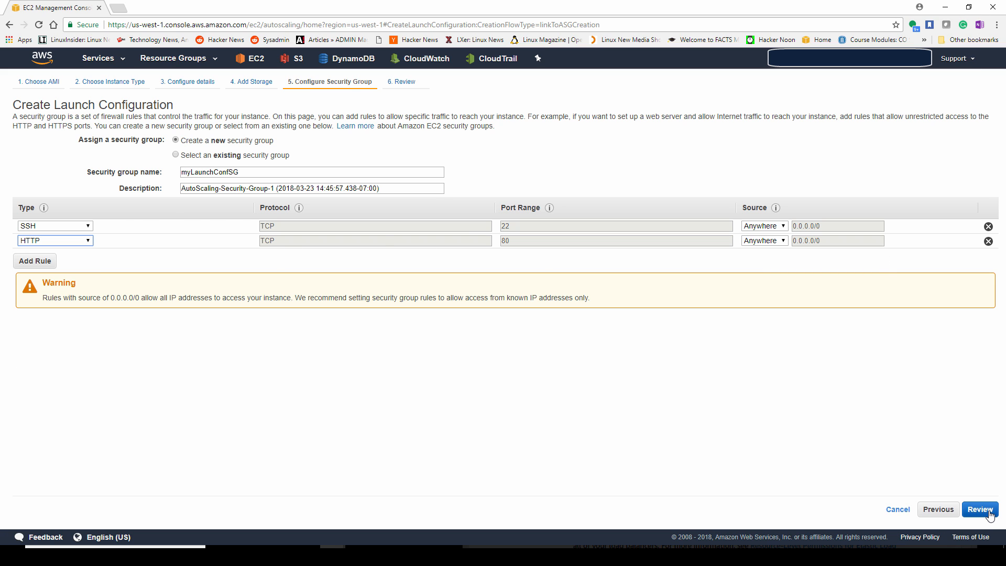
click(979, 509)
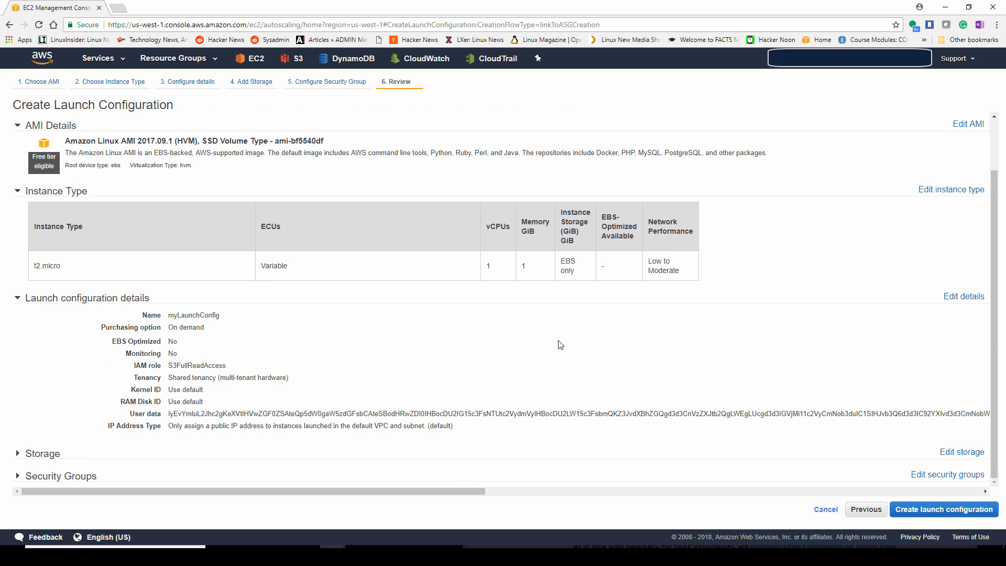
mouse_move(739, 454)
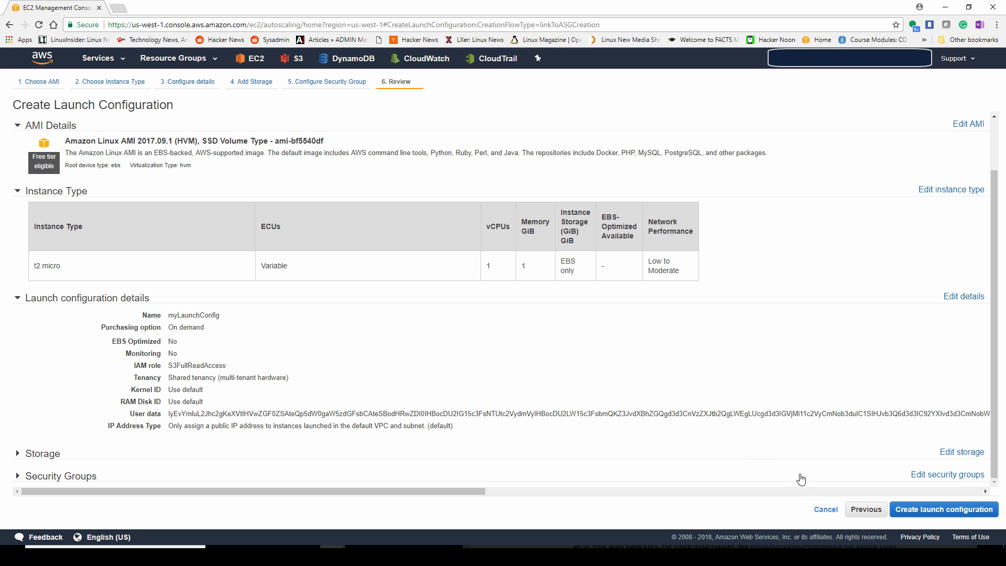
Step: Review myLaunchConfig and confirm Create launch configuration
scroll(down, 3)
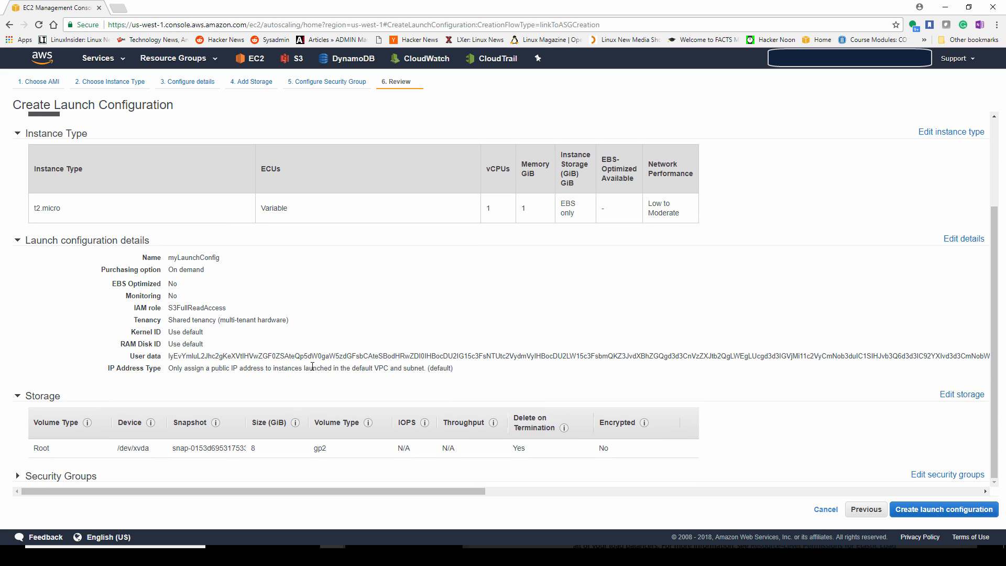
scroll(down, 3)
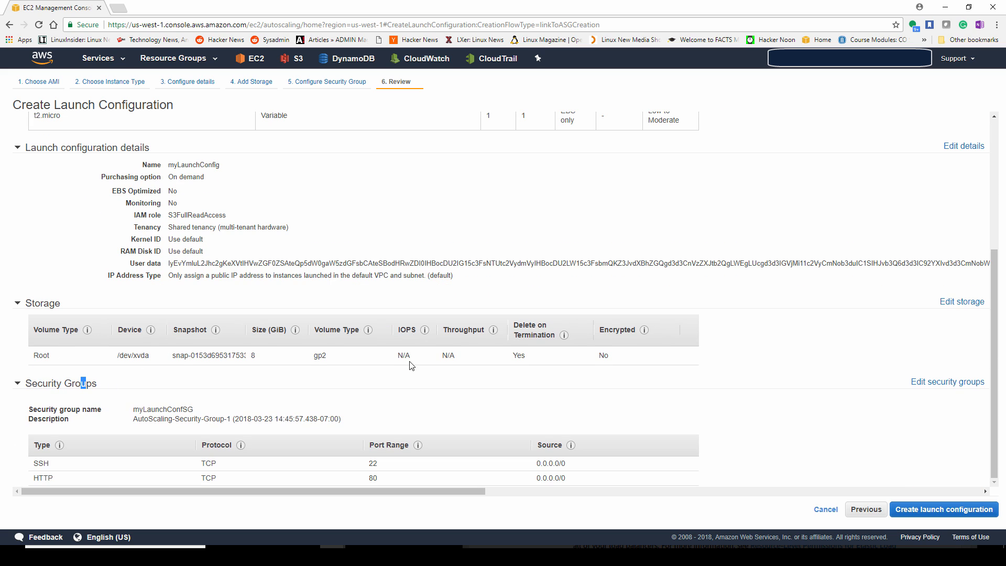
click(942, 509)
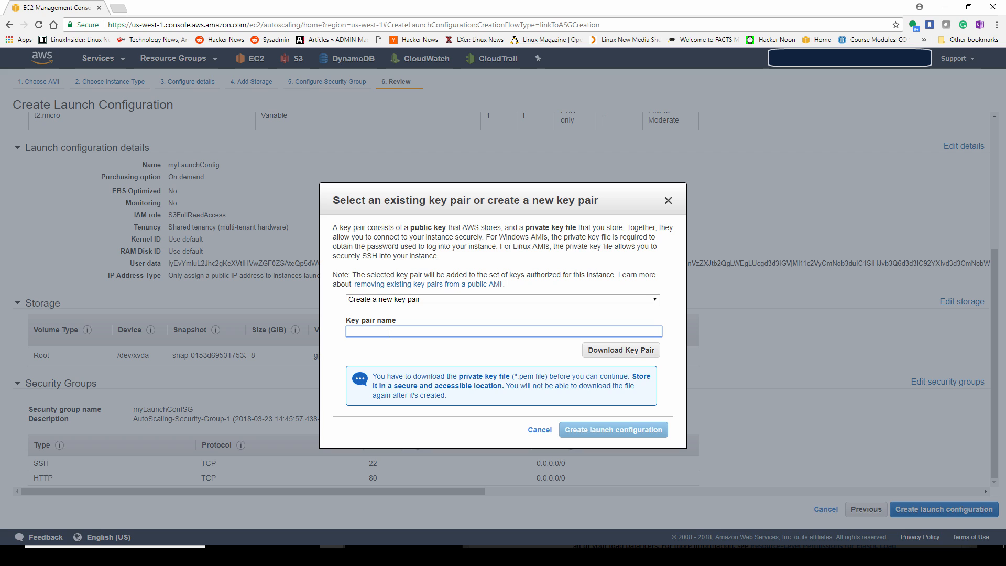
Step: Create and download a new key pair named myLaunchConfigKey, then finish creating the launch configuration
text(myLaunchConfig)
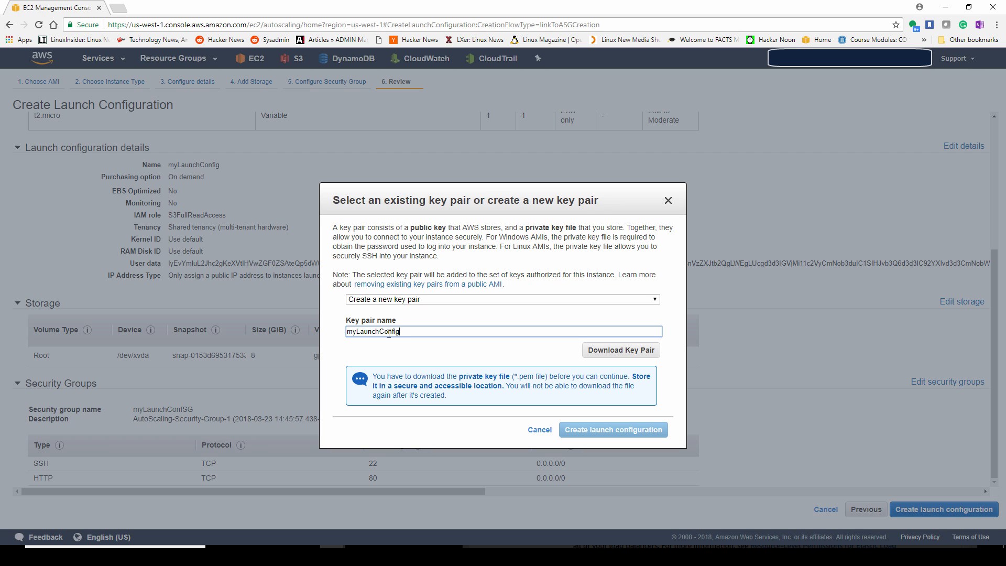
text(Key)
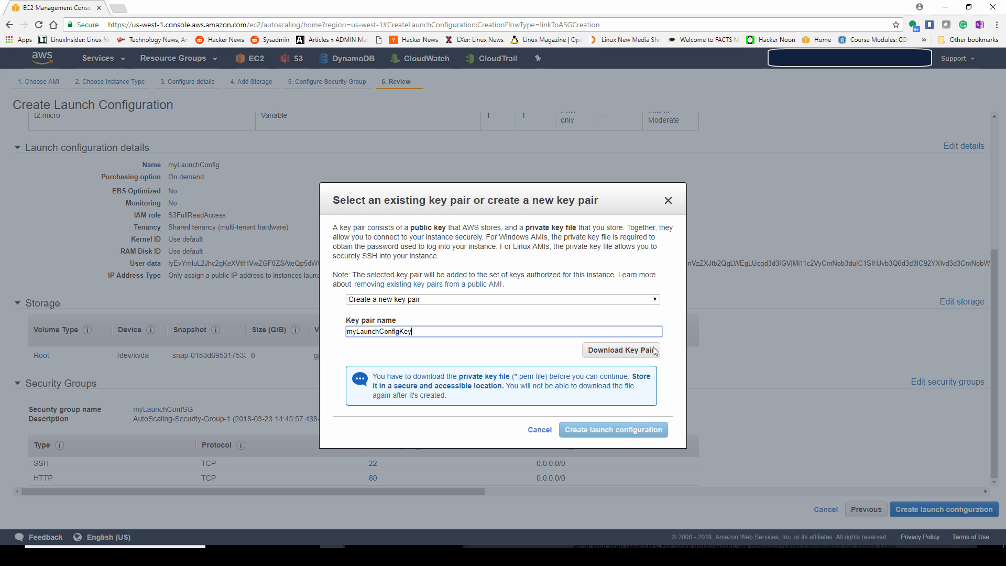
click(619, 350)
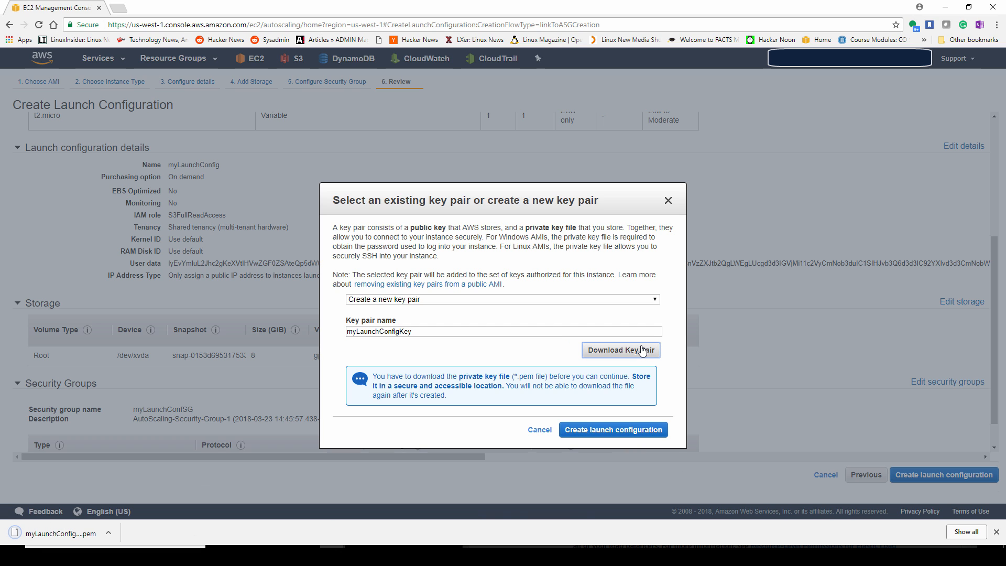
click(611, 430)
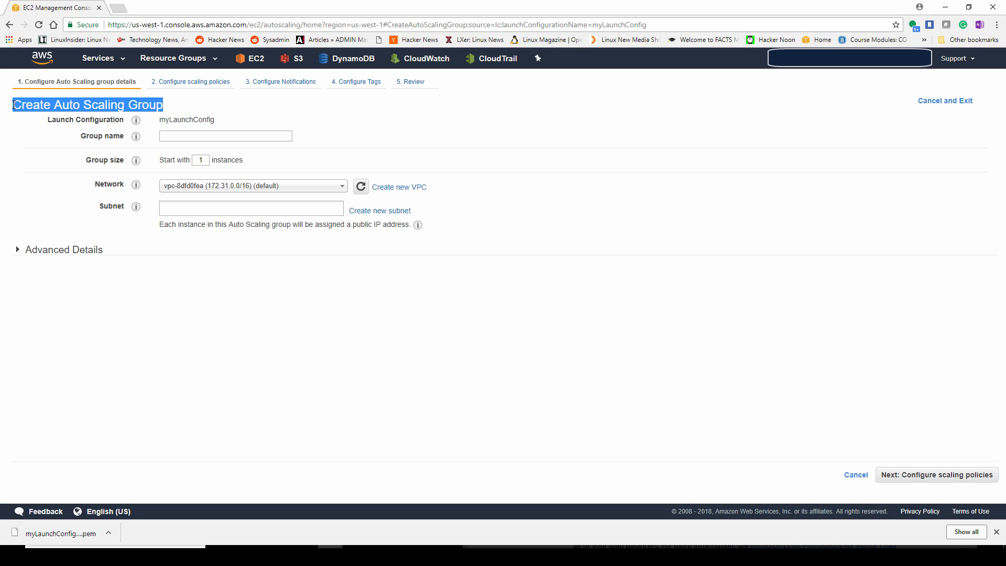
Step: Name the Auto Scaling group myAutoScalingGroup
click(225, 135)
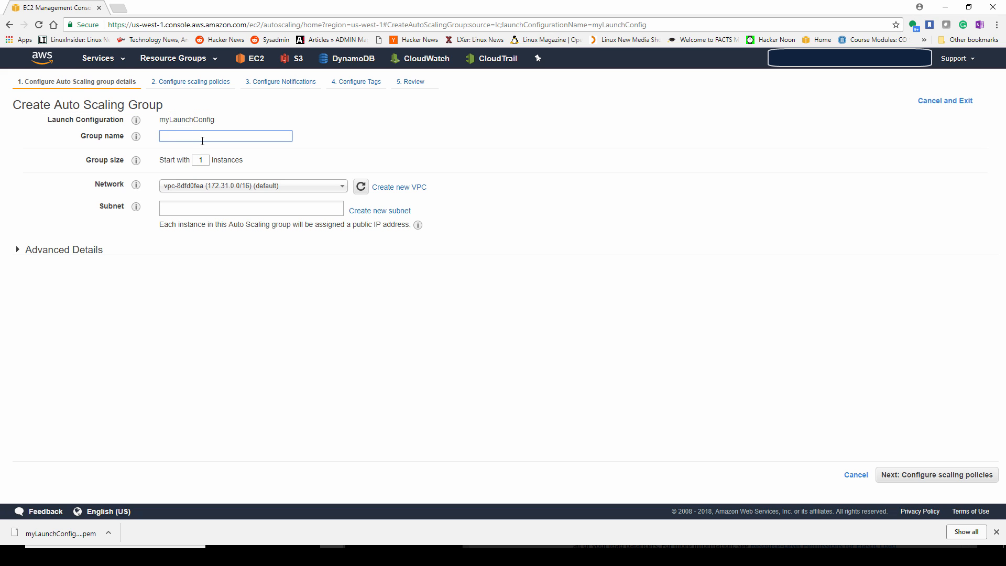
text(myAuto)
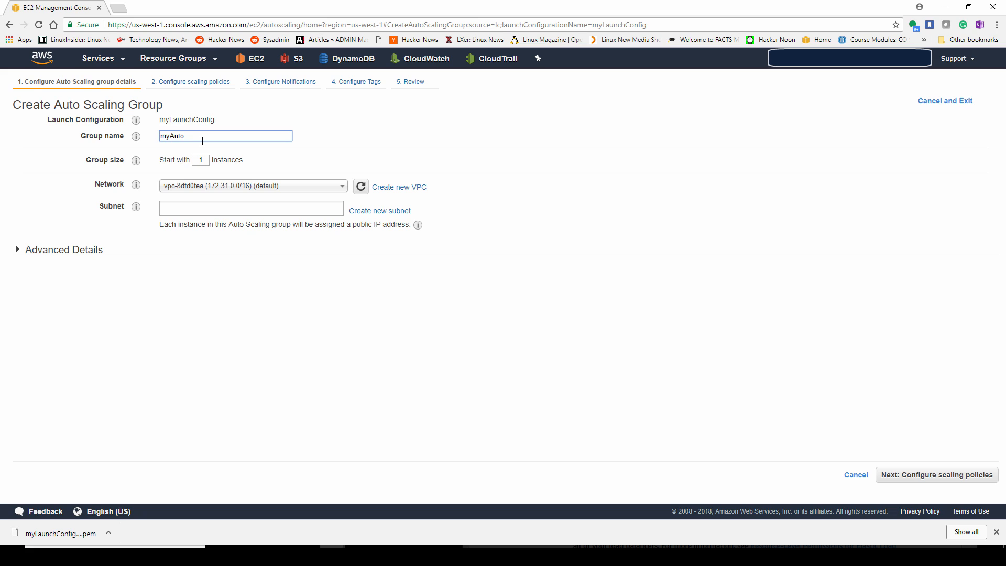
text(Scale)
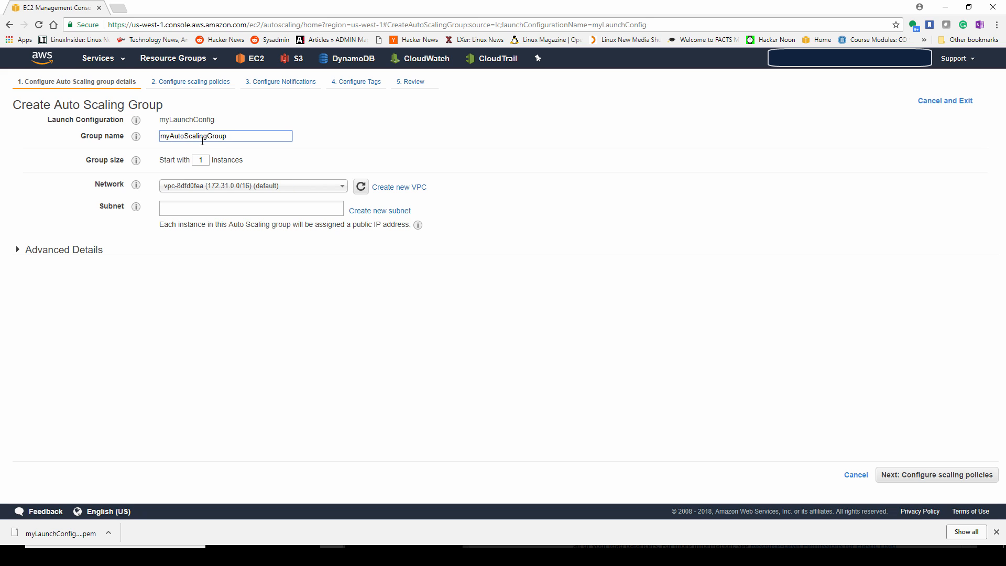
Step: Add the us-west-1c and us-west-1a default subnets and set the starting group size to 2 instances
click(200, 159)
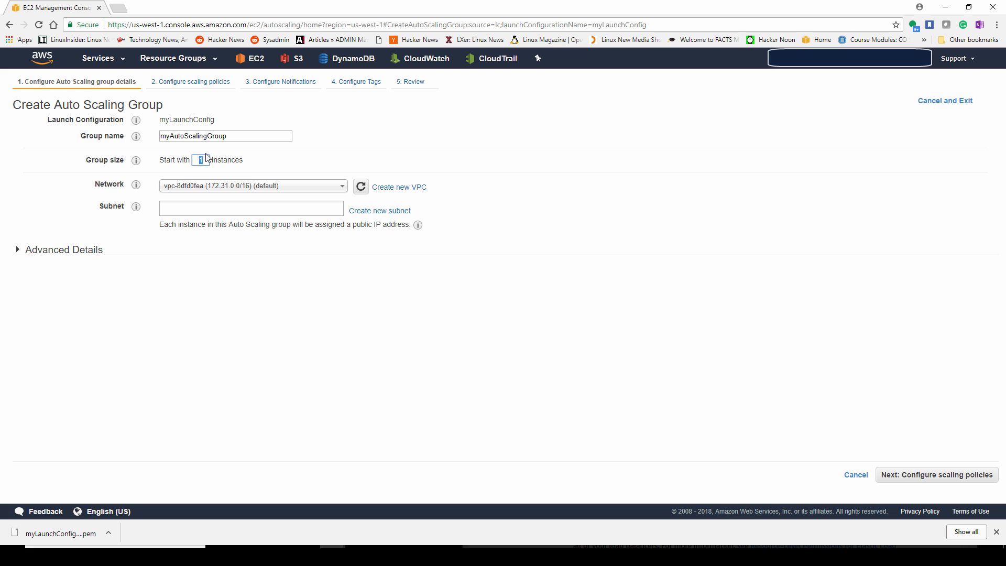
click(250, 207)
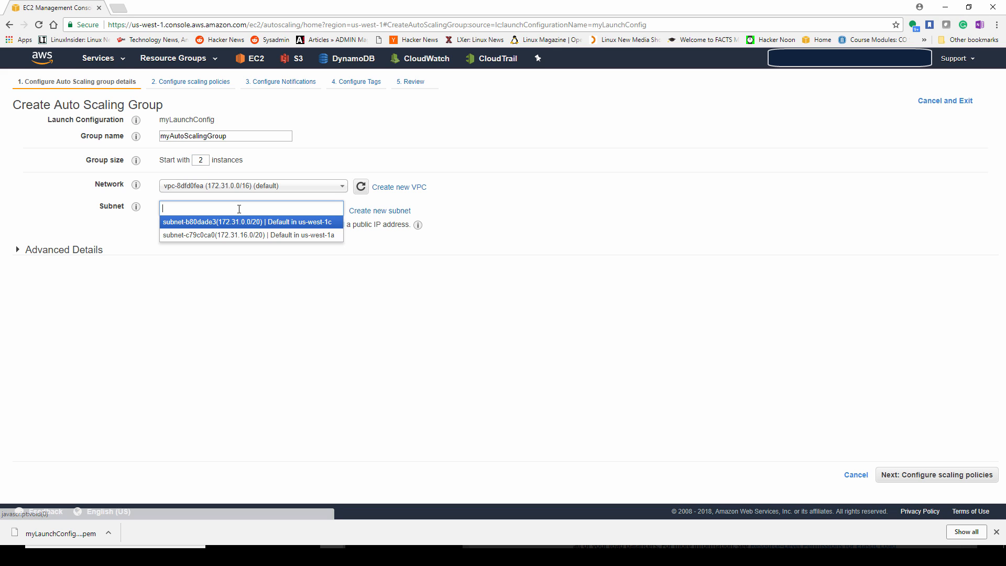
click(250, 221)
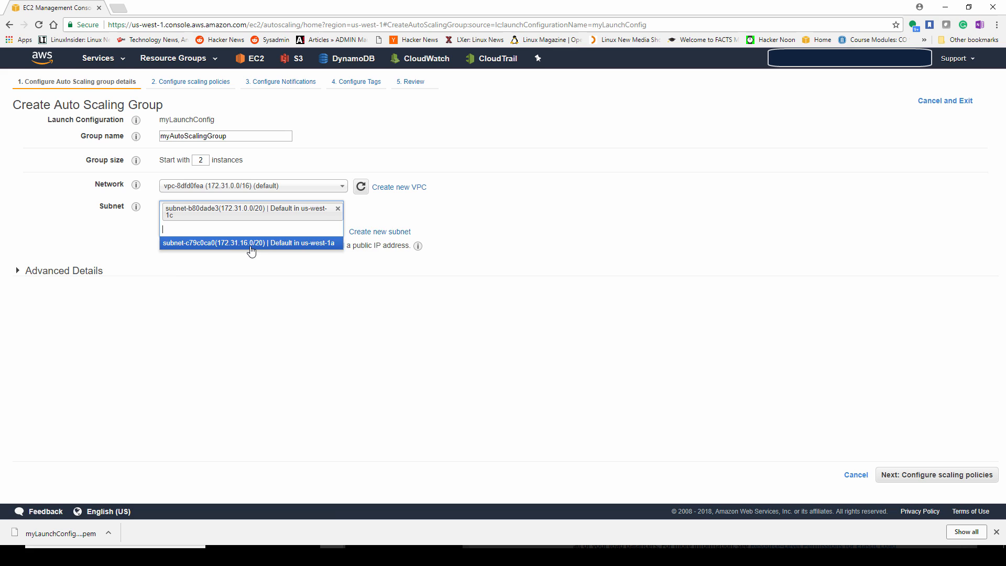
click(250, 242)
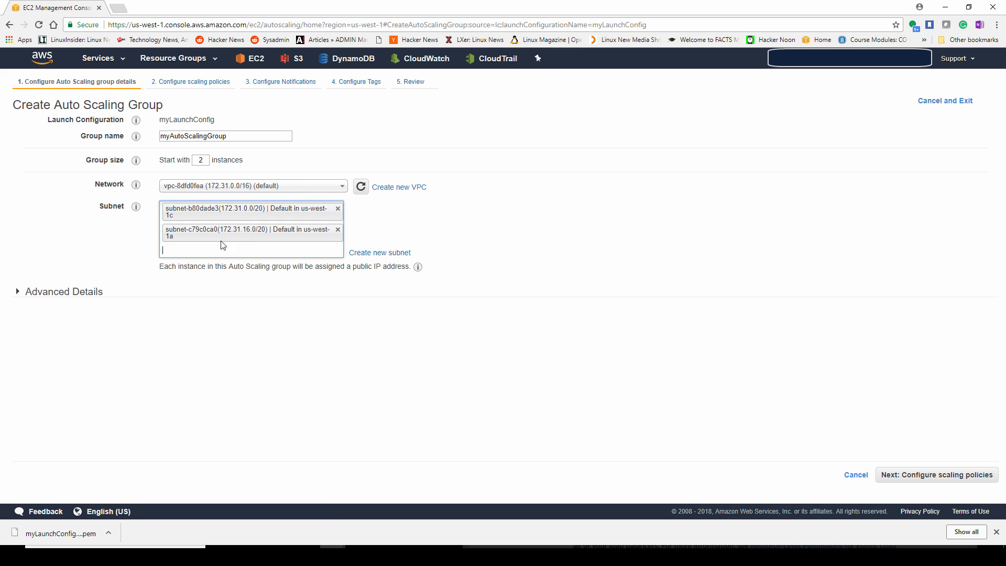
text(4)
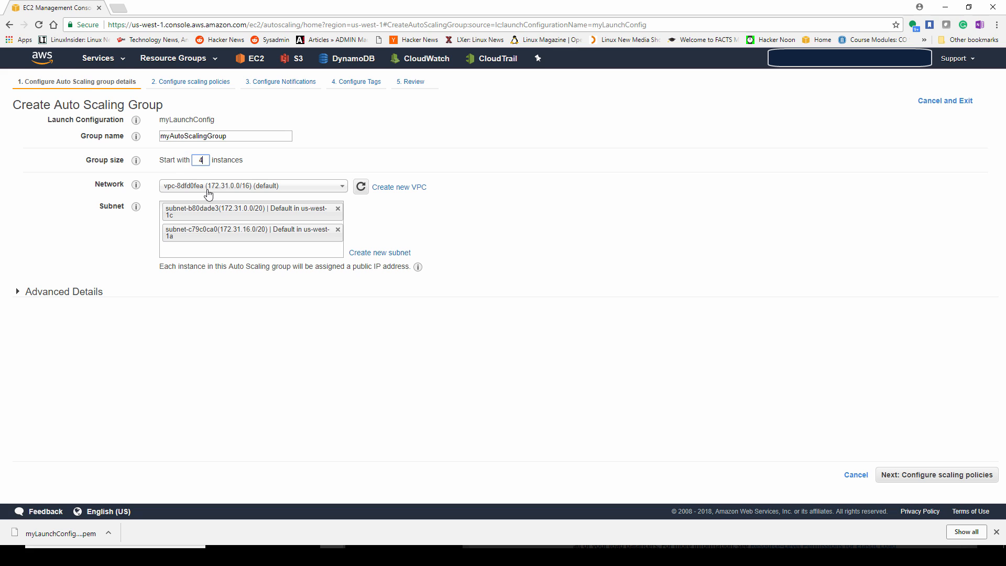
click(201, 159)
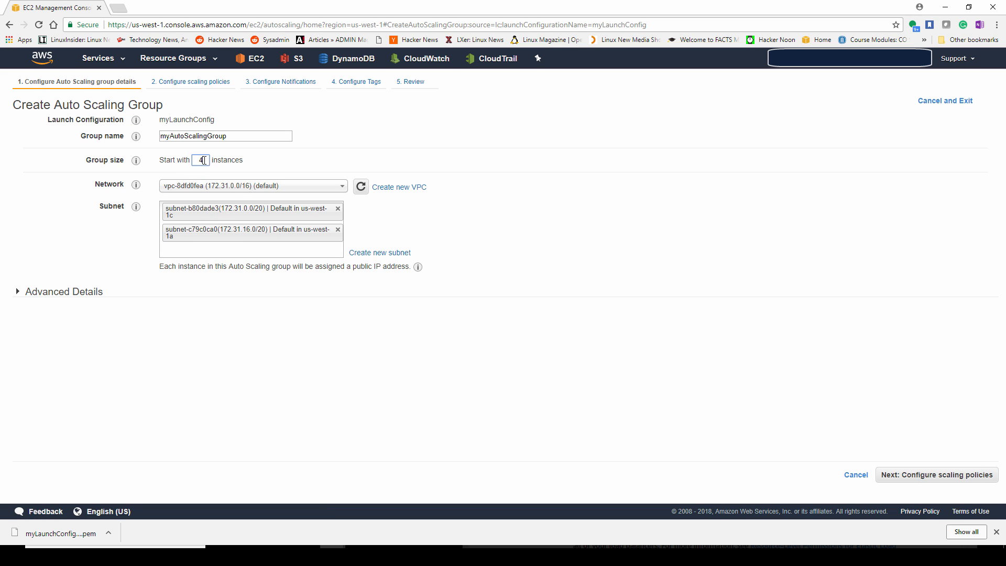
text(2)
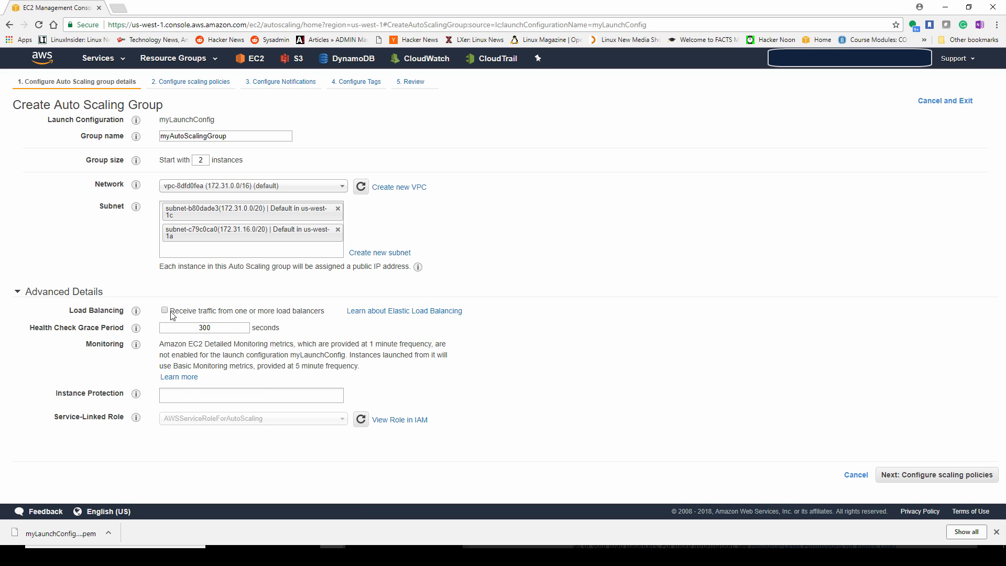
Step: Enable receiving traffic from load balancers, attach myClassicELB, and continue to the scaling policies step
click(164, 311)
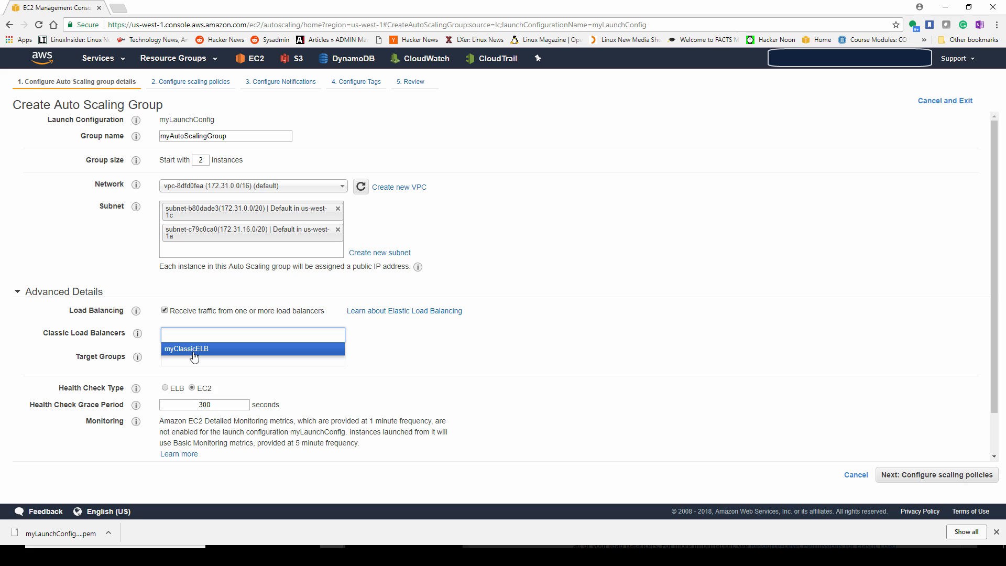
click(252, 334)
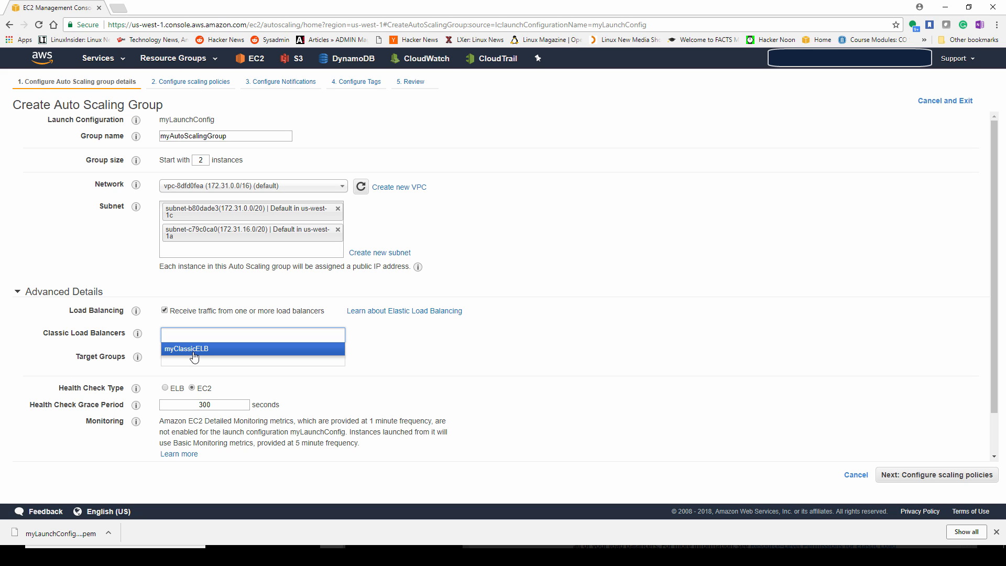
click(184, 348)
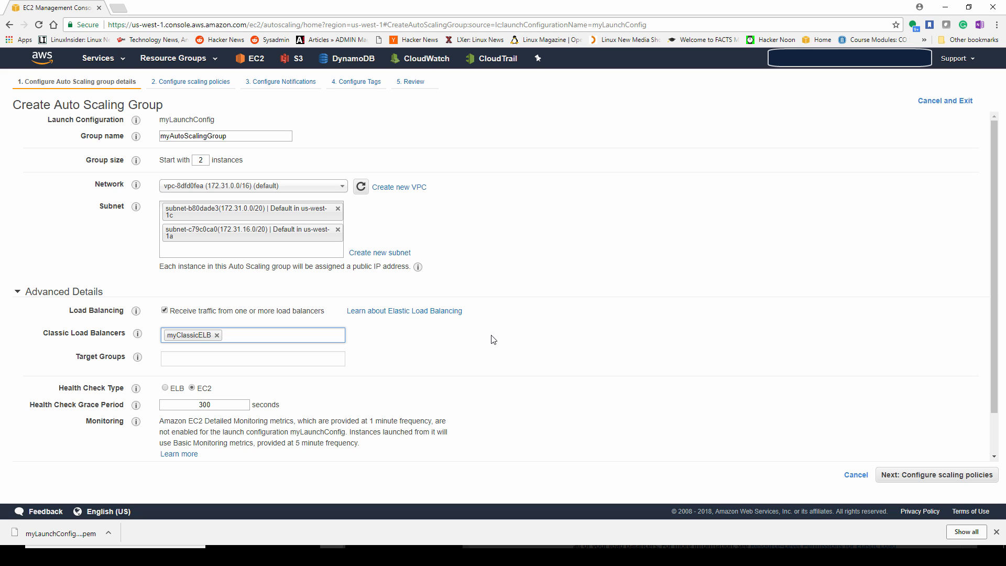
mouse_move(575, 325)
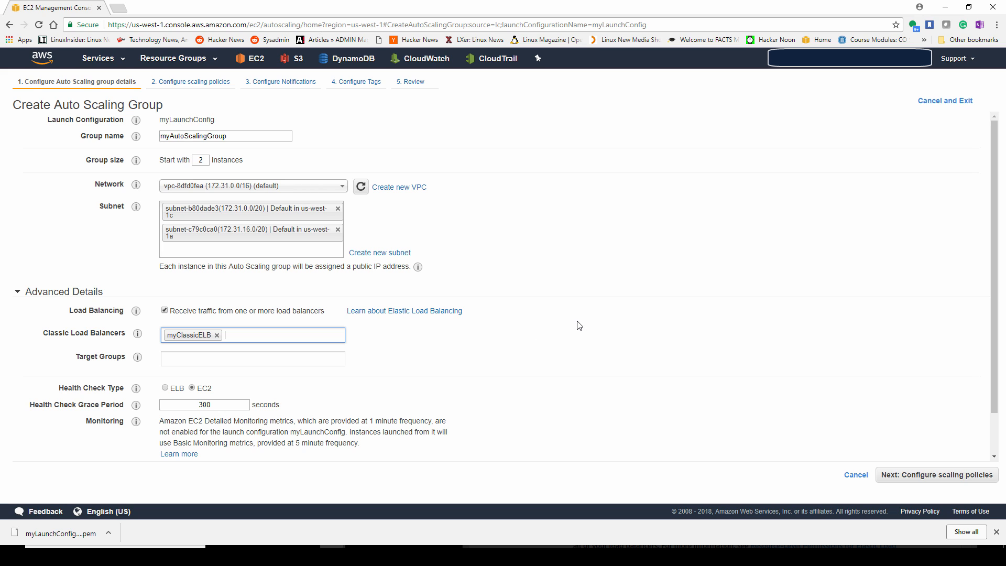
scroll(down, 3)
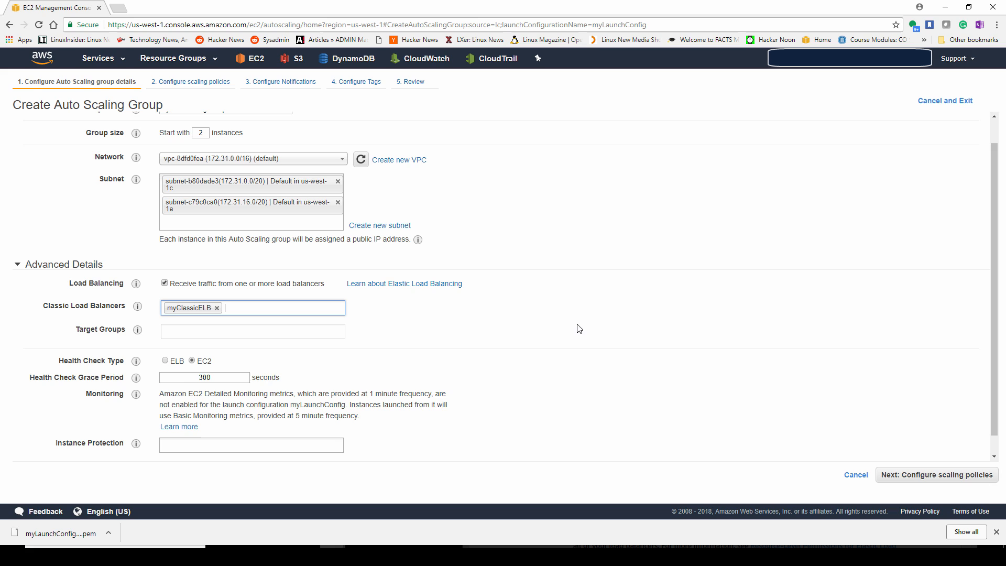
scroll(down, 3)
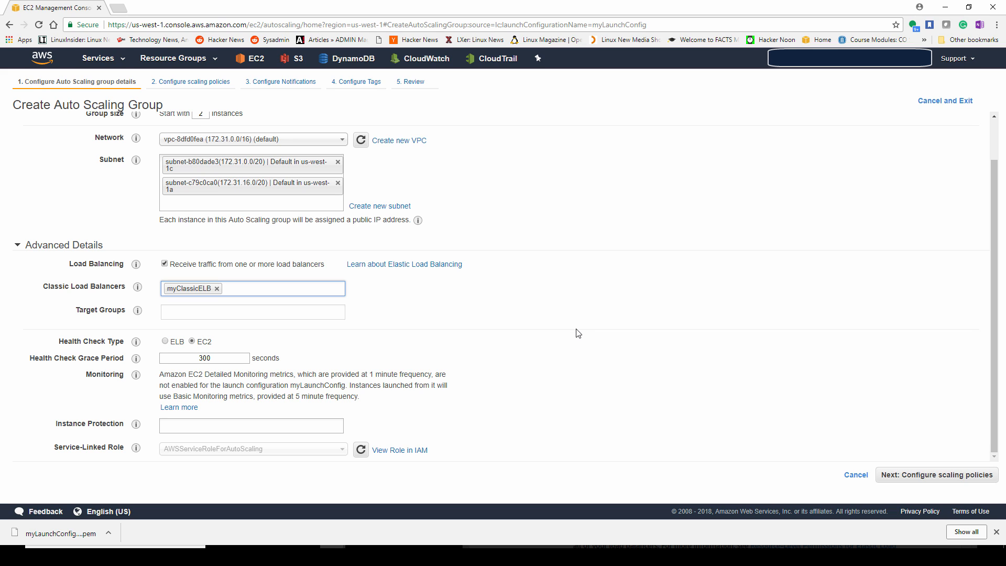
mouse_move(570, 332)
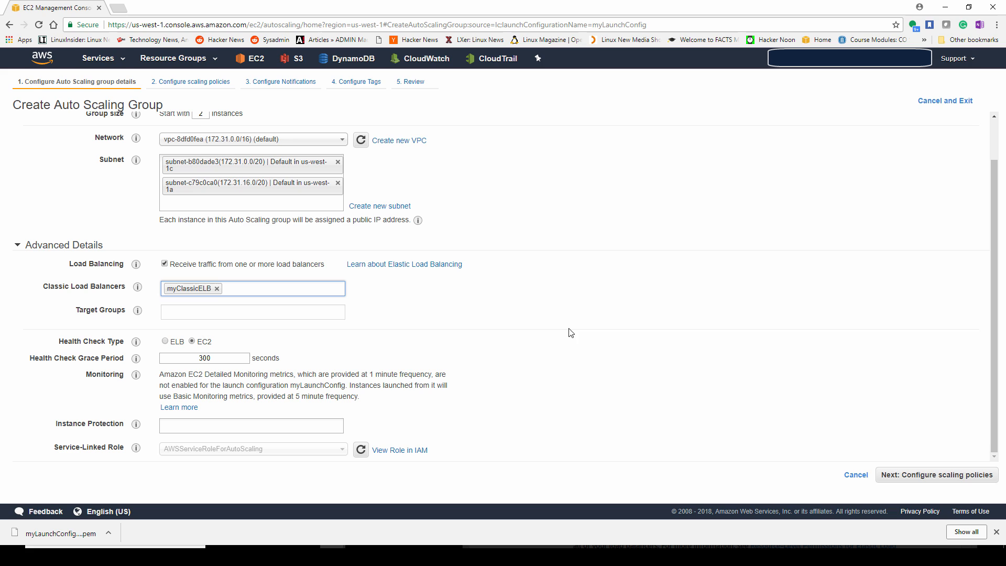
mouse_move(444, 369)
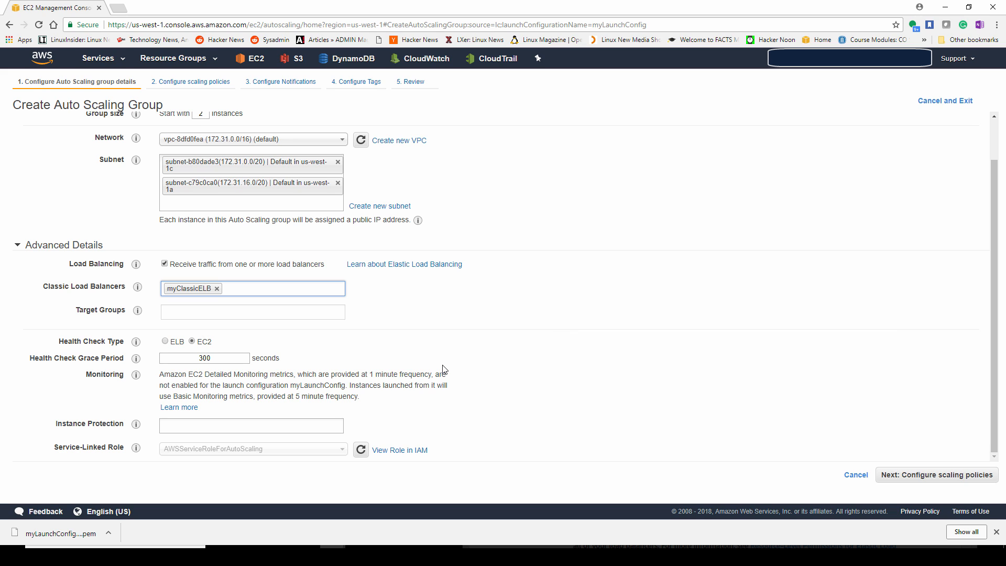
click(276, 288)
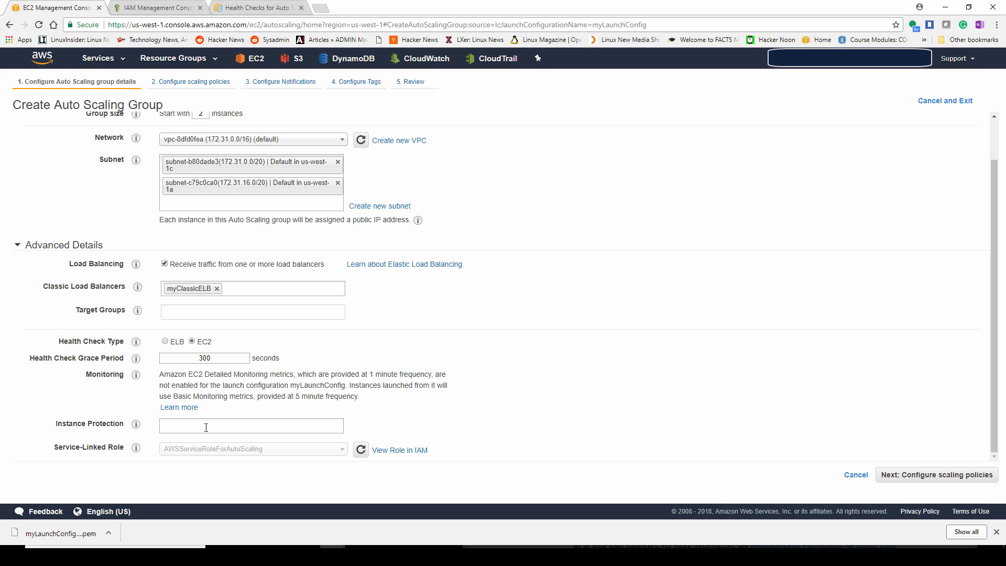
mouse_move(135, 423)
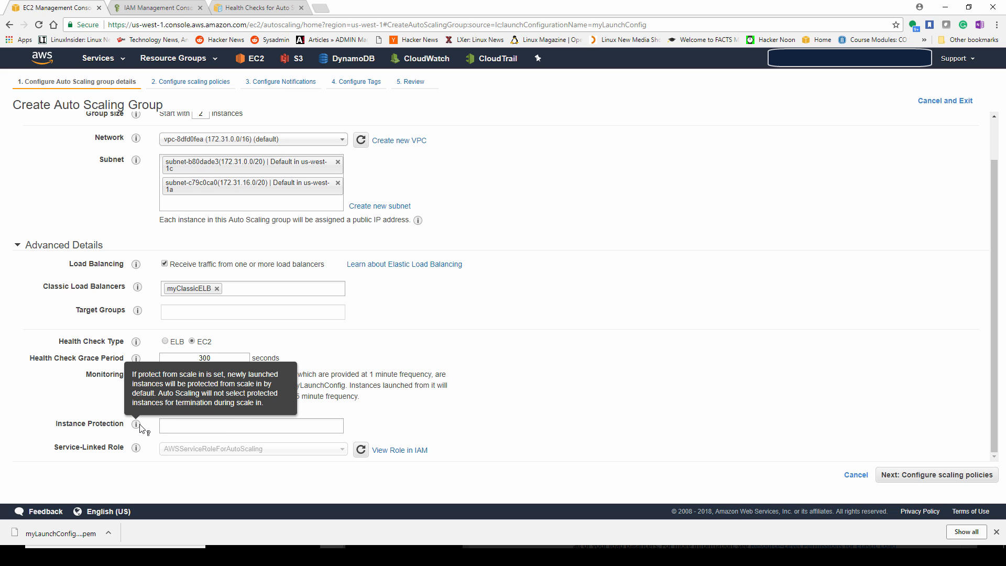
mouse_move(137, 429)
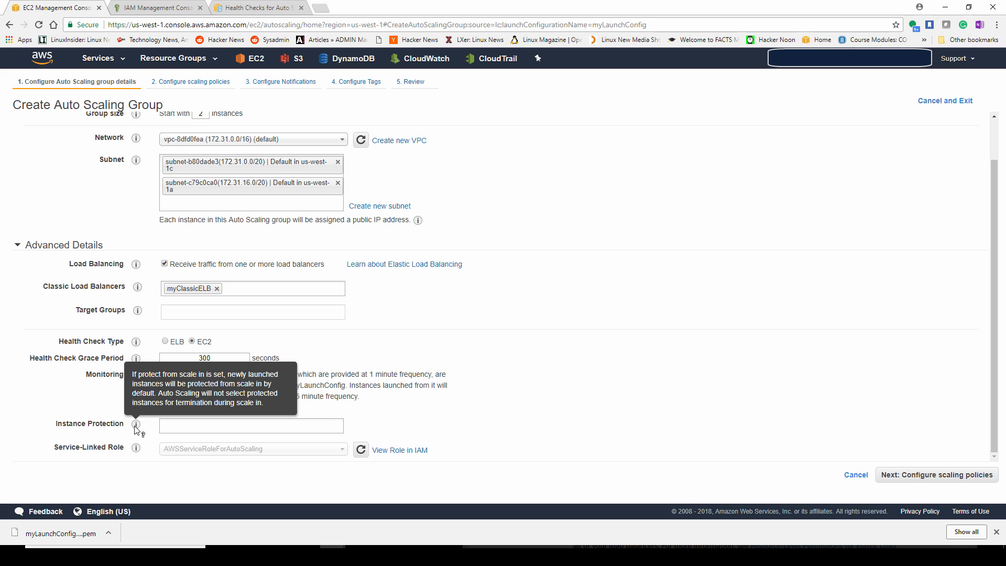
click(935, 473)
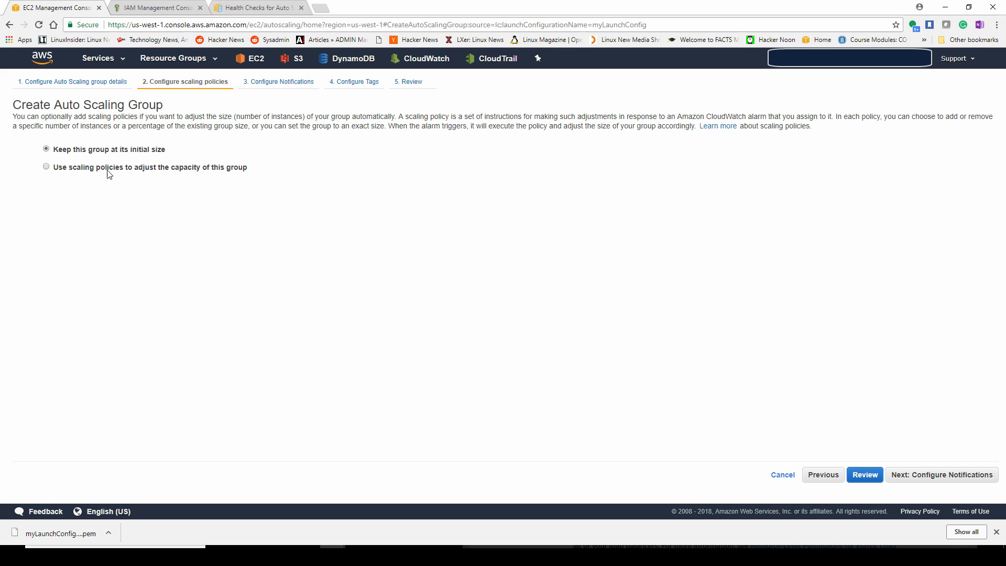
Step: Use scaling policies to adjust capacity, scaling between 2 and 4 instances
click(46, 167)
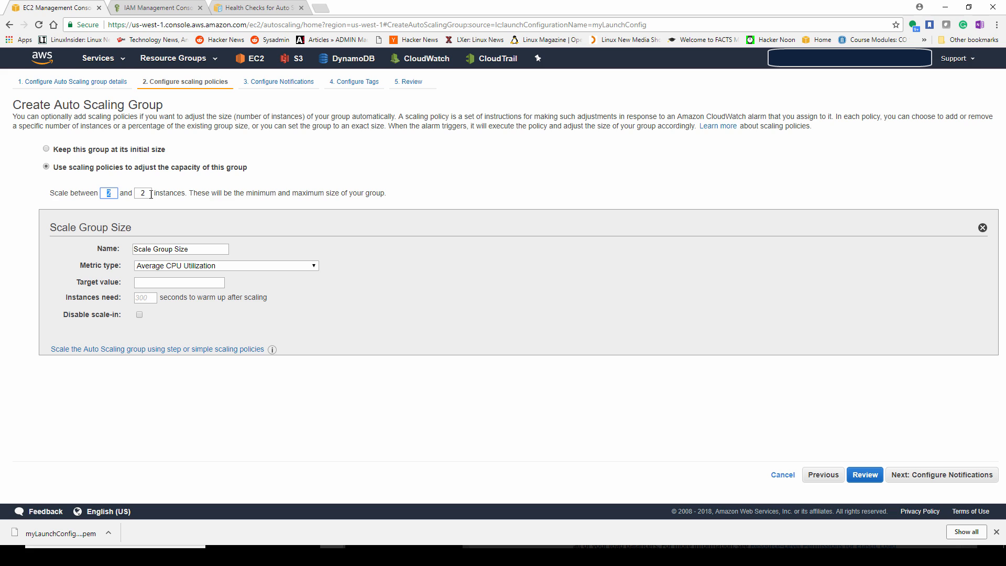
text(4)
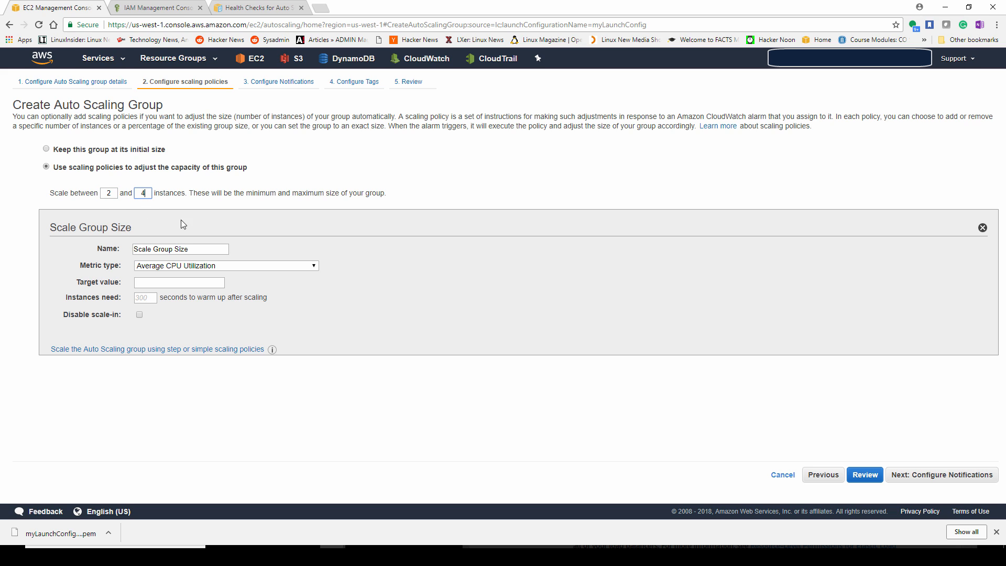
mouse_move(214, 261)
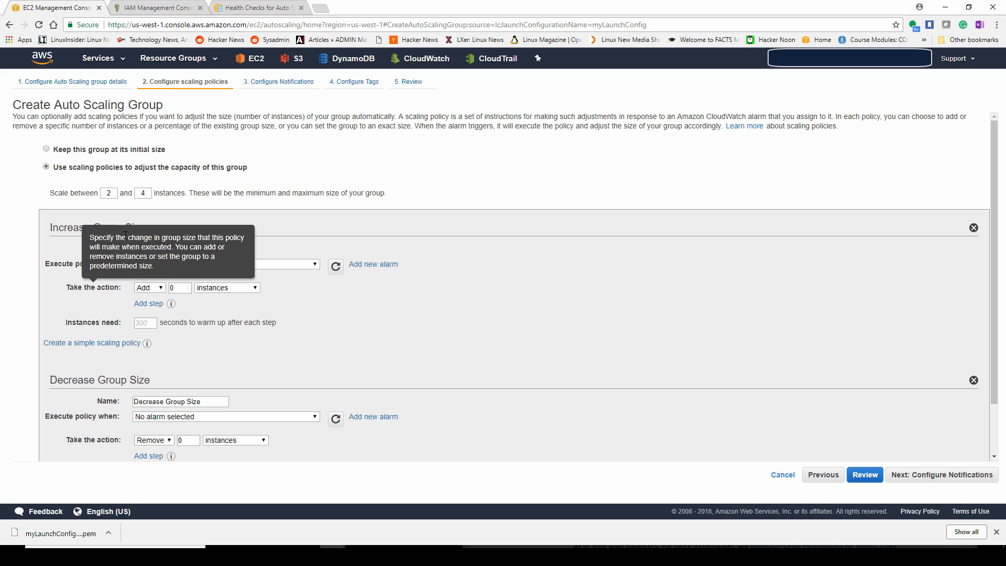
Step: Create an Increase Group Size alarm notifying SysAdmin when CPU utilization is at least 90% for 5 minutes
click(373, 264)
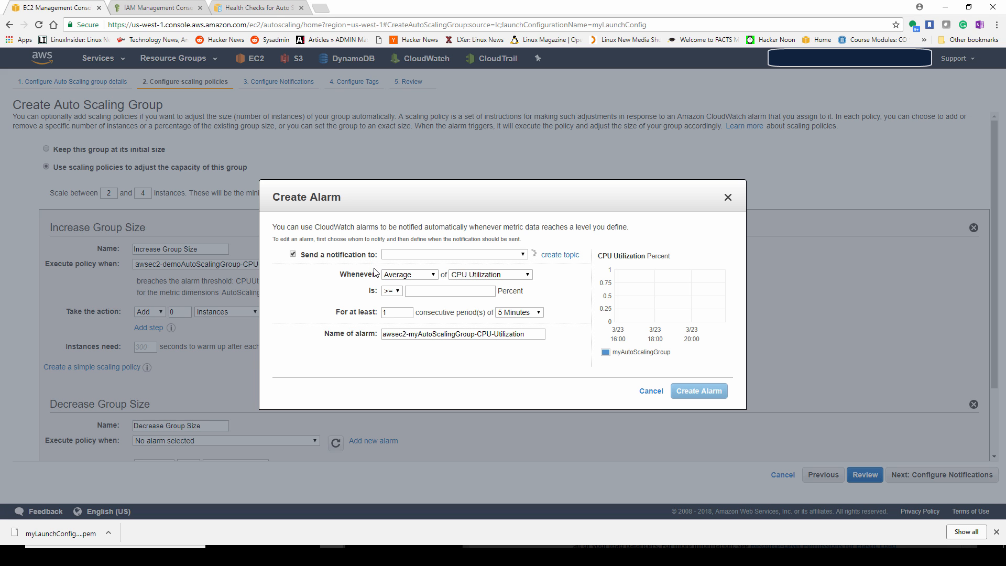
click(454, 254)
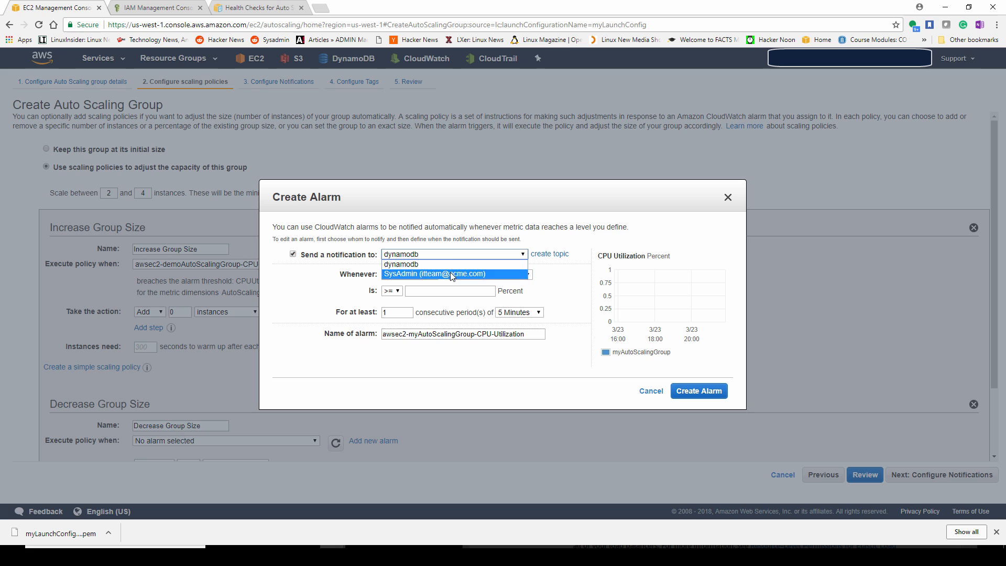
click(453, 273)
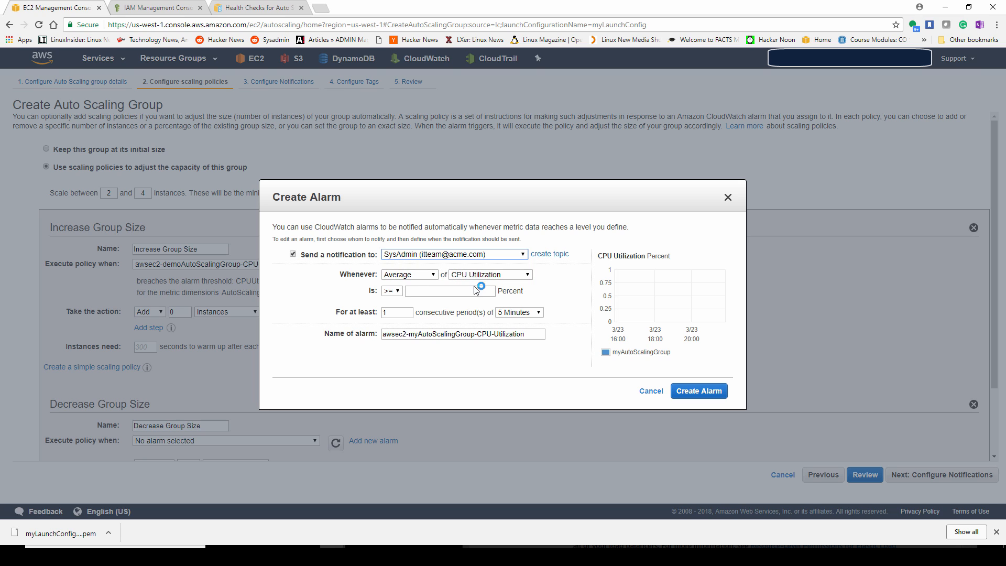
text(90)
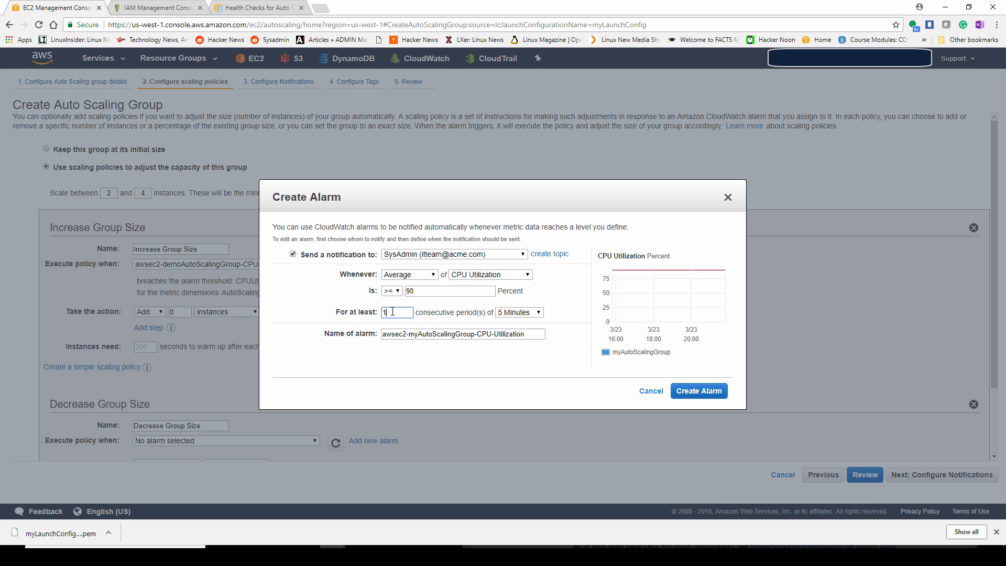
mouse_move(547, 320)
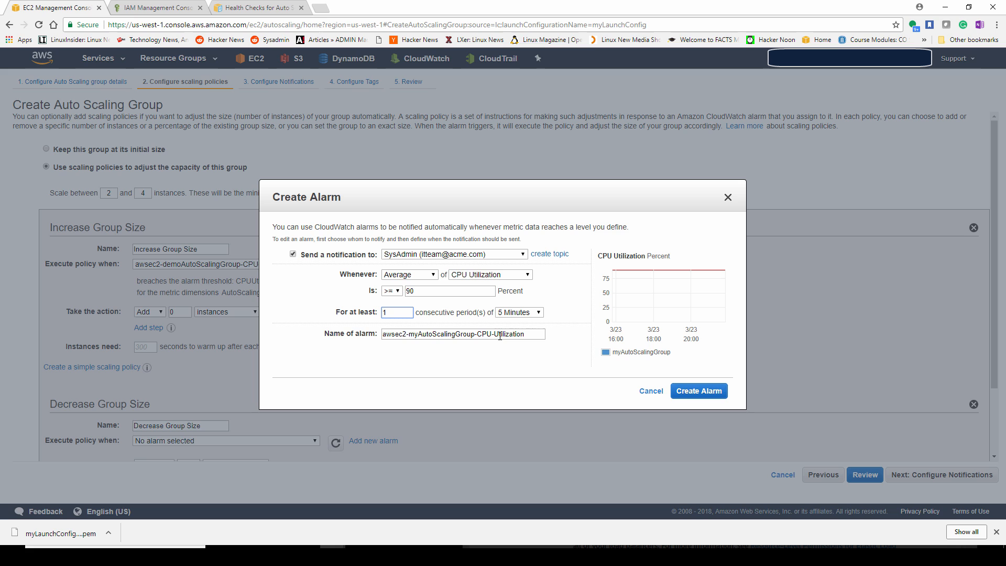
click(697, 391)
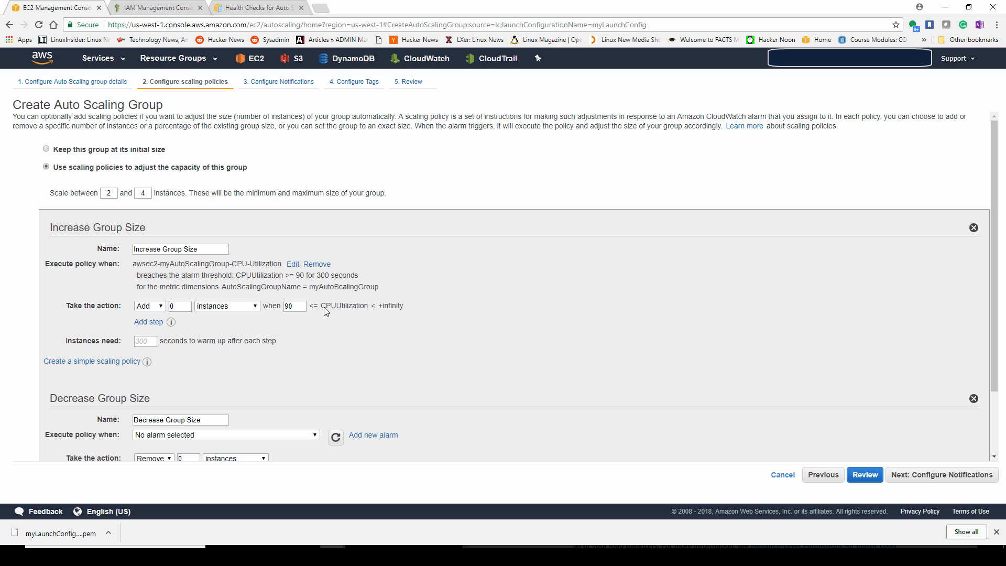
Step: Make Increase Group Size add 1 instance with a 300-second warm-up
click(179, 305)
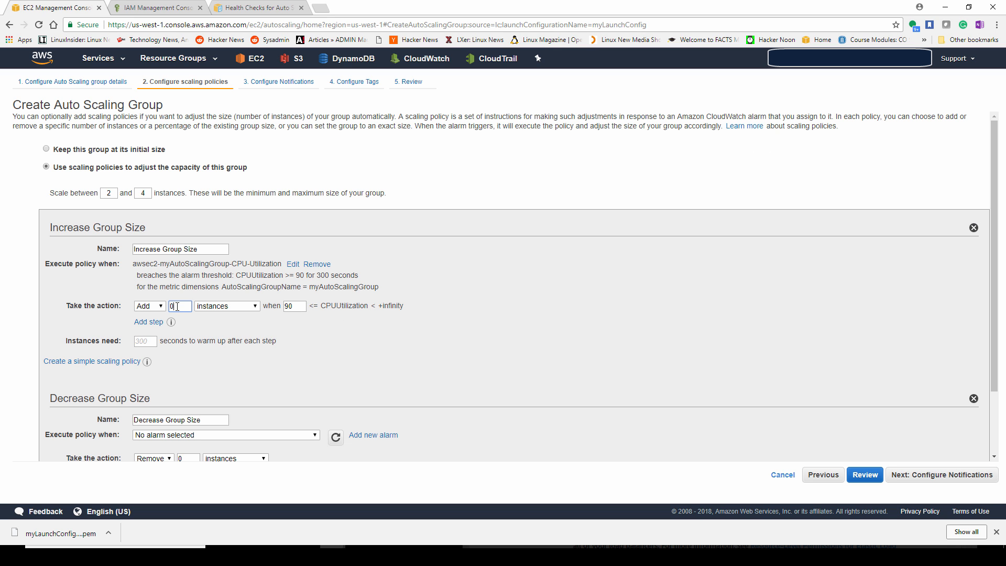
text(1)
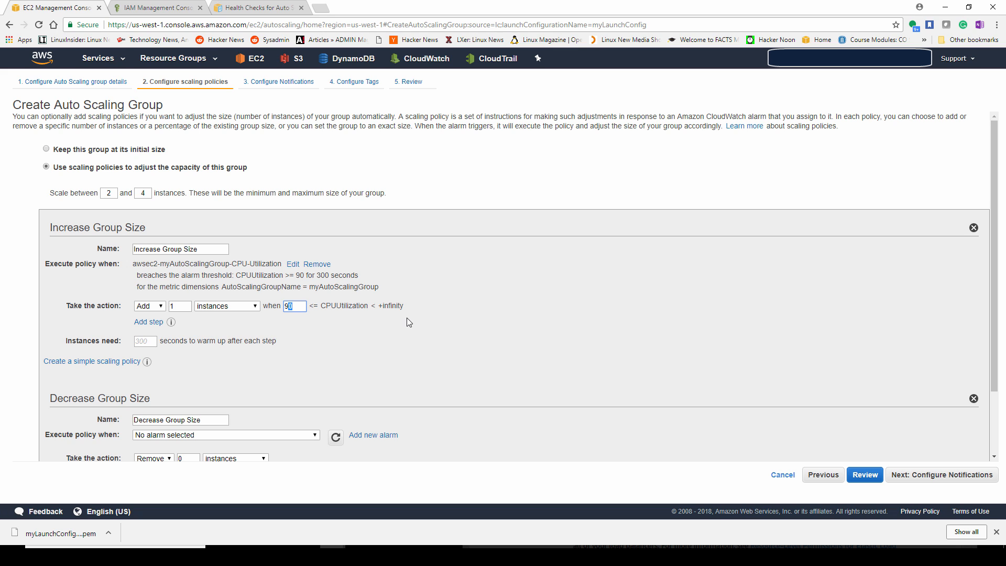
scroll(down, 3)
text(3)
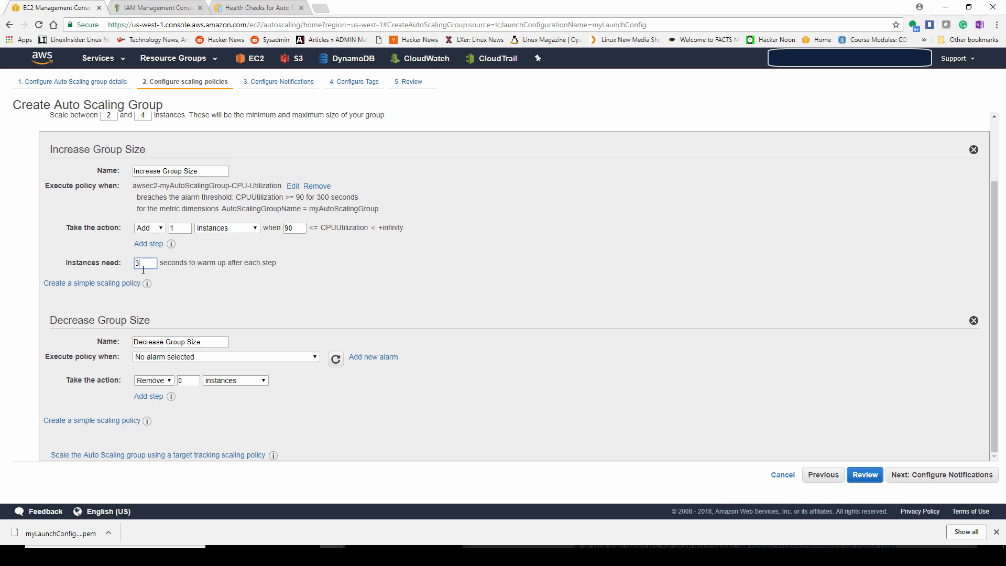
text(00)
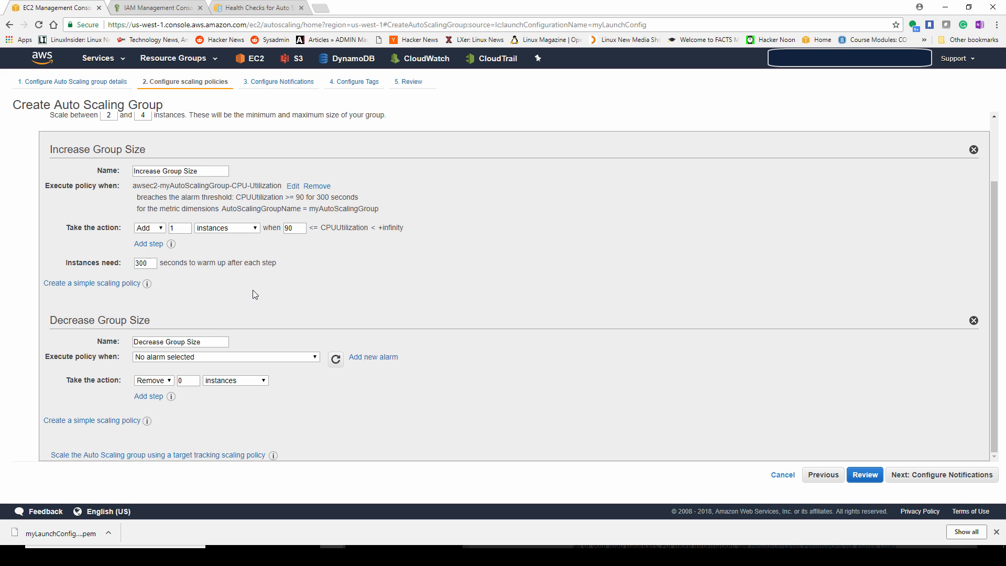
Step: Start a new alarm for the Decrease Group Size policy instead of picking an existing one
click(224, 357)
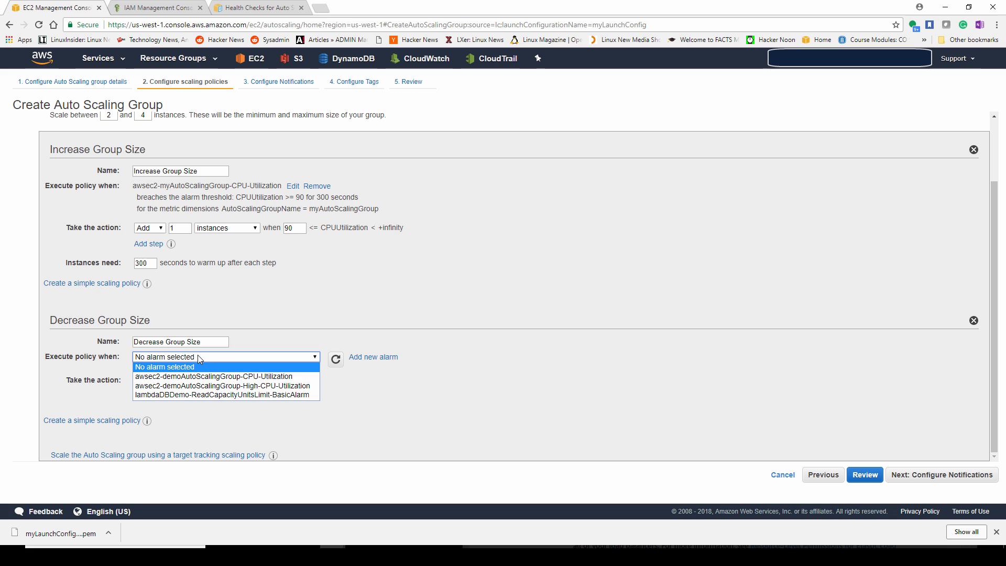
click(165, 367)
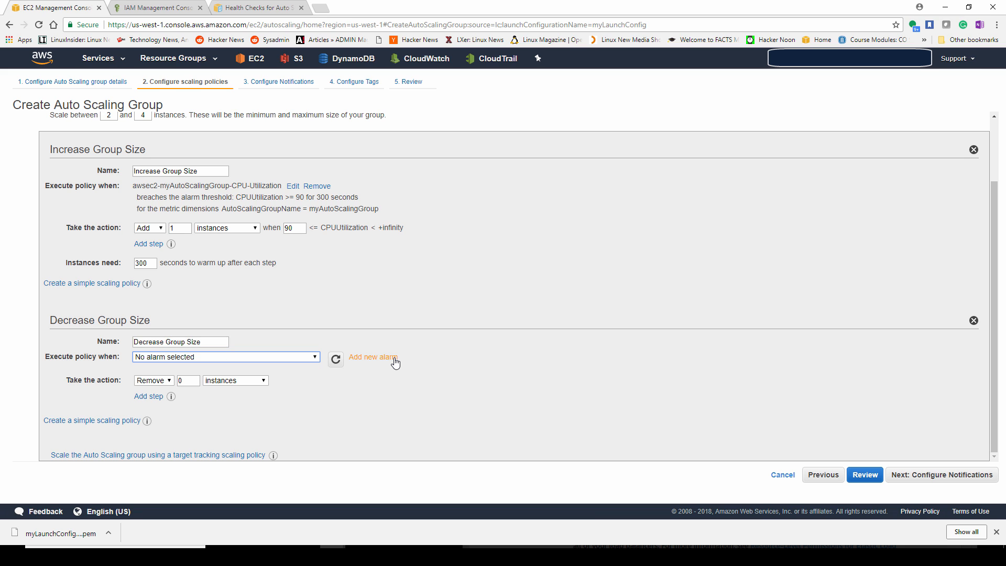
click(373, 357)
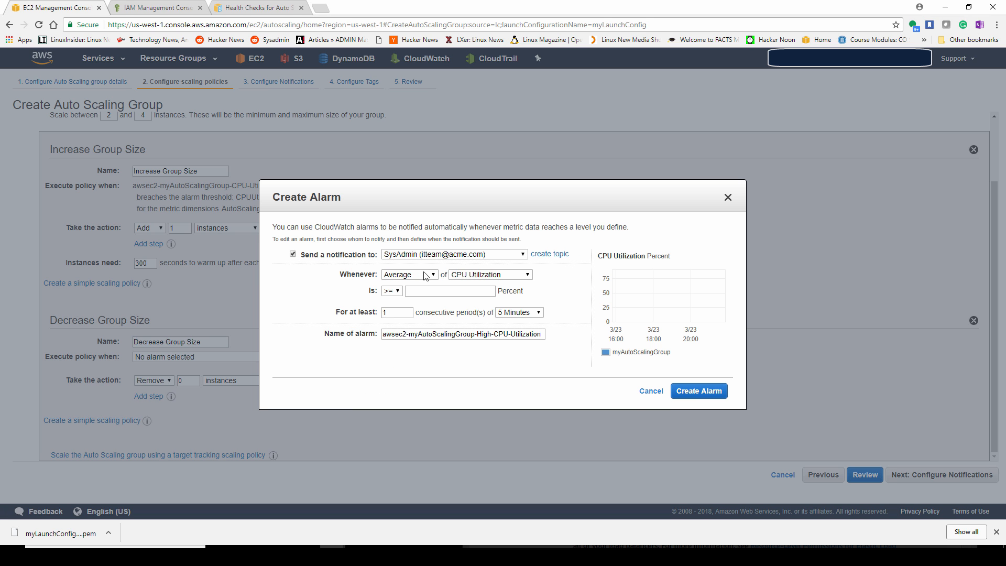
Step: Create a Decrease Group Size alarm for CPU utilization at or below 90%
click(391, 291)
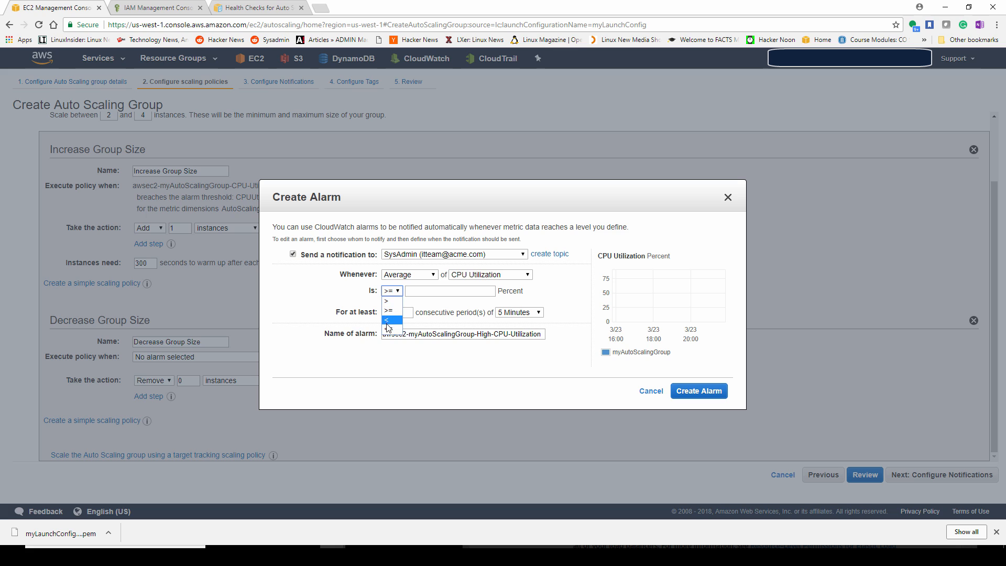
click(390, 320)
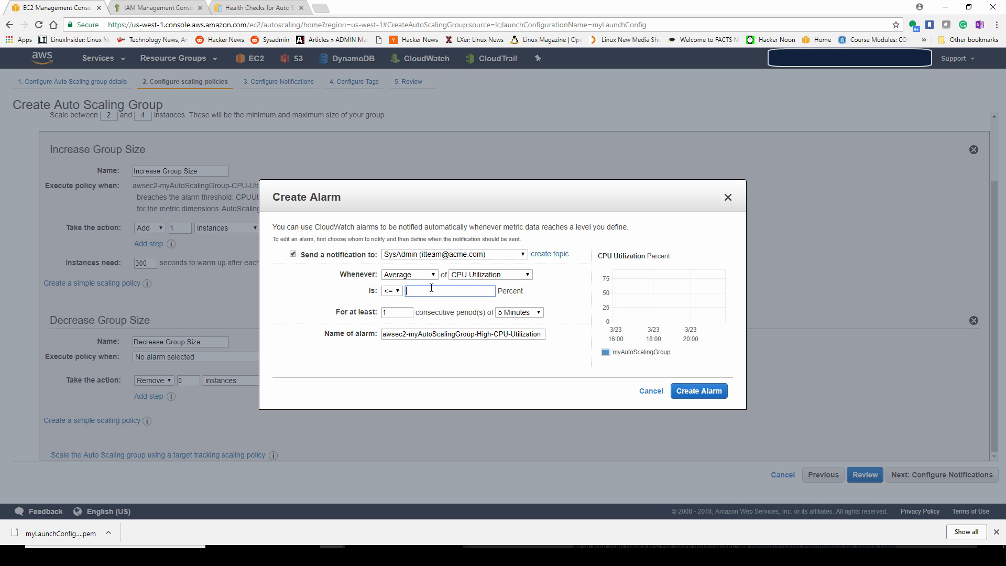
text(90)
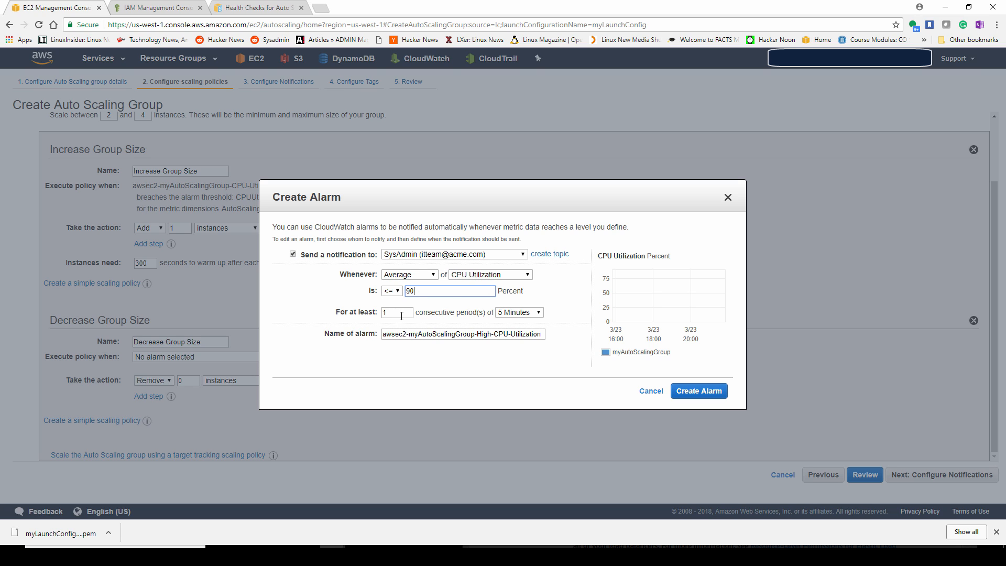
click(698, 391)
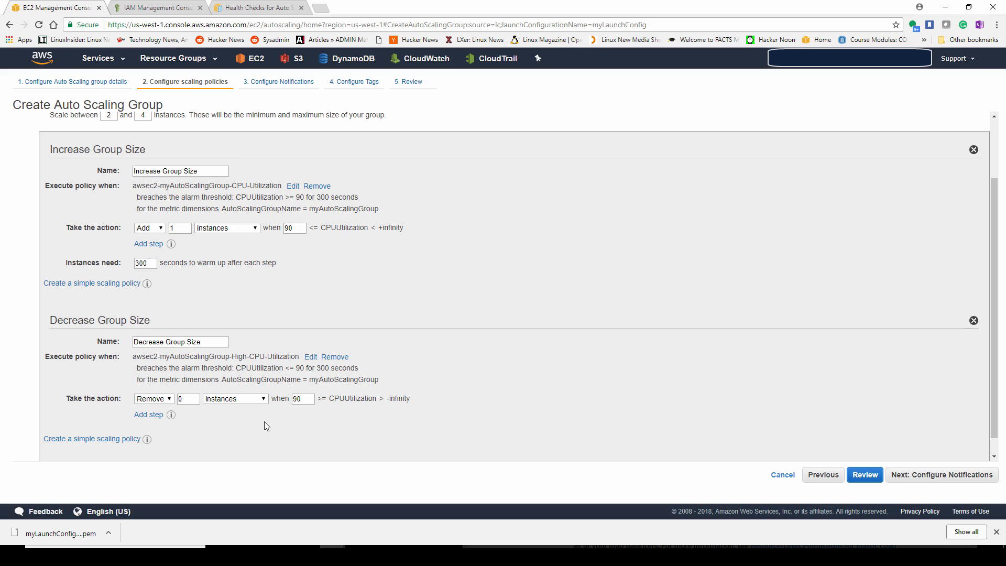
Step: Set Decrease Group Size to remove 1 instance and continue to Configure Notifications
text(1)
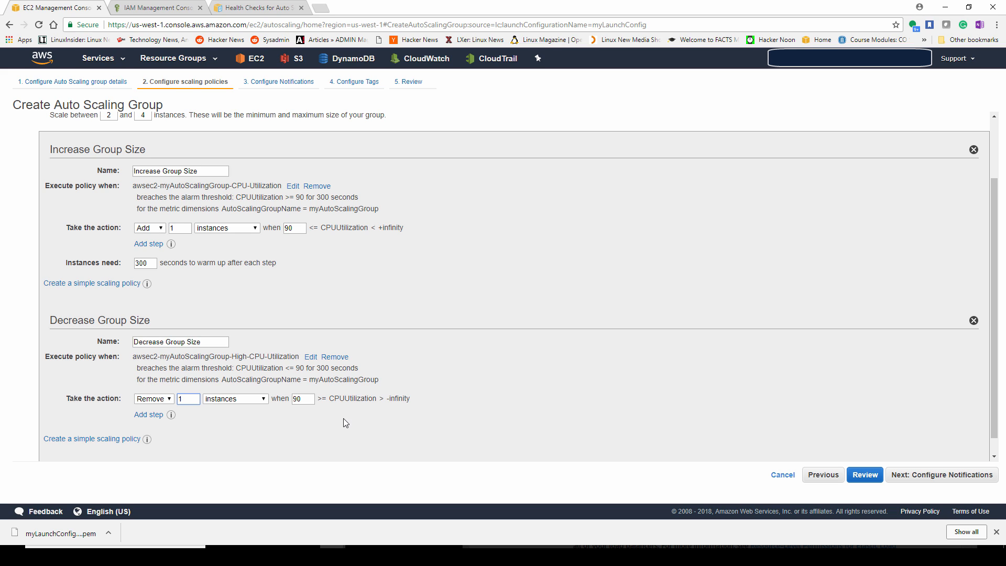
mouse_move(375, 418)
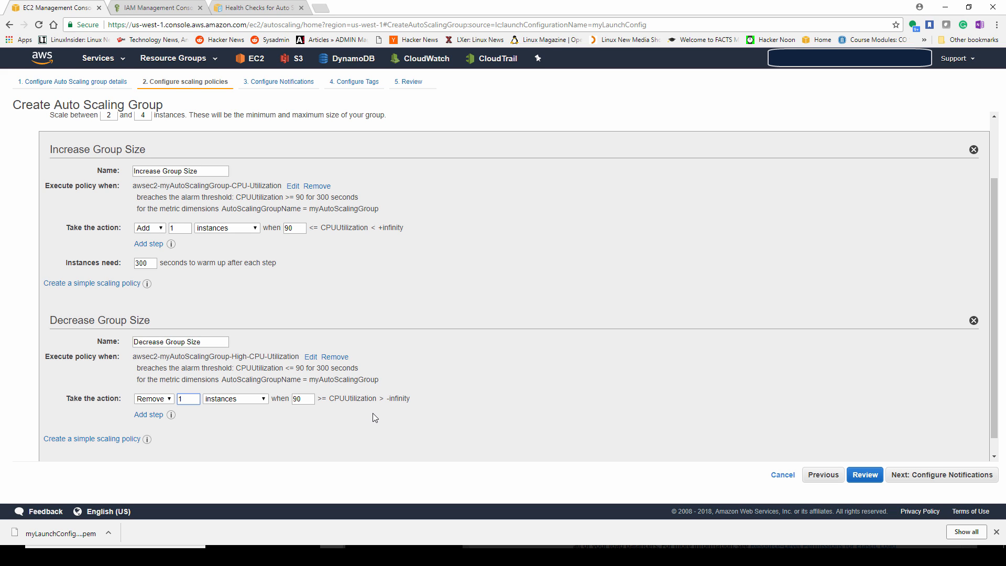
click(188, 398)
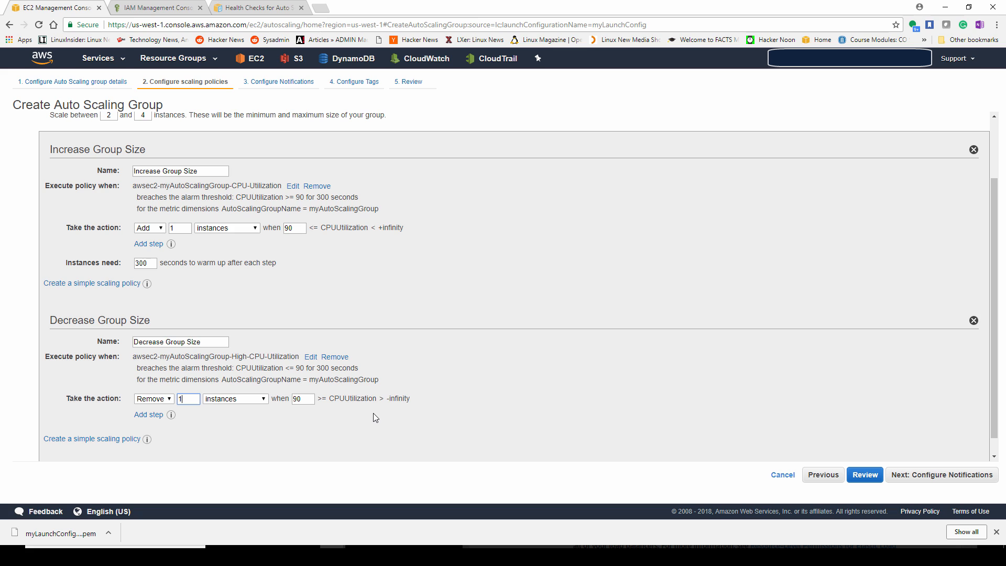
scroll(down, 3)
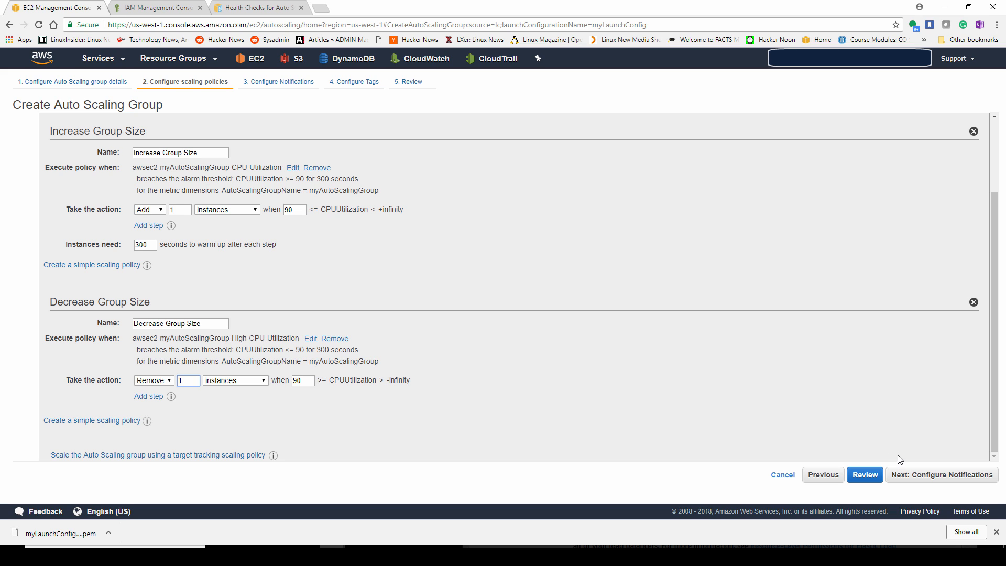
click(188, 379)
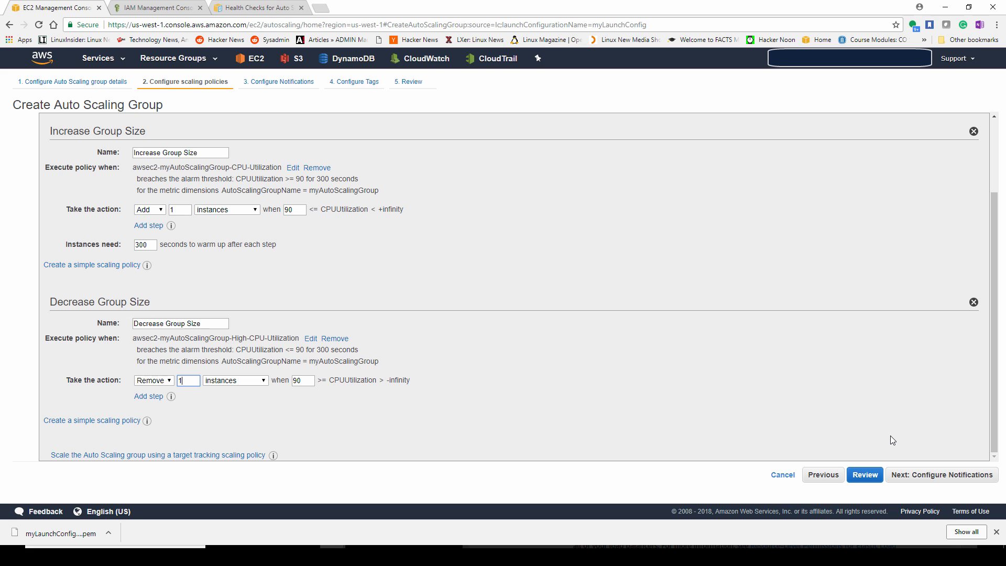
mouse_move(907, 468)
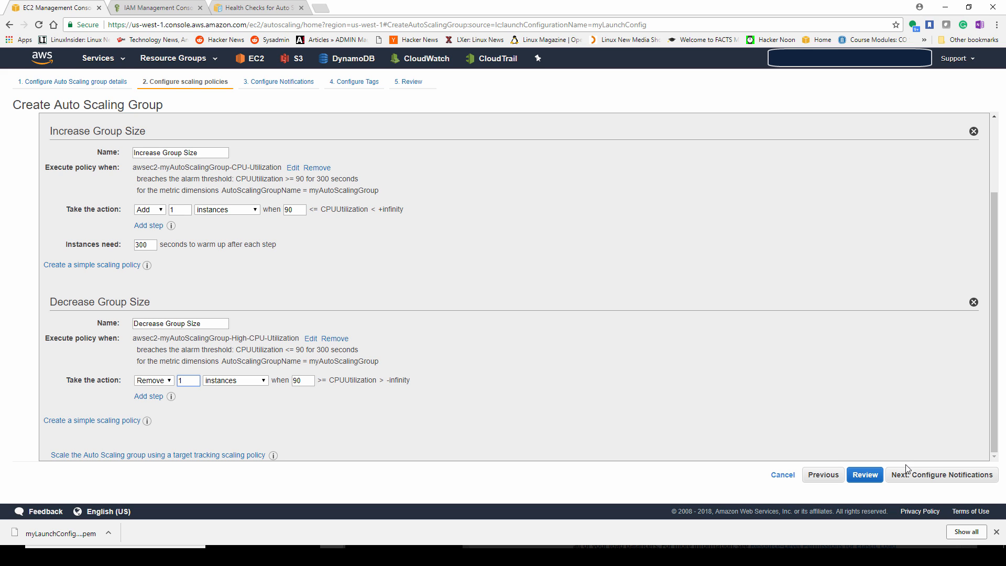
click(187, 379)
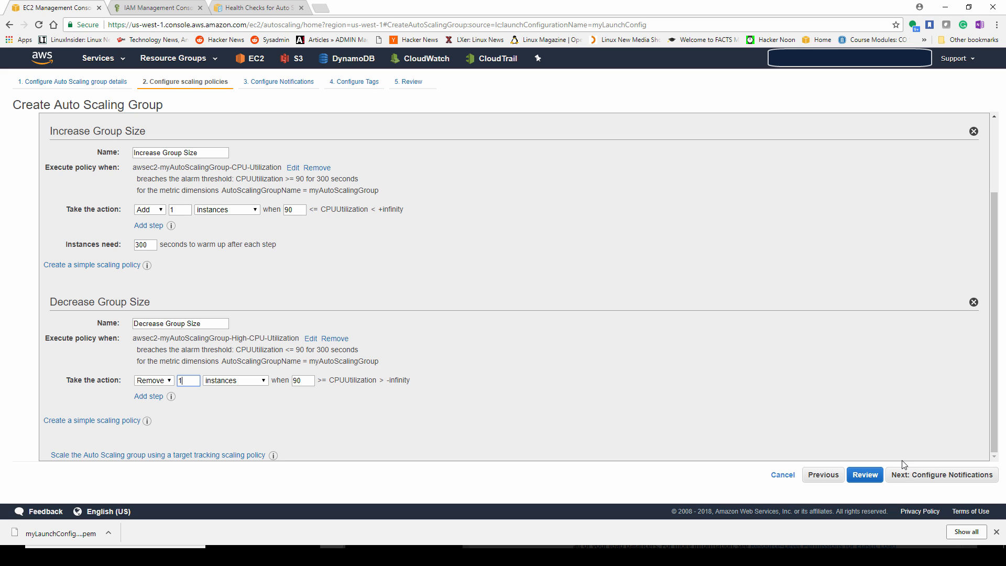
mouse_move(899, 487)
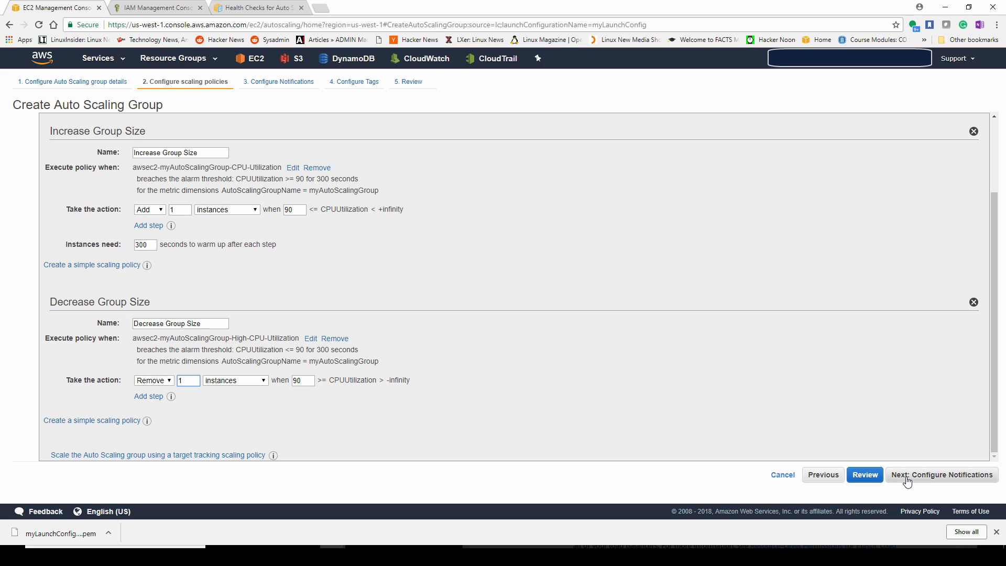
mouse_move(906, 482)
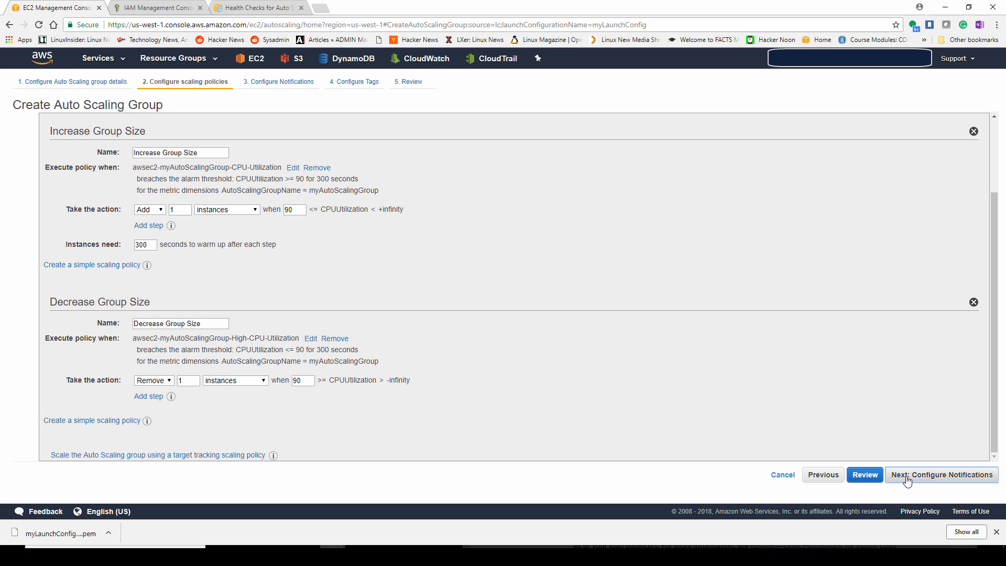
click(940, 475)
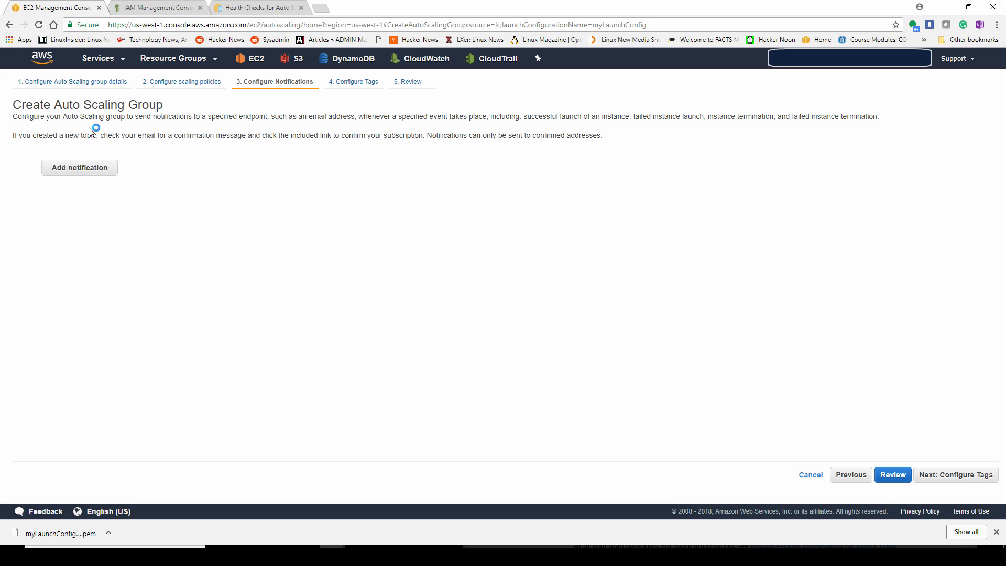
Step: Add a notification entry, then review and create the Auto Scaling group
click(78, 168)
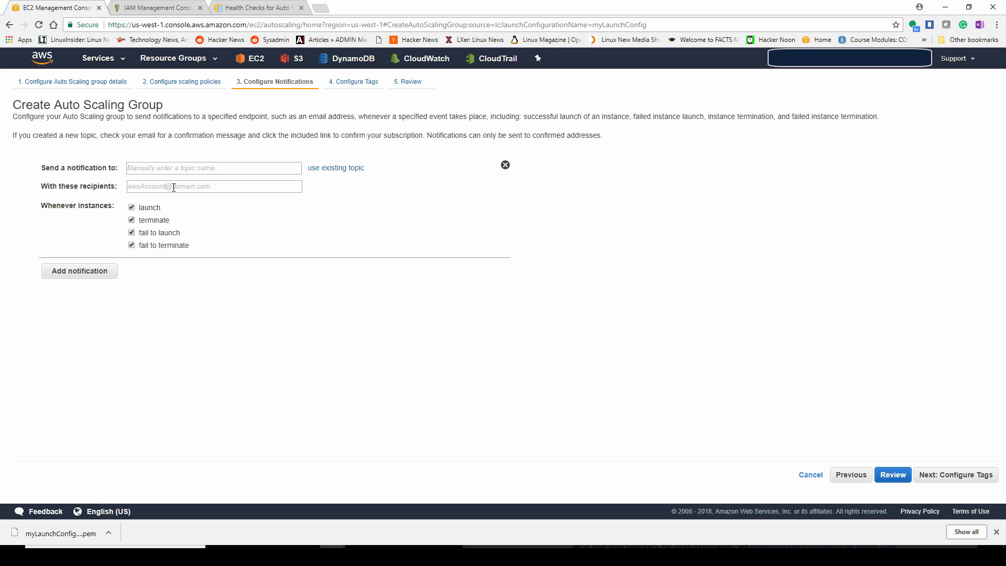
click(214, 167)
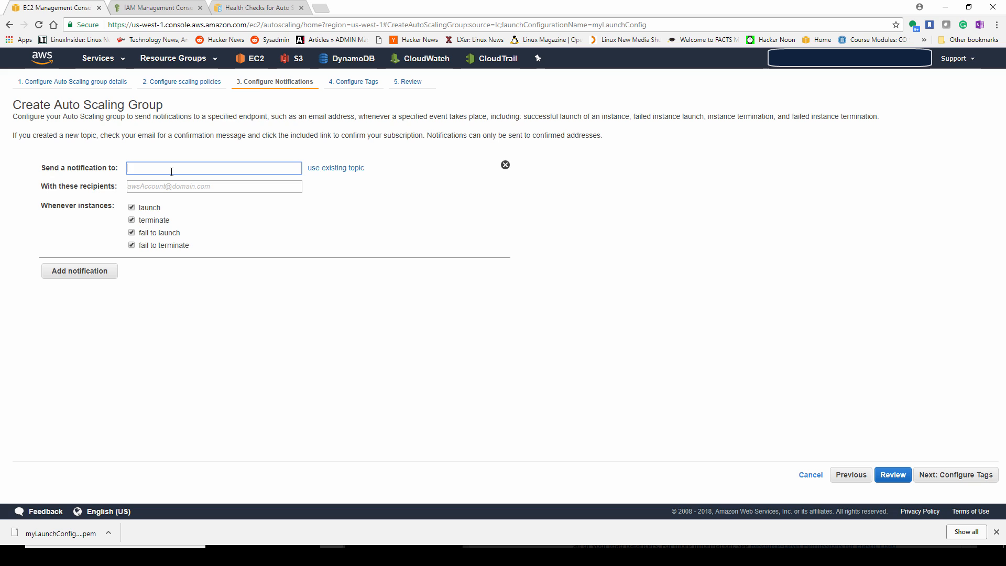
click(891, 474)
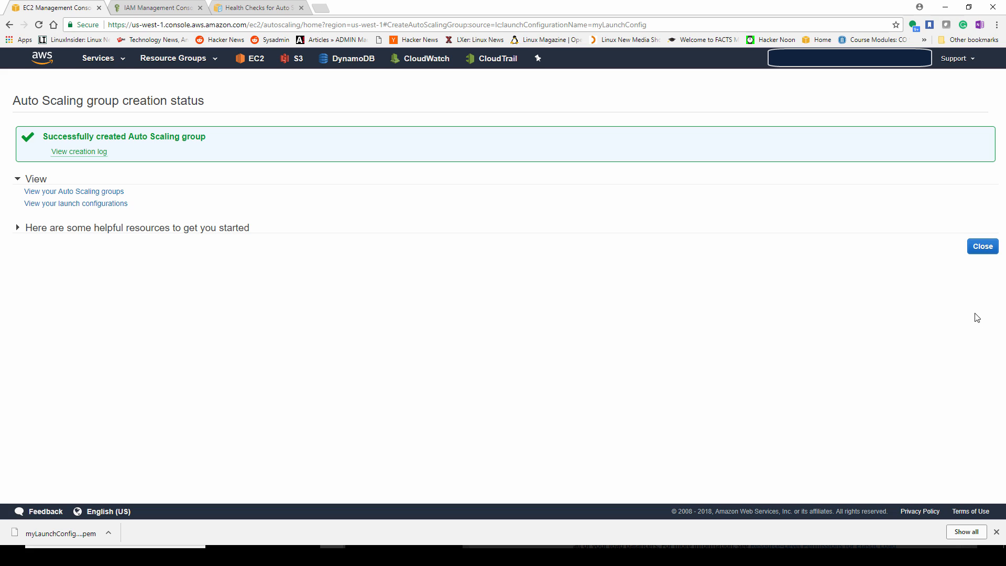
mouse_move(982, 250)
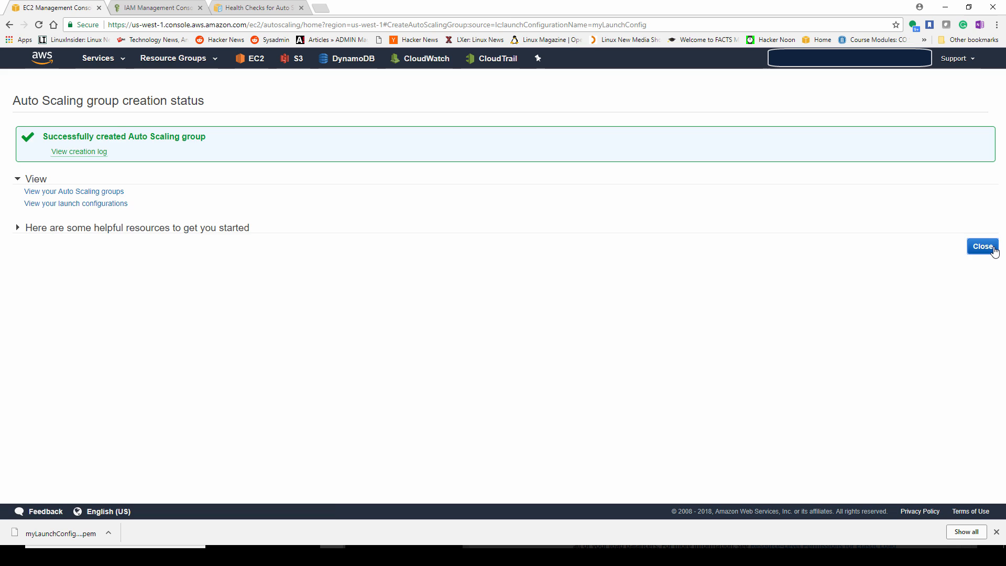
Step: Close the creation status and show myAutoScalingGroup's Activity History with two successful launches
click(982, 247)
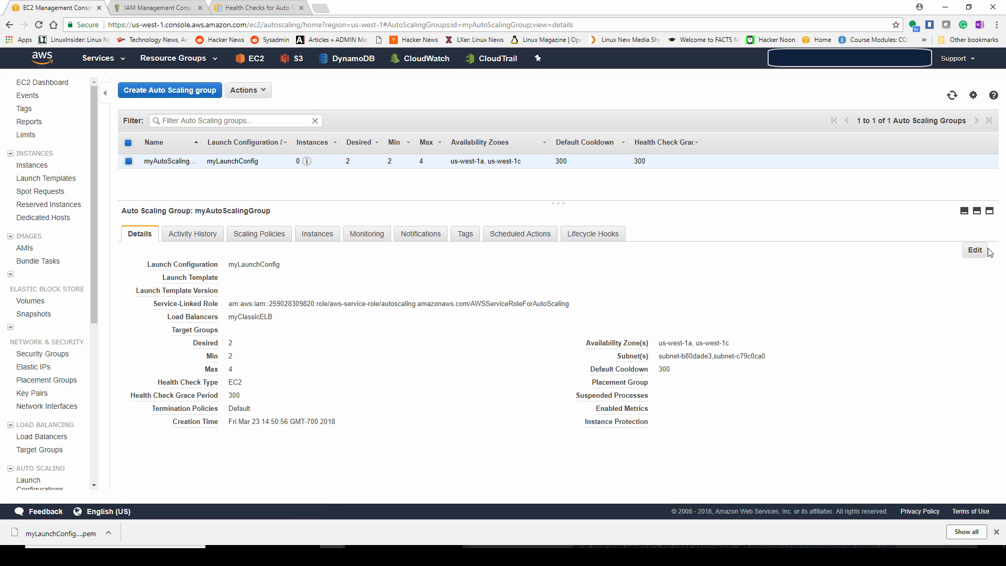
mouse_move(306, 162)
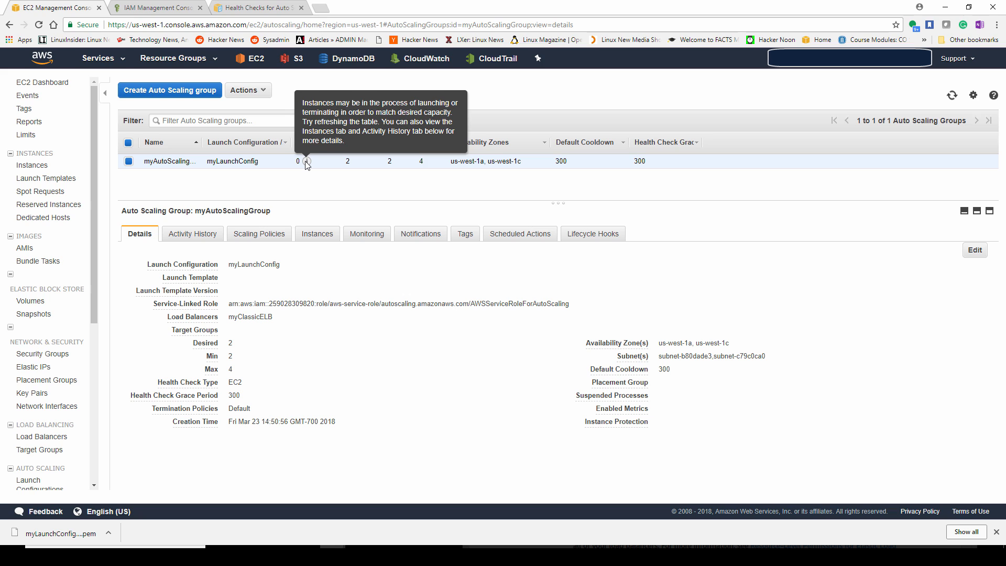
mouse_move(314, 411)
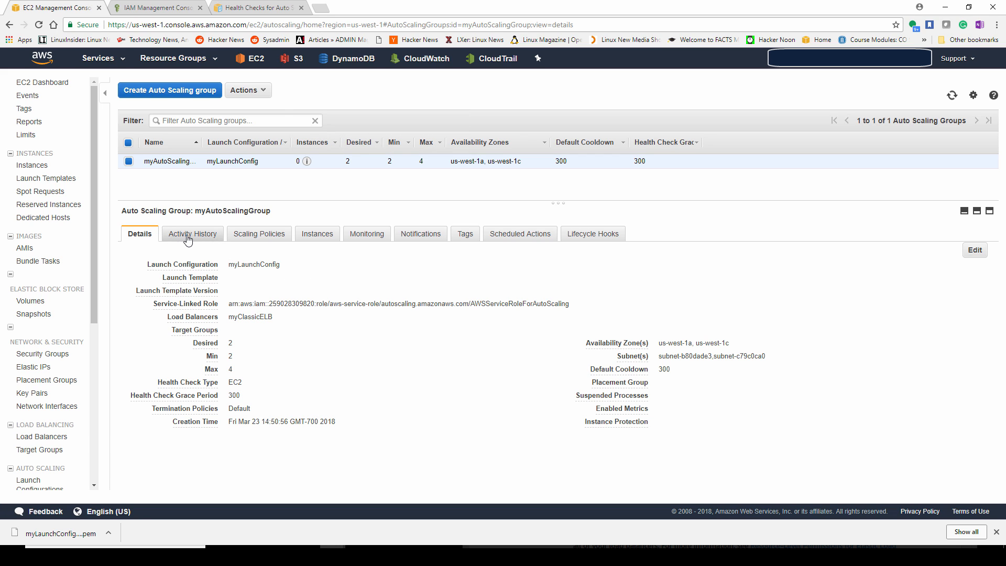
click(193, 233)
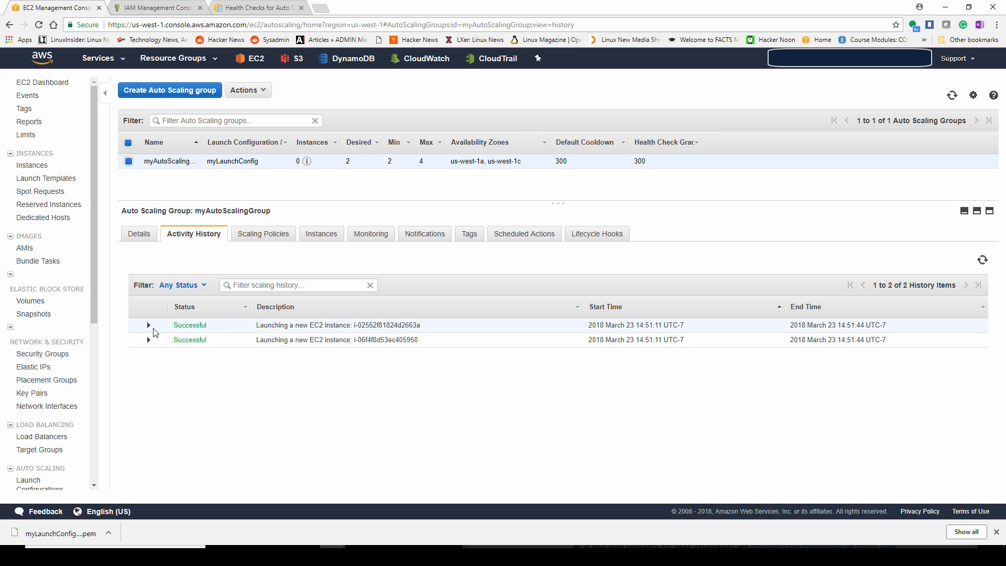
Step: Expand a launch activity's details, then review the group's Scaling Policies
click(148, 325)
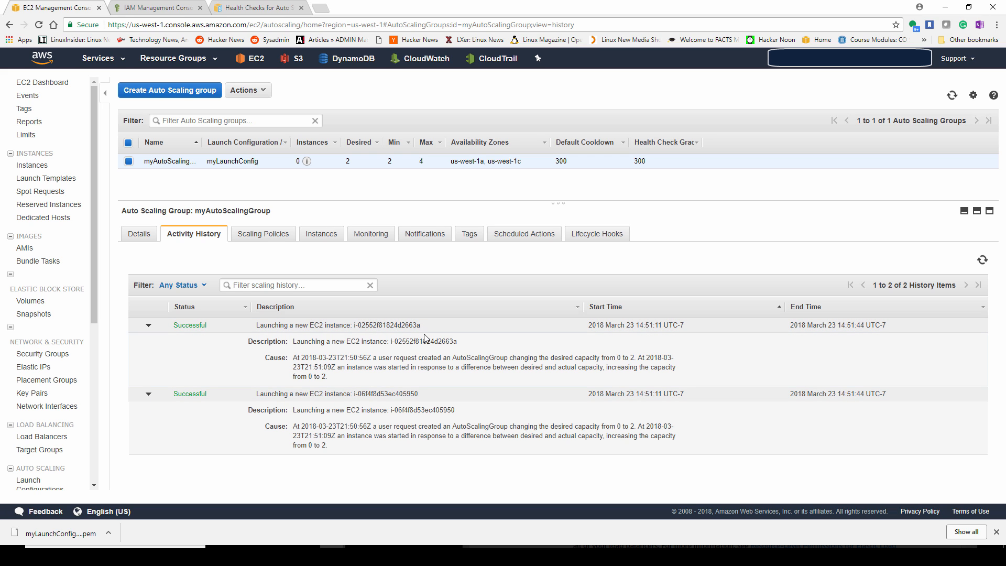
double_click(424, 410)
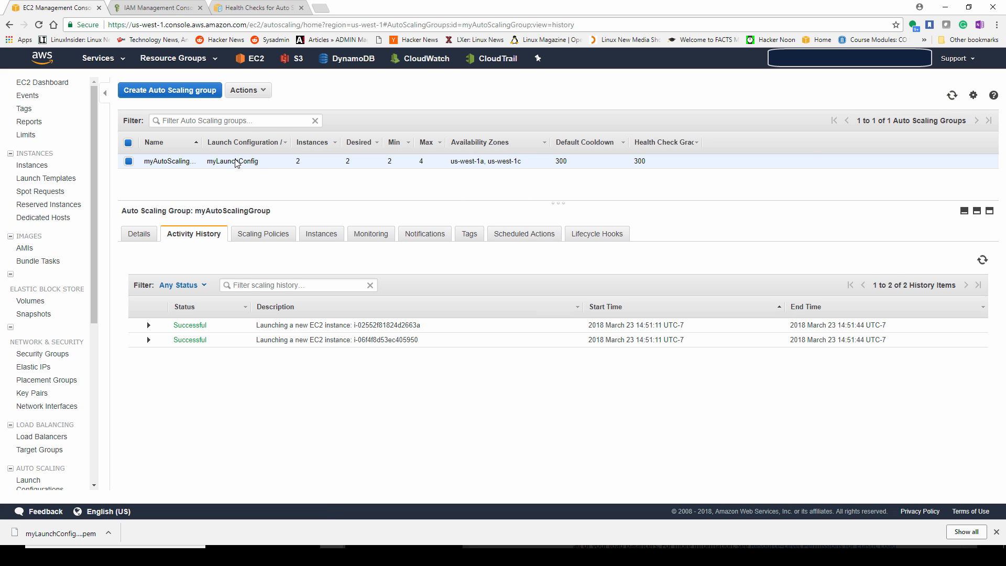
mouse_move(948, 94)
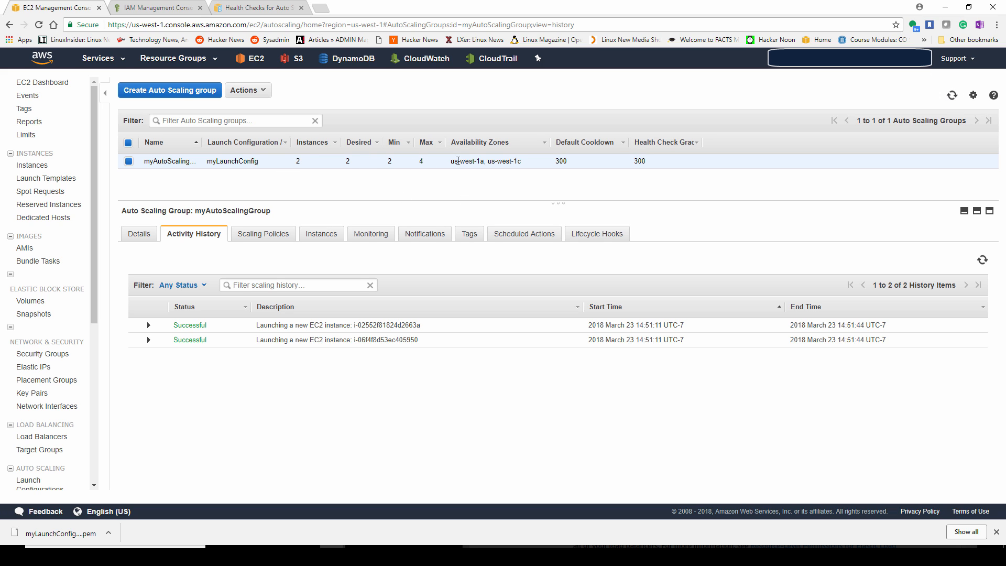
click(259, 233)
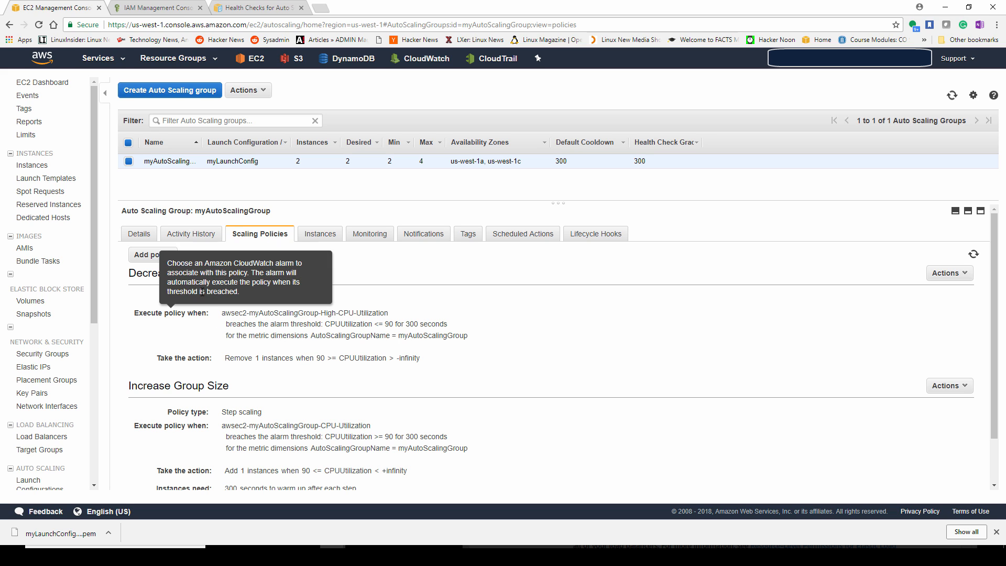
mouse_move(298, 313)
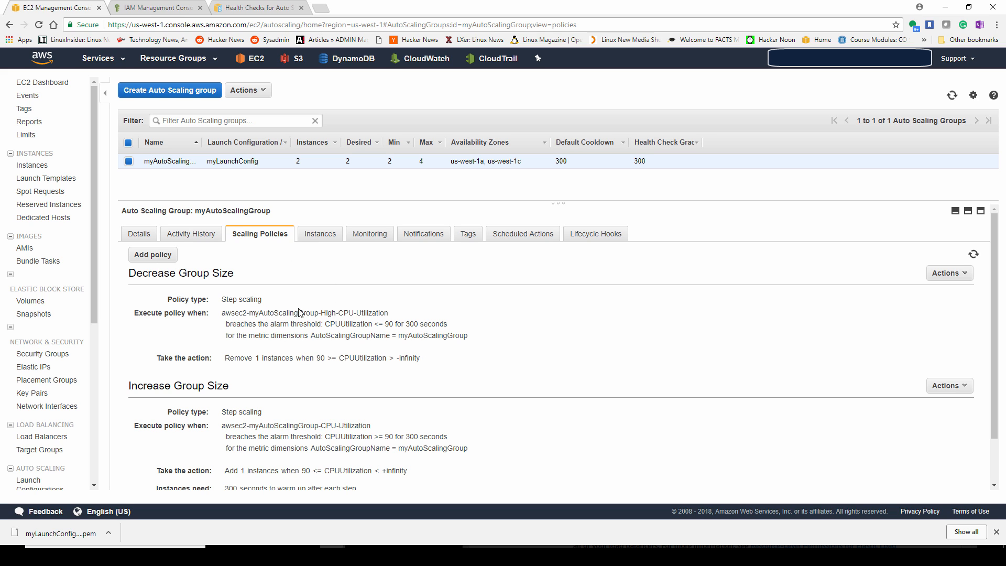
double_click(282, 313)
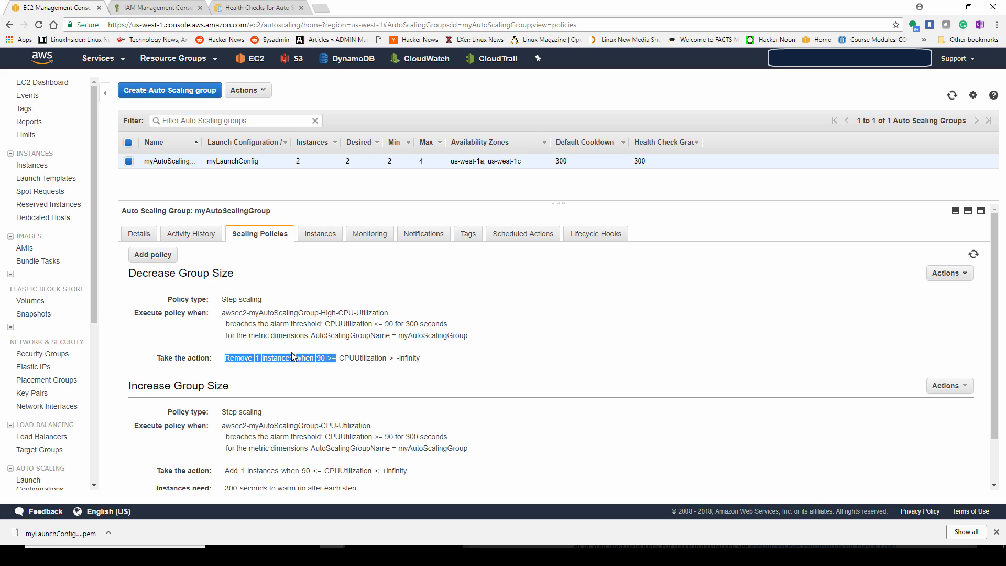
scroll(down, 3)
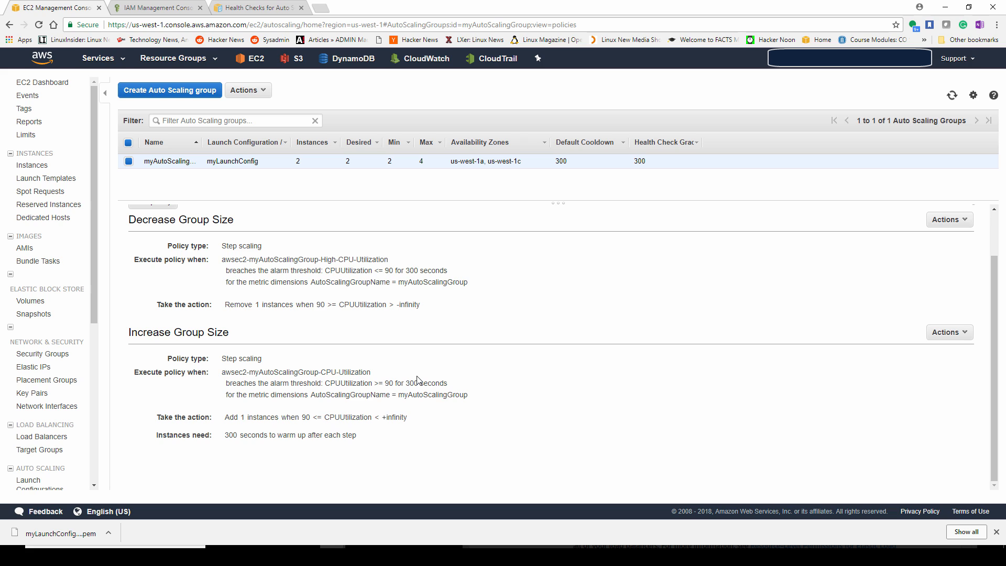
mouse_move(318, 313)
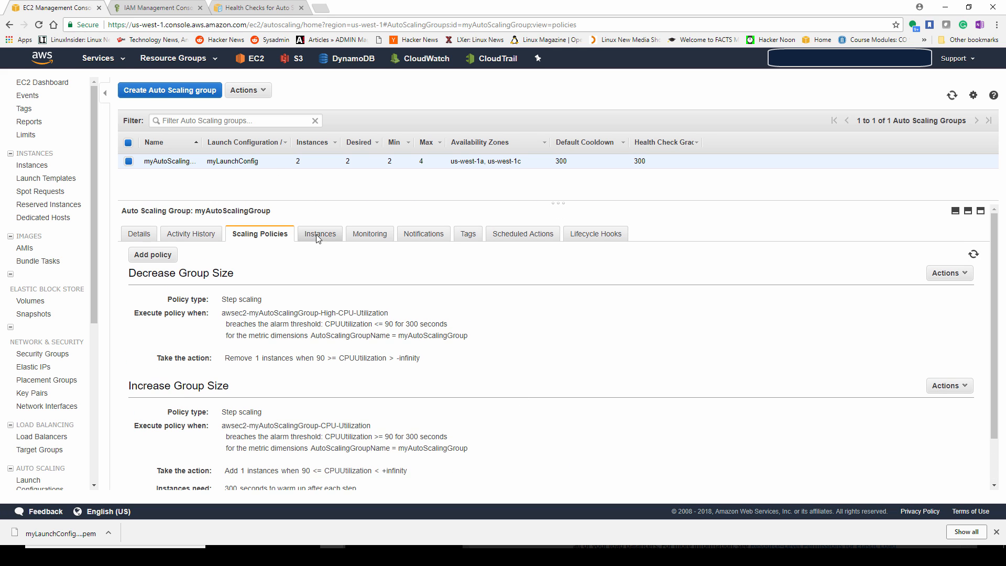
Step: Show the group's Instances list with two InService, Healthy instances
click(319, 234)
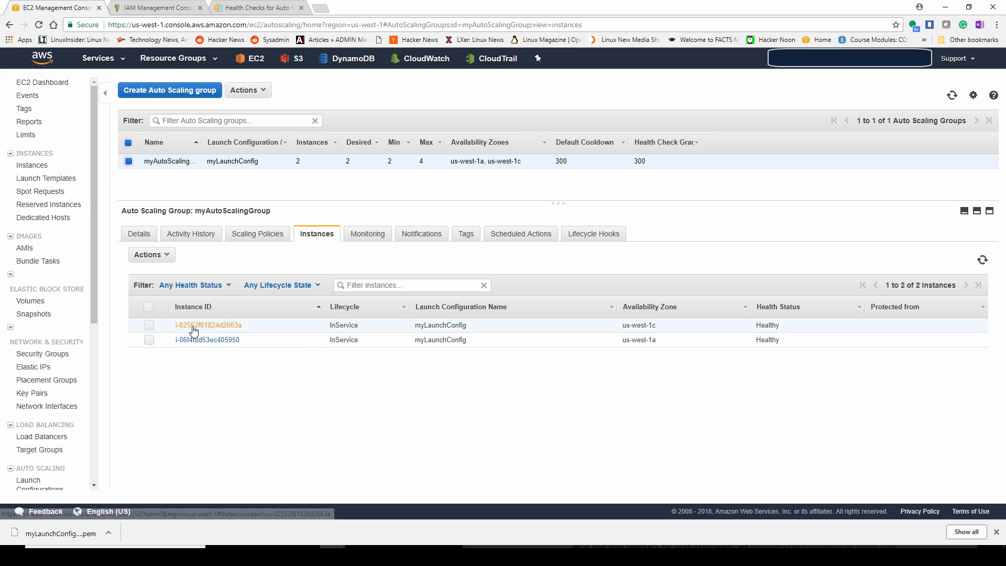
mouse_move(411, 355)
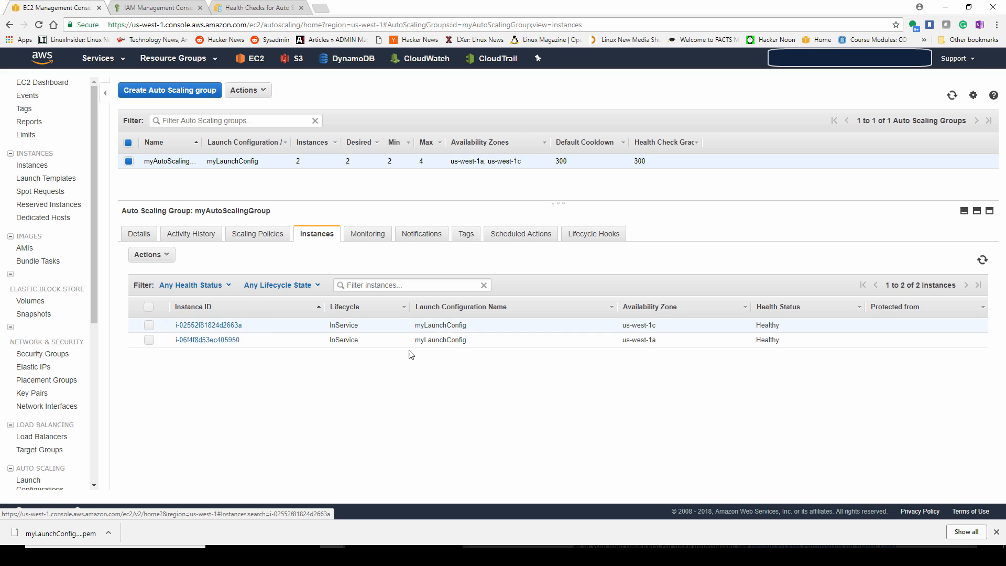
Step: Select each instance and review the group's Monitoring metrics, dismissing the metrics warning
click(149, 325)
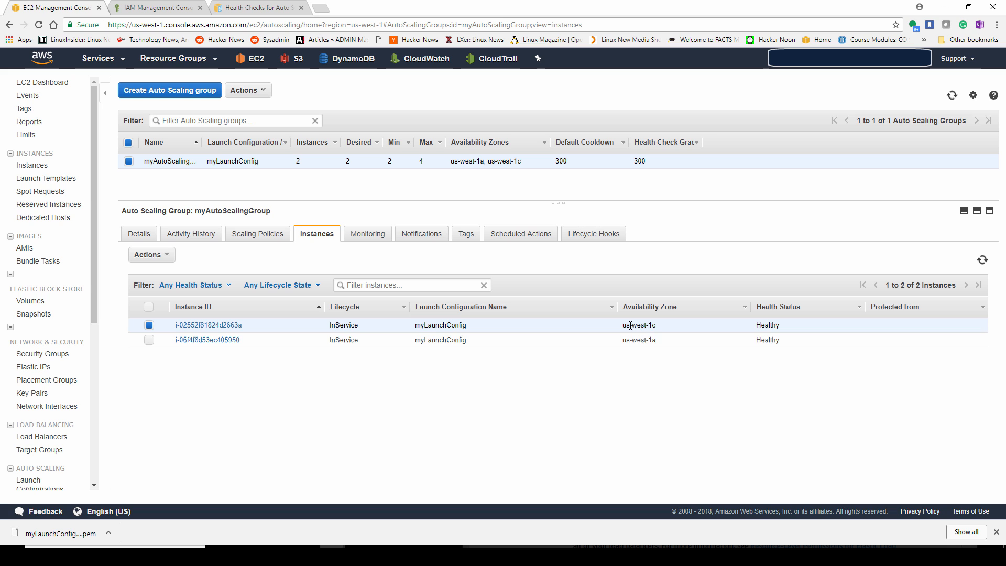
click(149, 339)
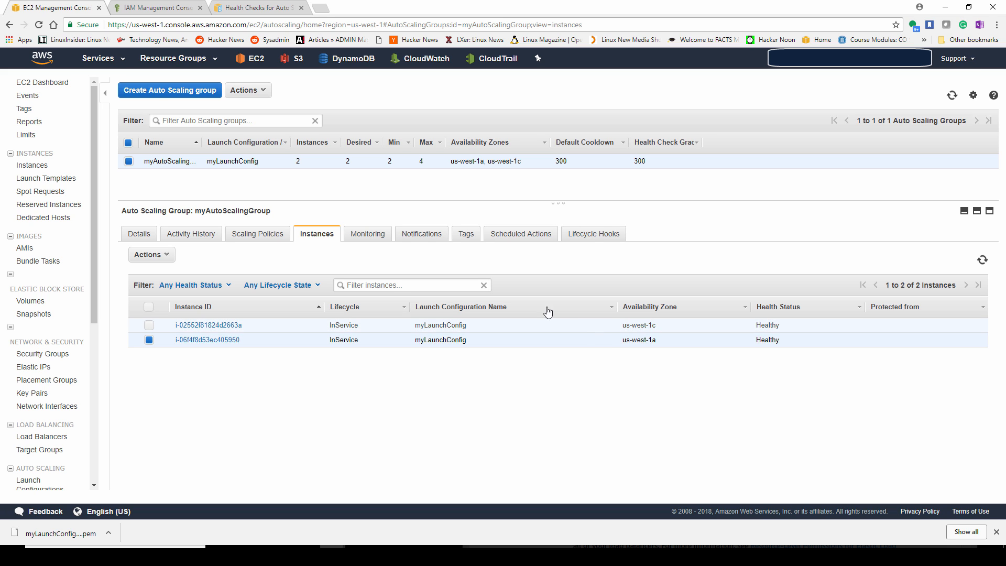
click(367, 232)
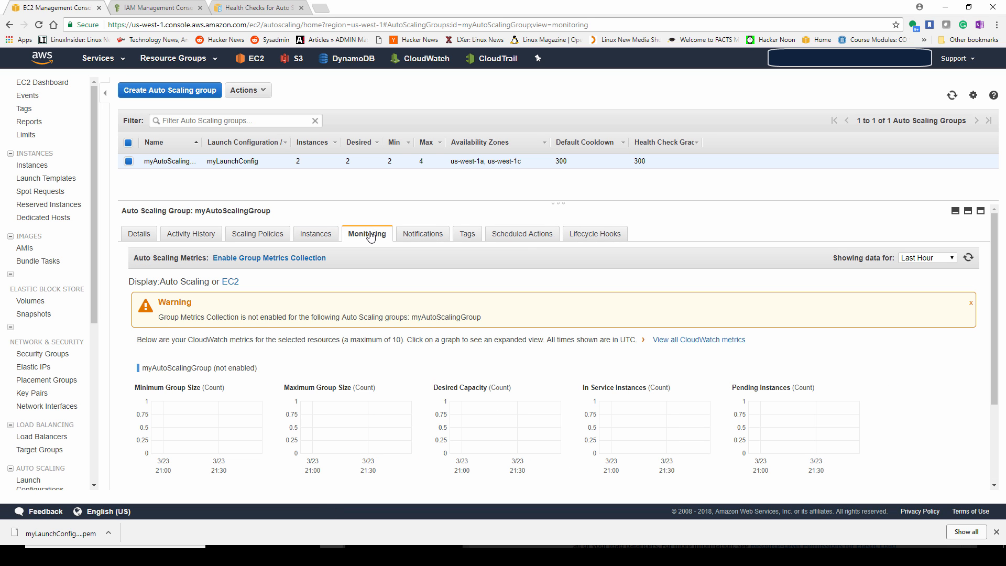
scroll(down, 3)
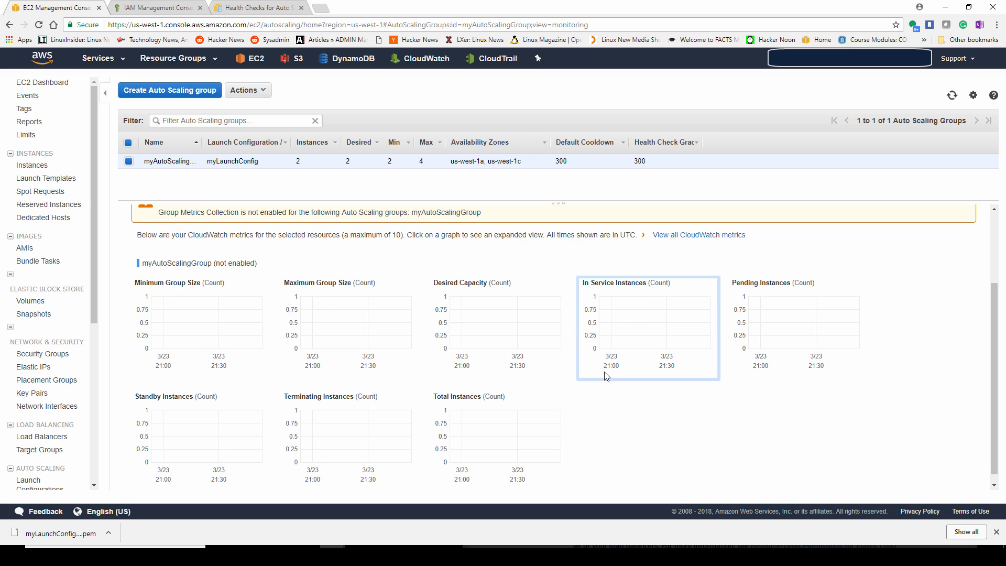
mouse_move(201, 302)
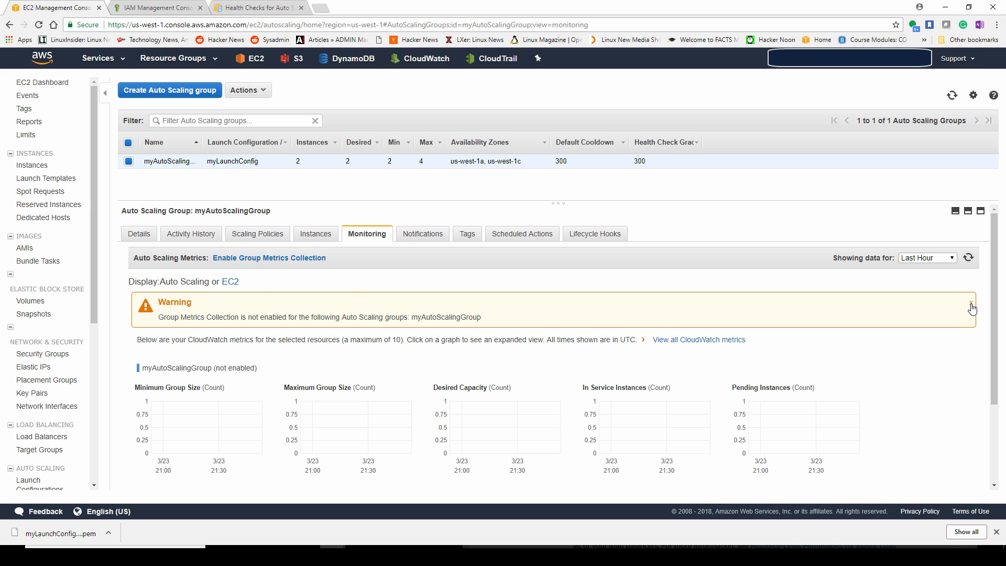
click(971, 306)
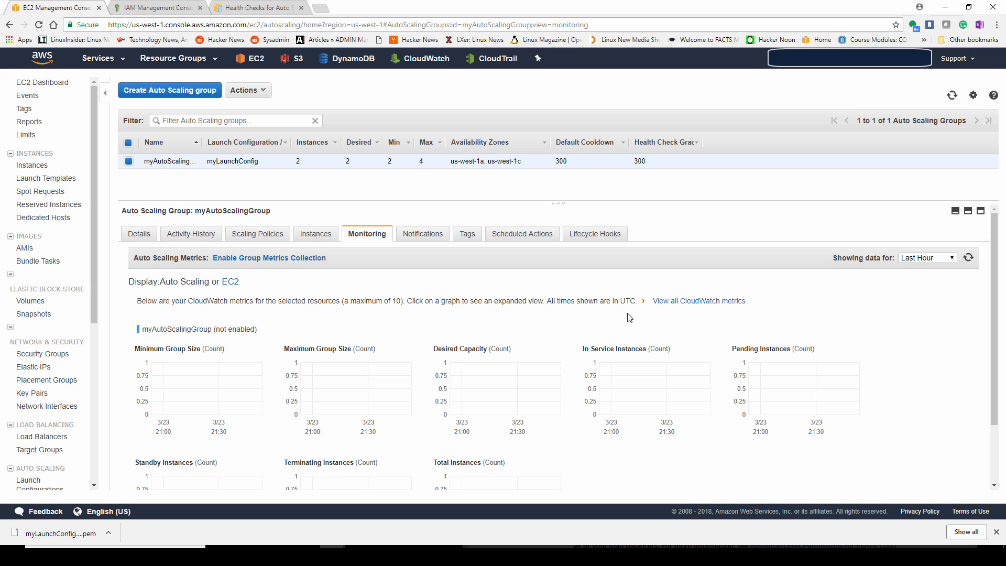
mouse_move(446, 260)
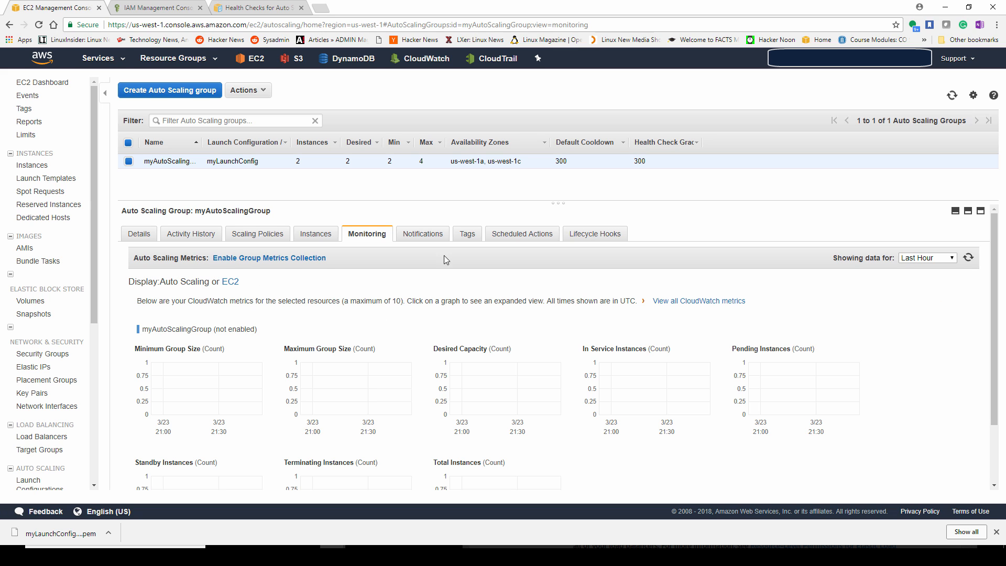
click(230, 282)
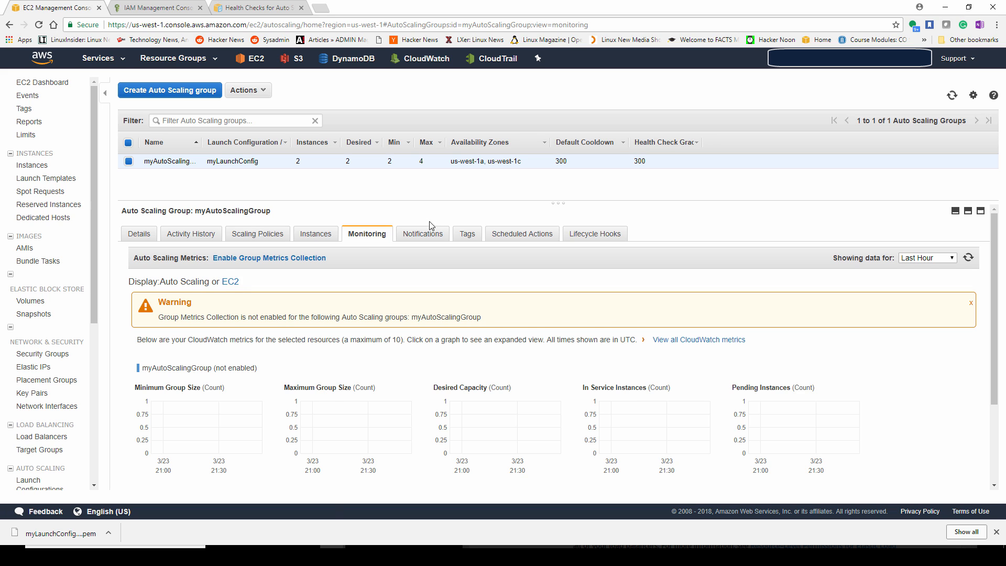
Step: Check Lifecycle Hooks and Details, grab the us-west-1a instance's public IP, then go to Load Balancers
click(593, 233)
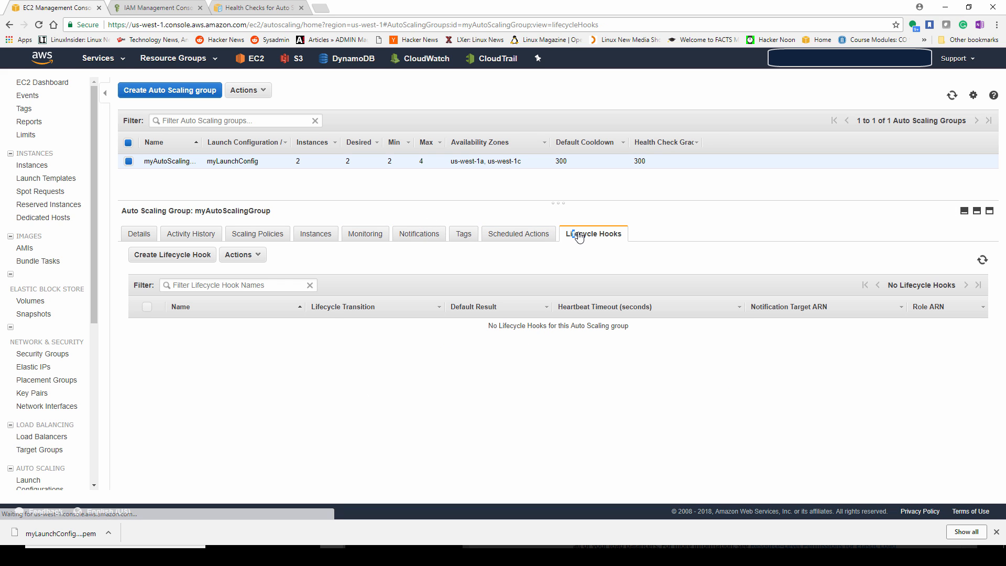
click(139, 233)
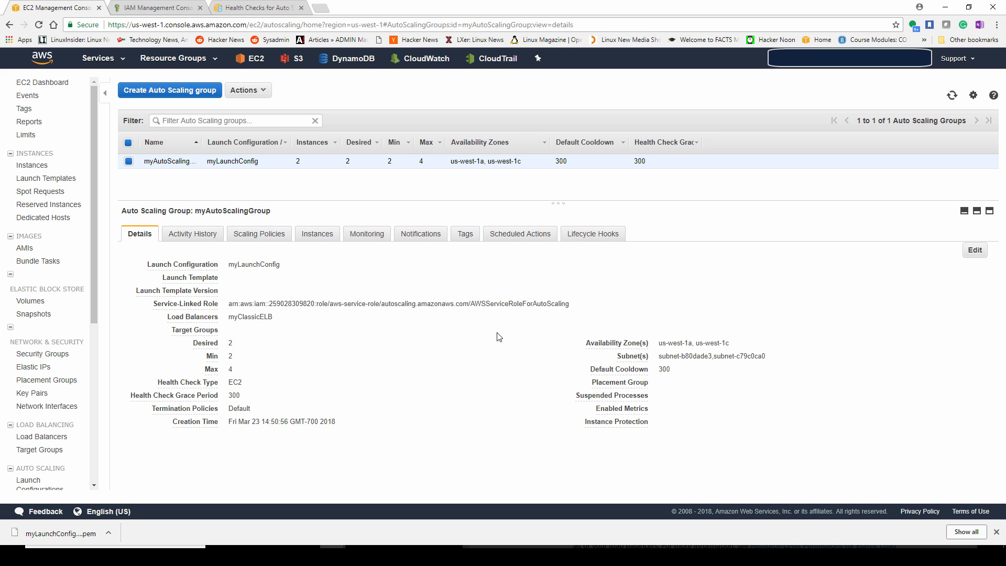
mouse_move(517, 346)
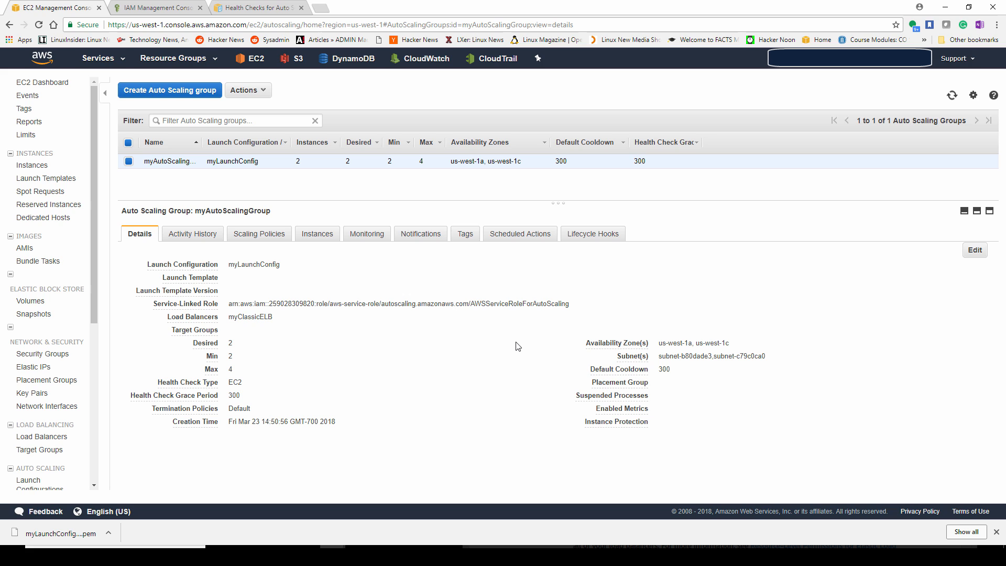
mouse_move(513, 348)
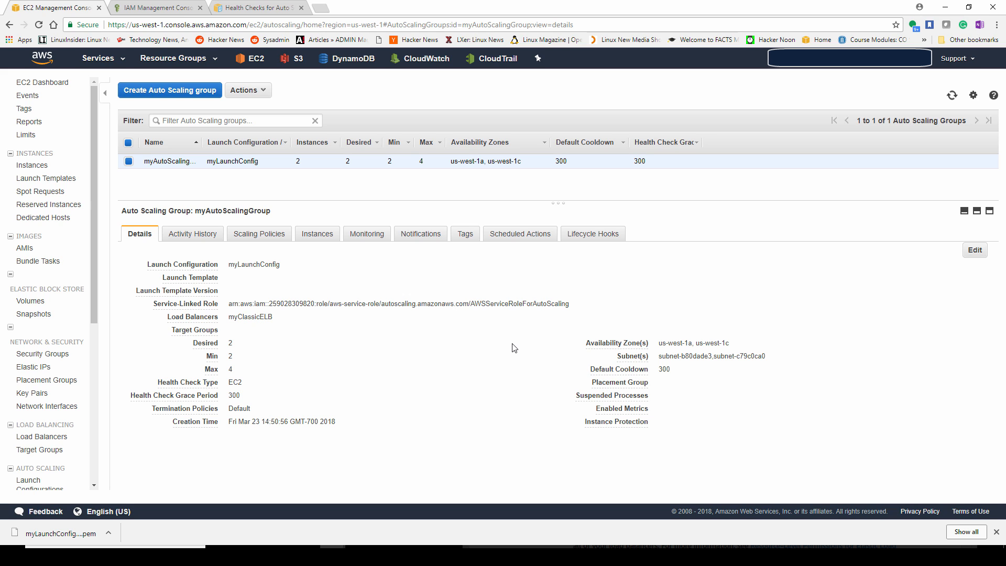
mouse_move(170, 90)
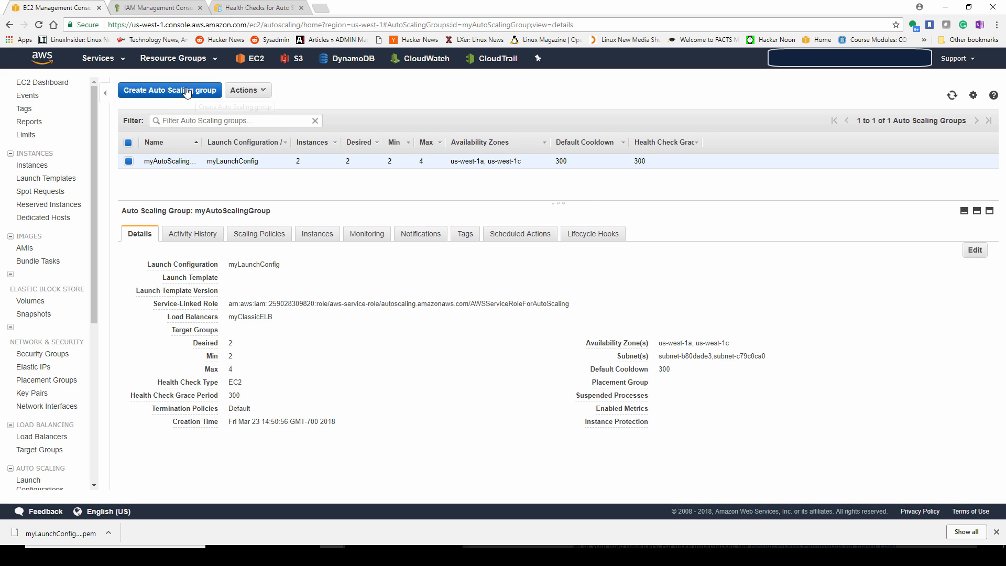
mouse_move(236, 223)
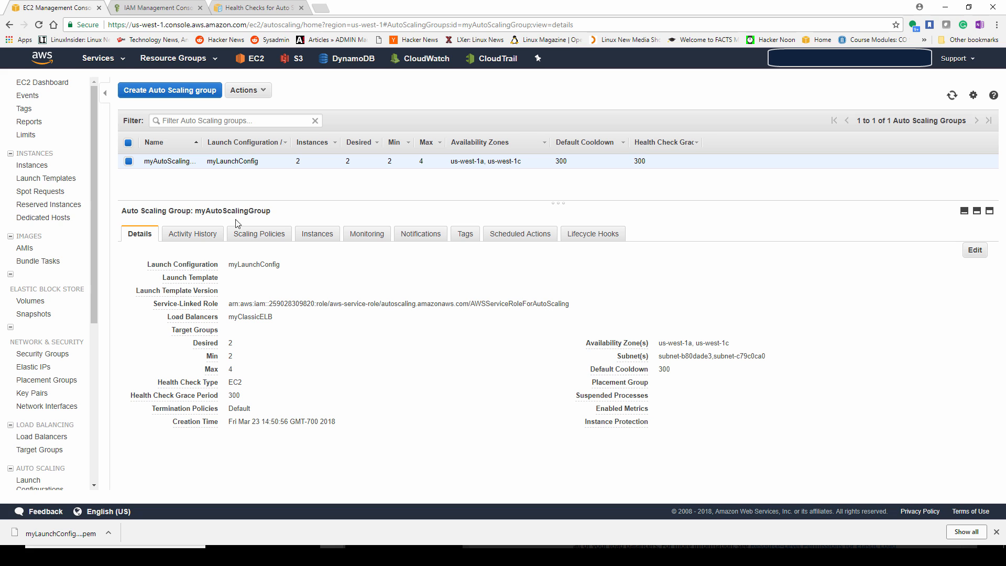
click(317, 232)
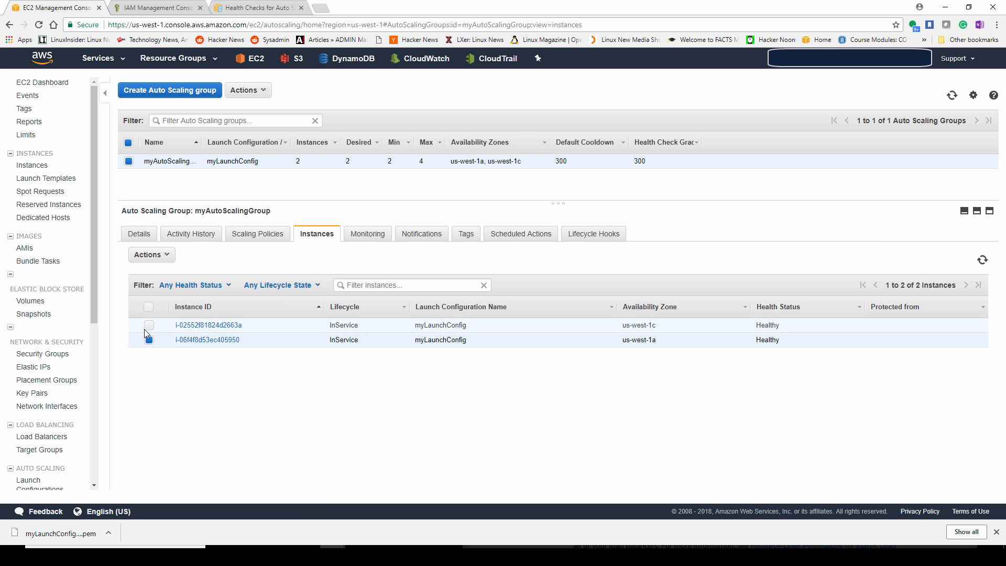
click(207, 340)
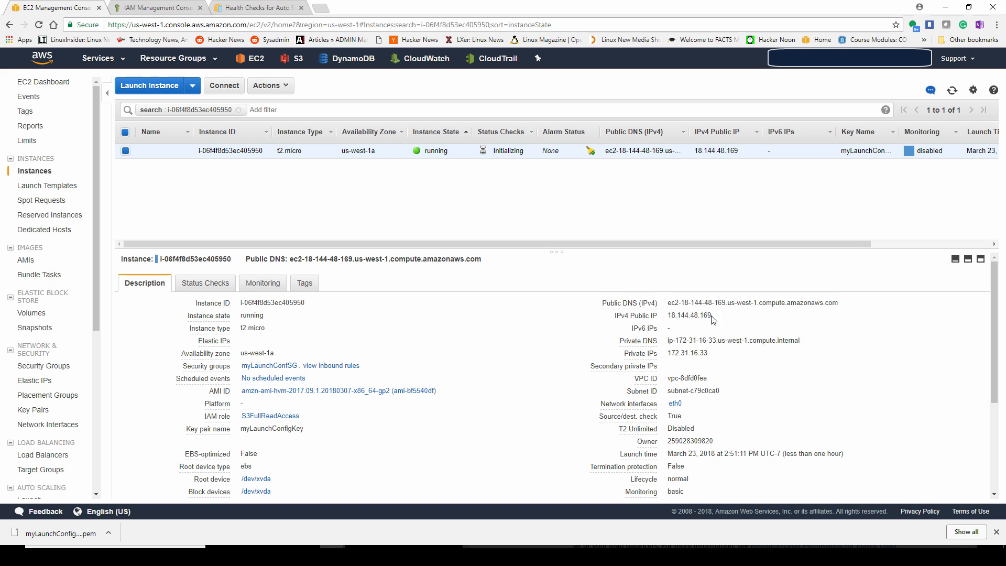
double_click(688, 316)
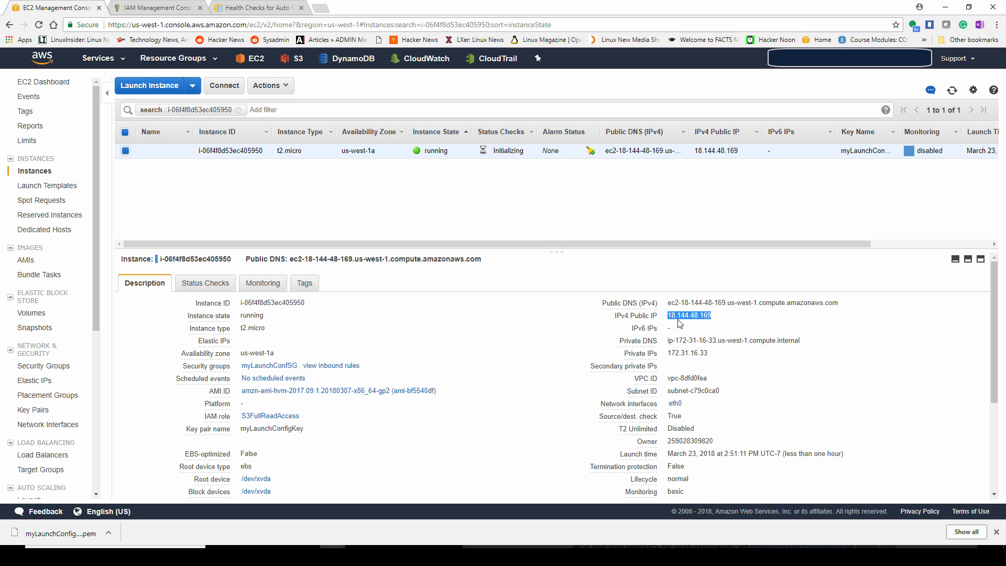
mouse_move(38, 274)
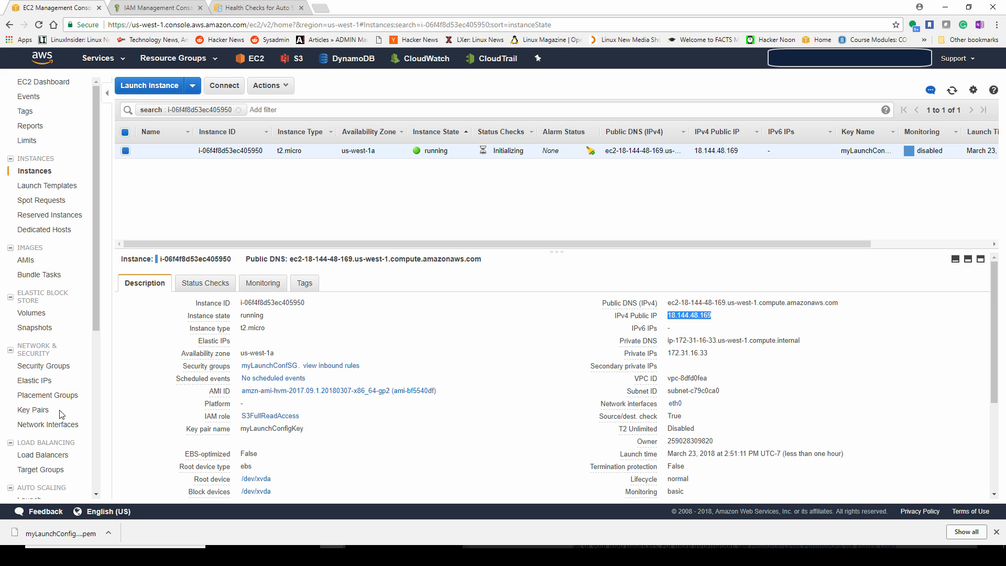
click(46, 454)
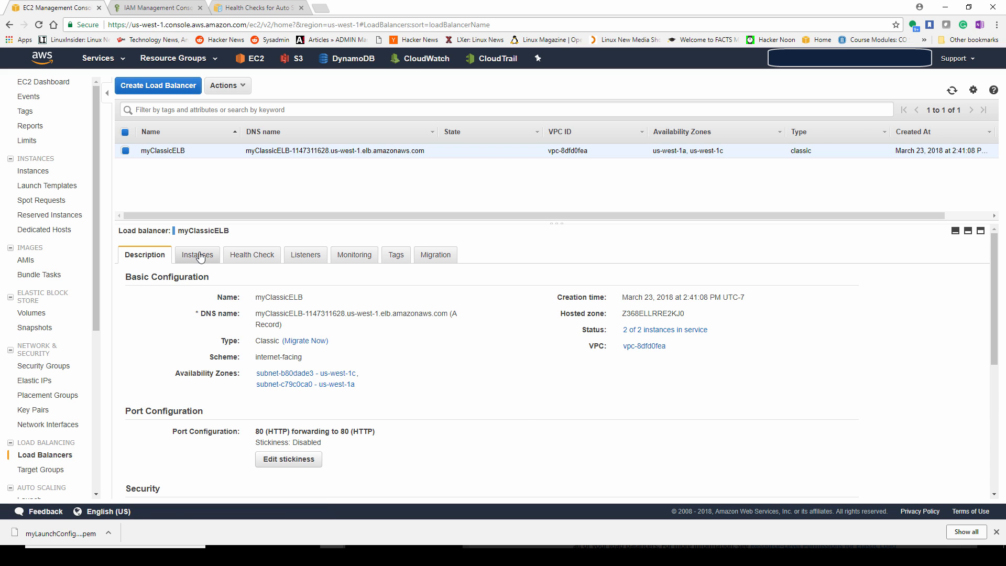
Step: Confirm both instances InService behind myClassicELB and copy its DNS name for the browser
click(197, 253)
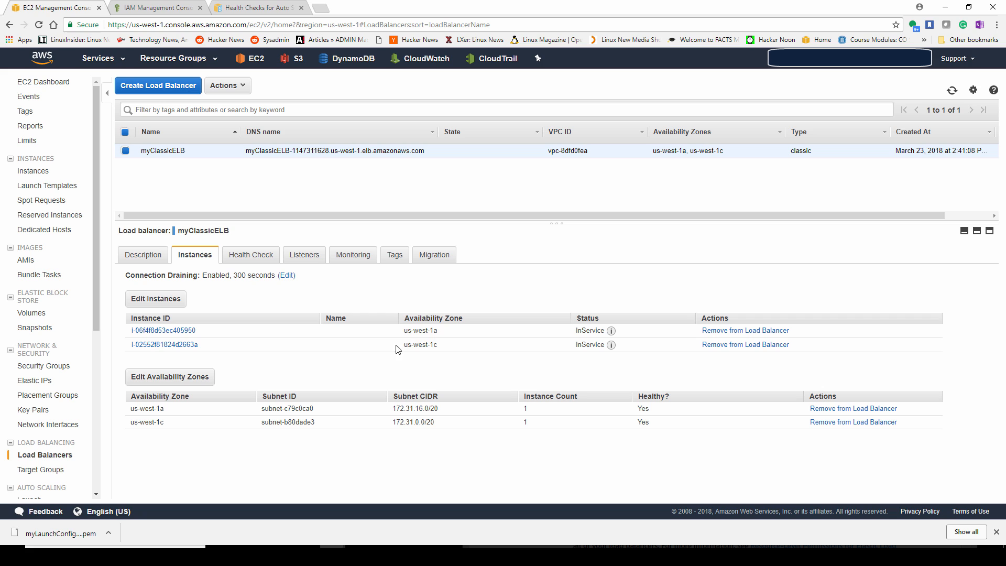
mouse_move(393, 395)
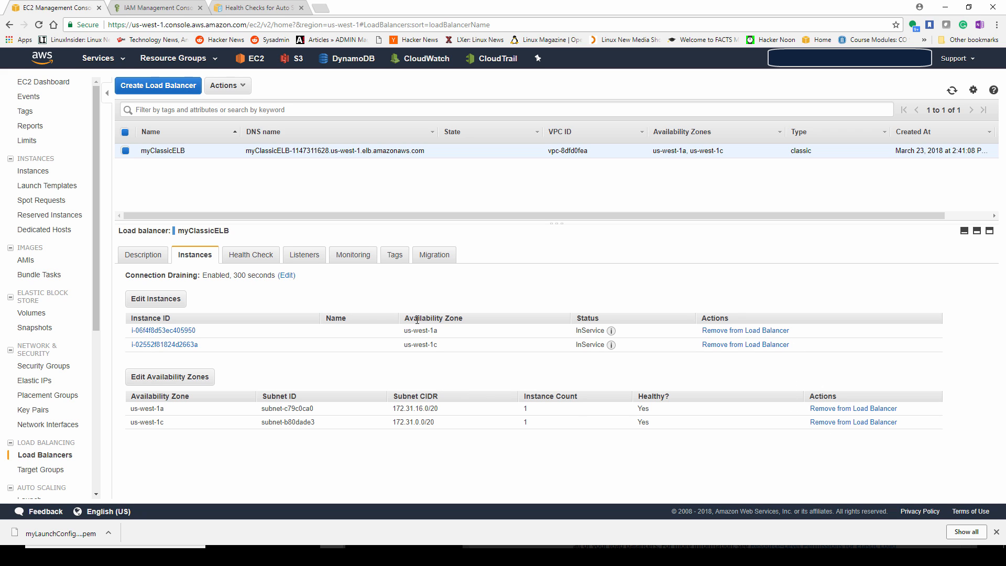
right_click(305, 150)
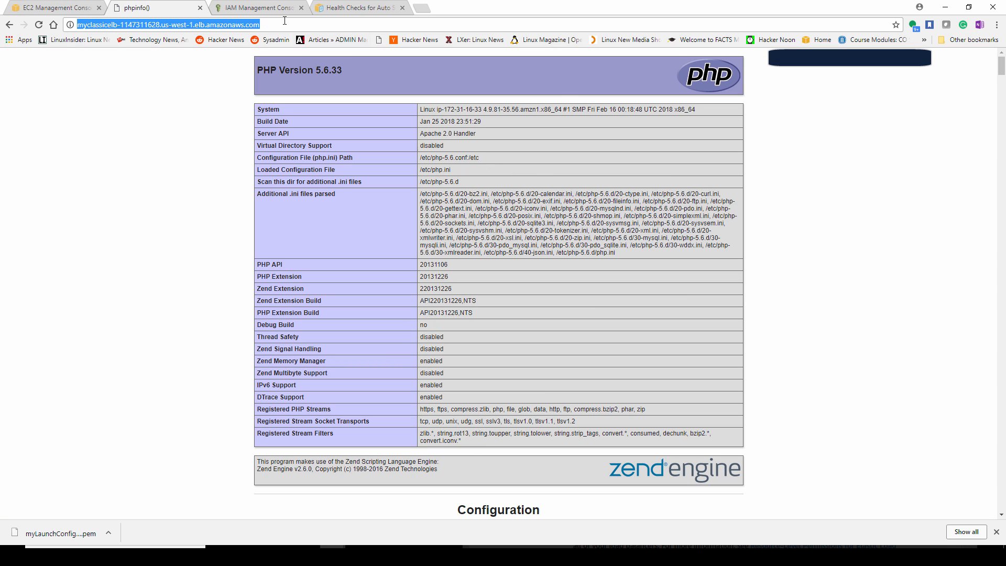
Step: Load /index.php at the ELB address, then return to the EC2 console tab
text(/index)
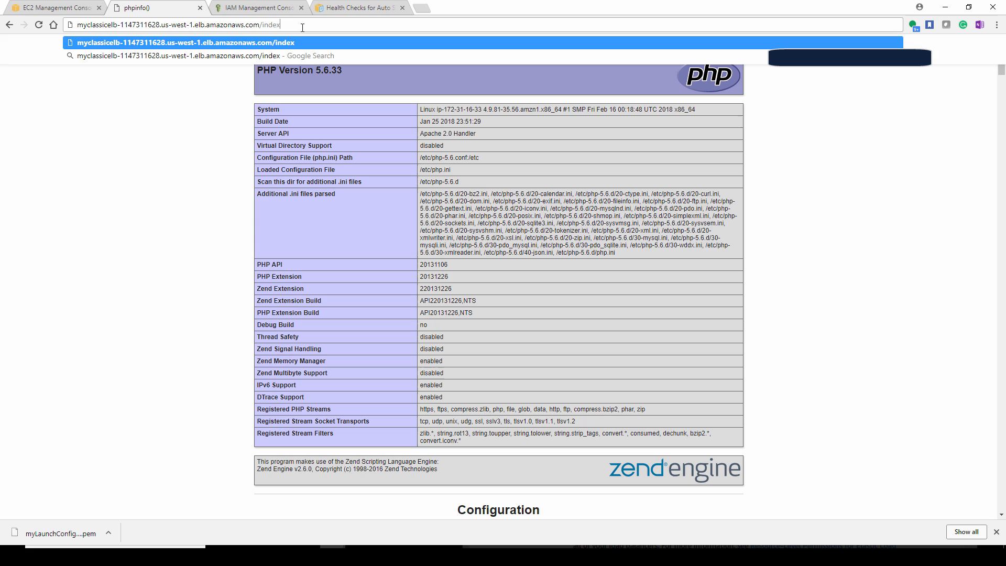
text(.php)
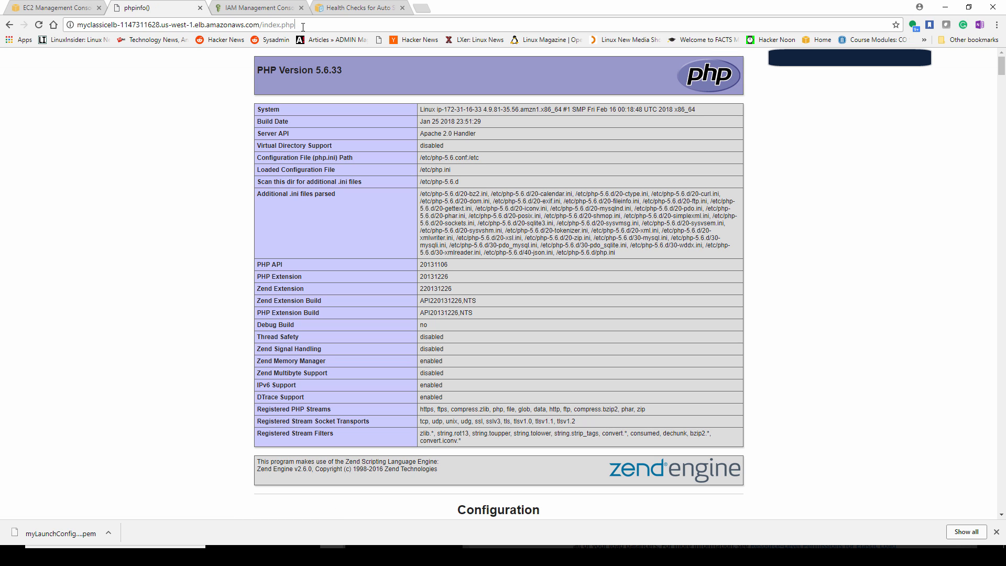
triple_click(184, 25)
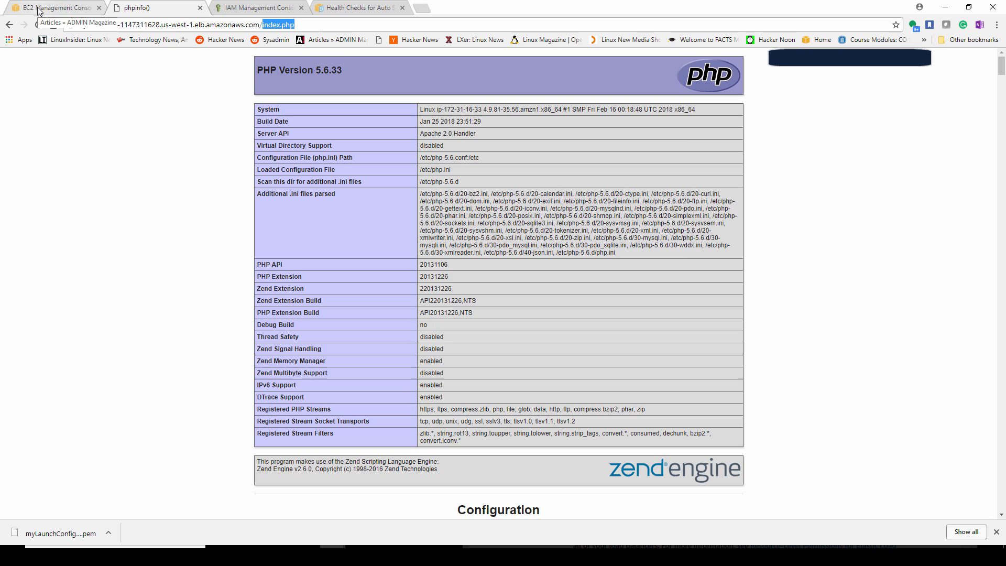
click(54, 8)
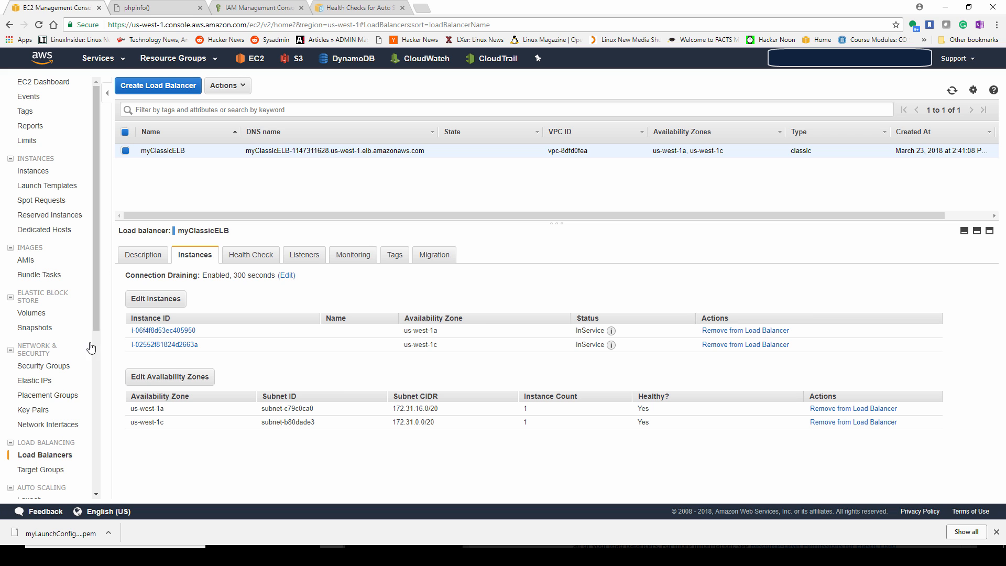
Step: Edit myAutoScalingGroup and save a Desired capacity of 3
scroll(down, 3)
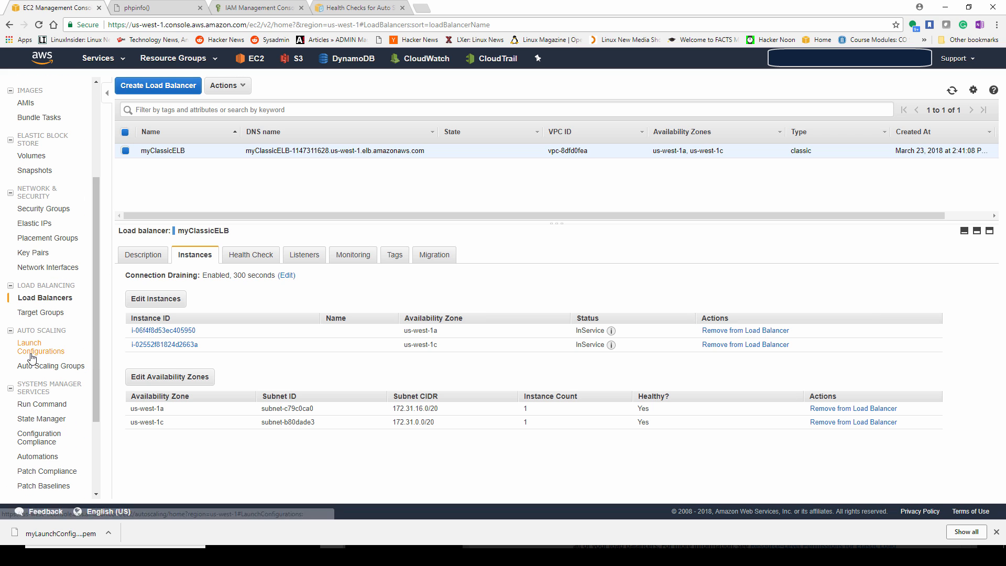
click(40, 347)
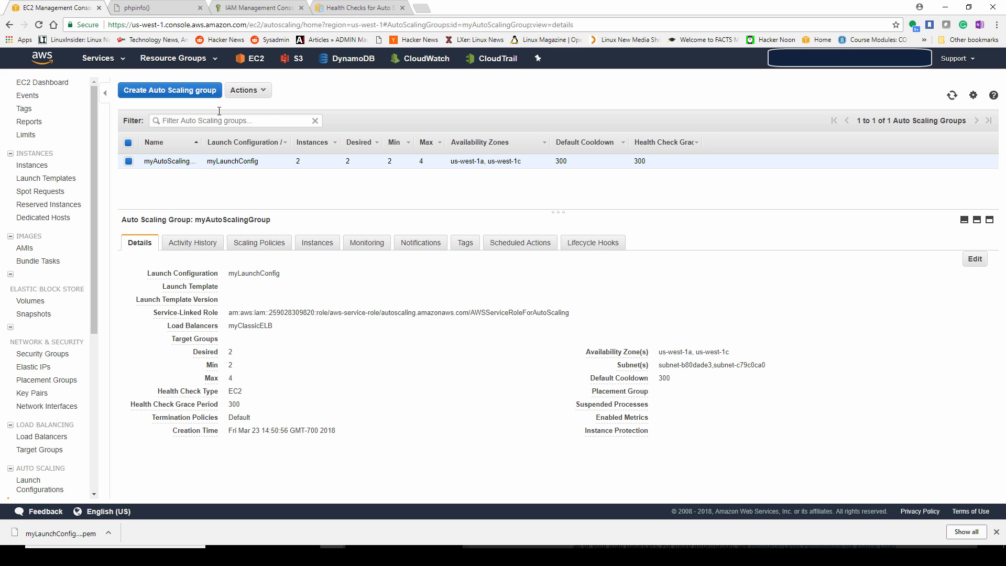
click(973, 259)
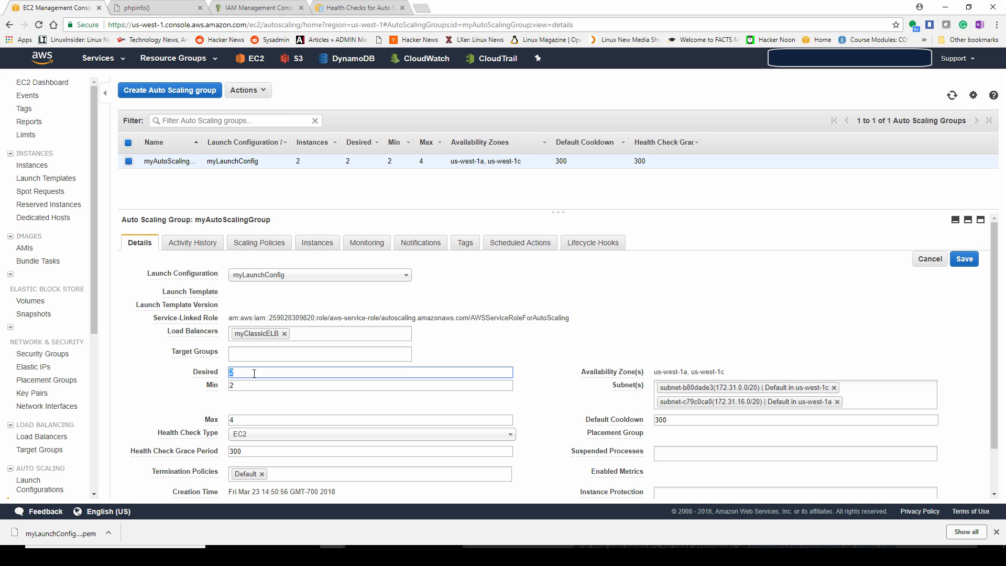
text(3)
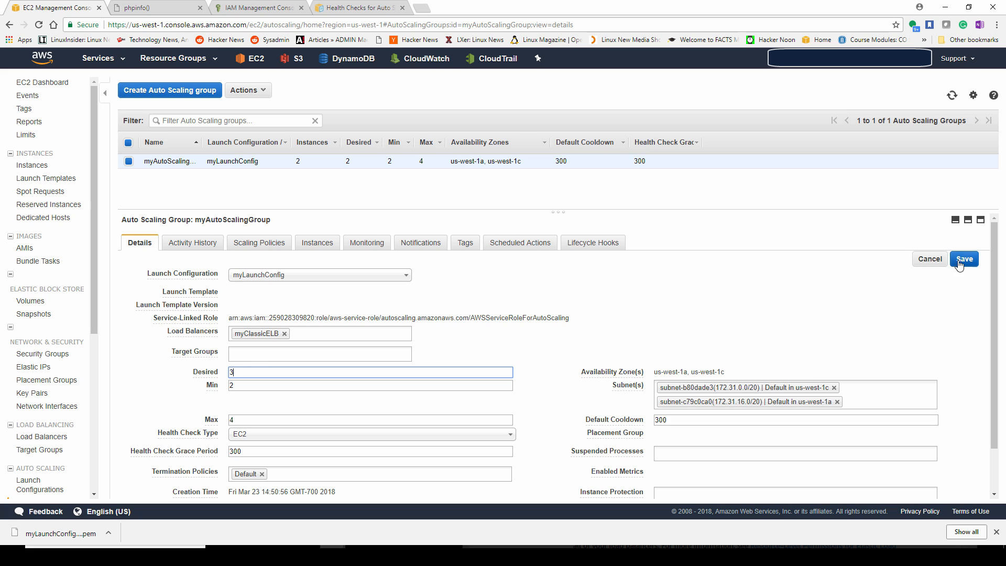
click(964, 259)
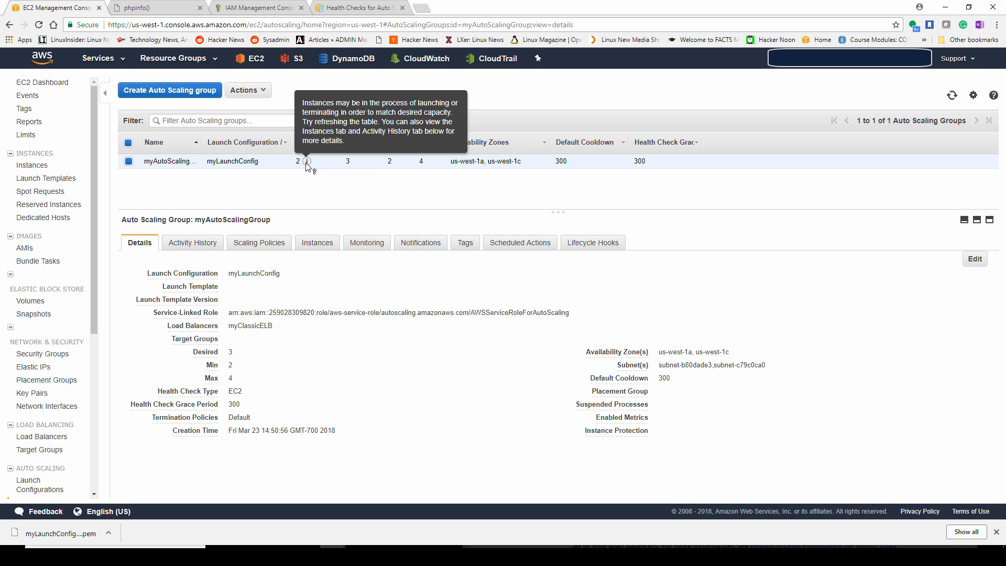
mouse_move(733, 122)
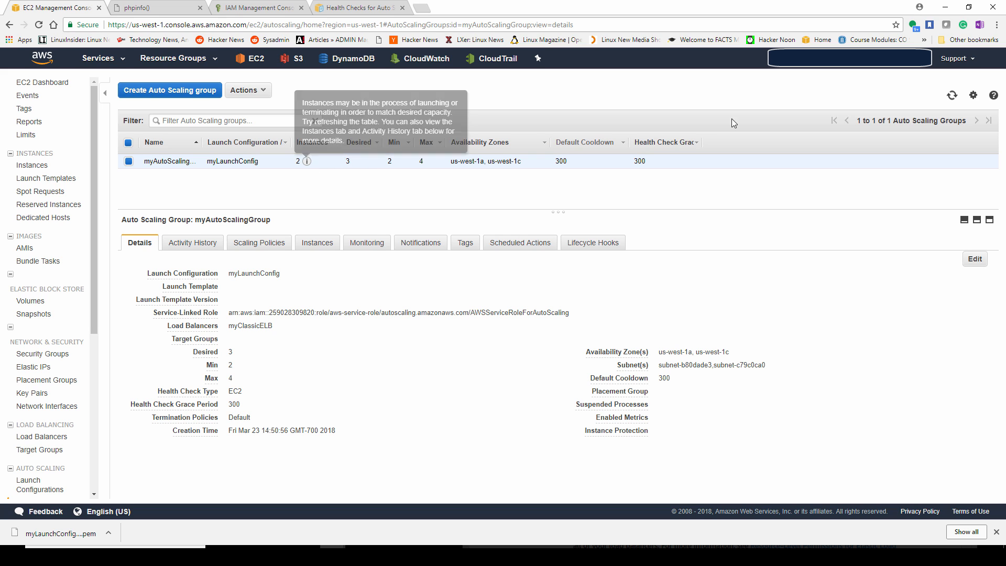
mouse_move(955, 96)
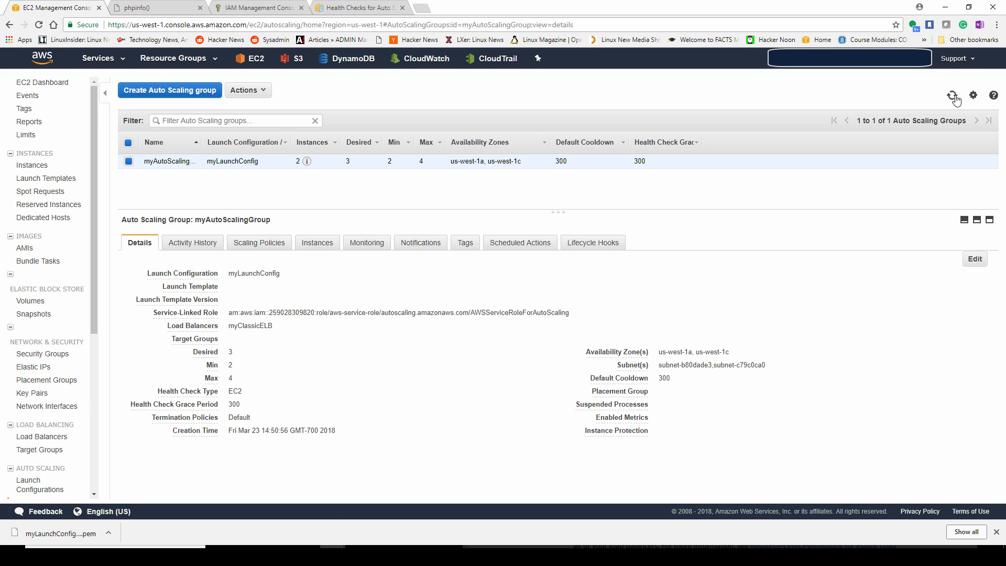
Step: Refresh to see the third instance Pending in the group, then go back to Load Balancers
click(956, 95)
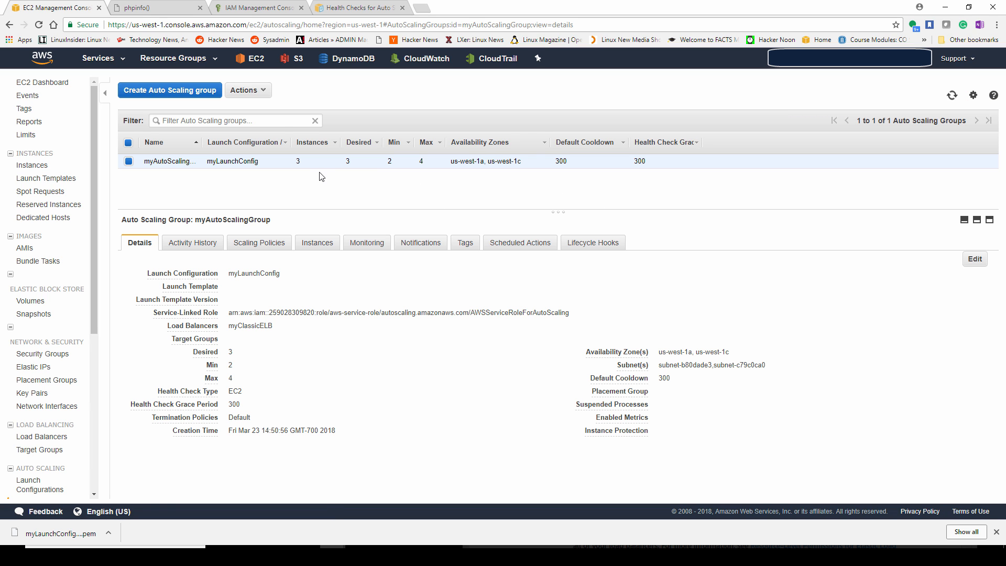
click(316, 242)
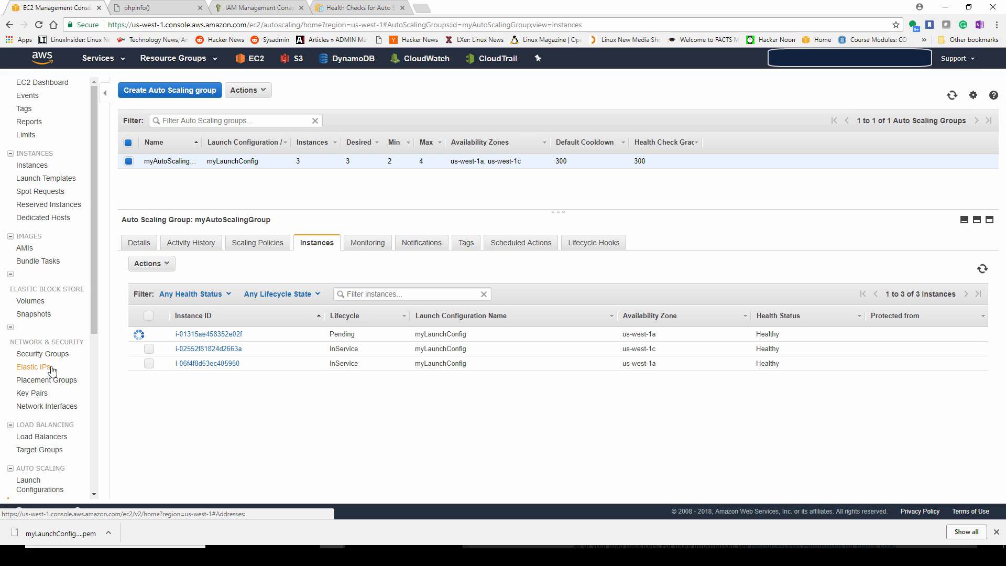
click(42, 435)
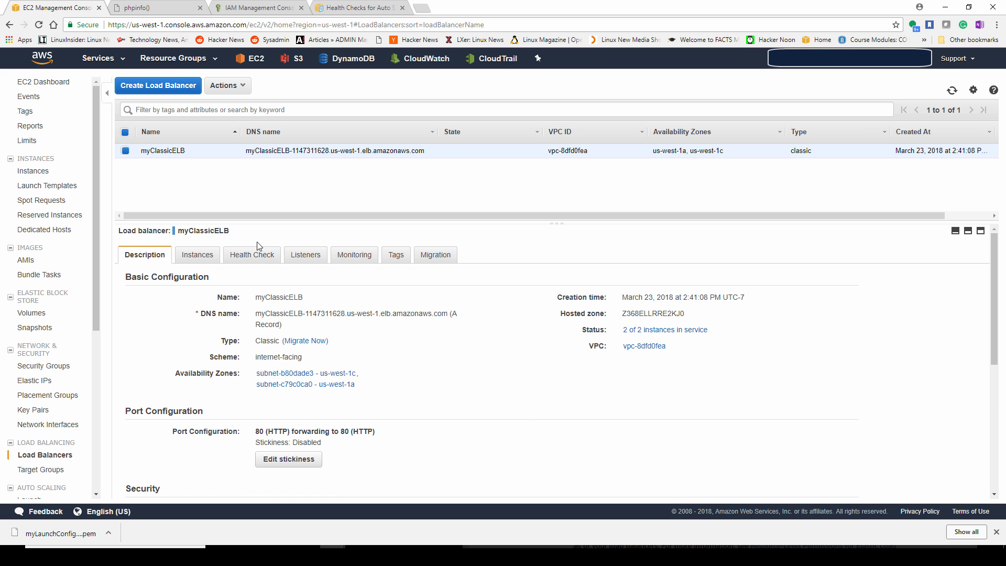
Step: Refresh myClassicELB's registered instances until all three show InService
click(195, 254)
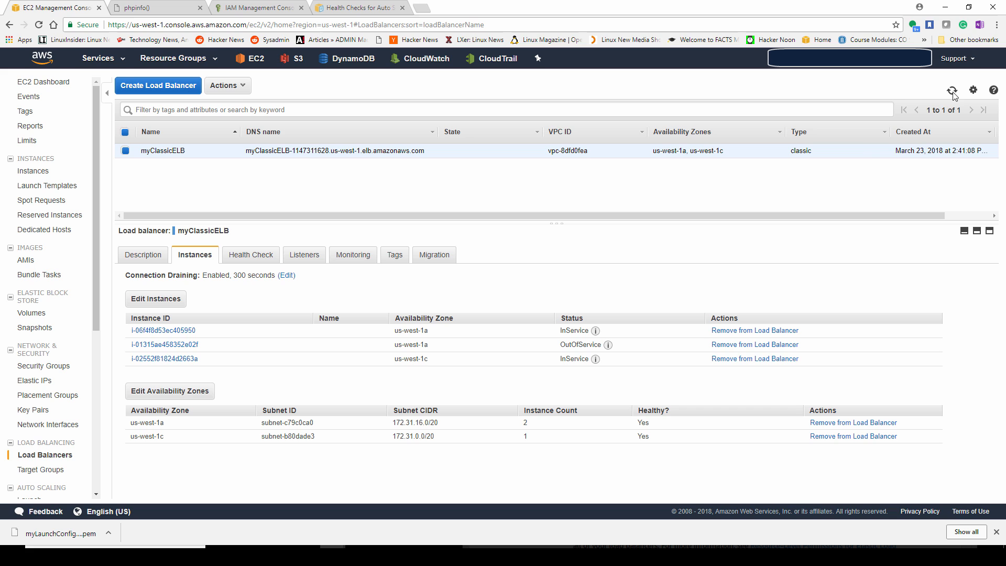
mouse_move(364, 344)
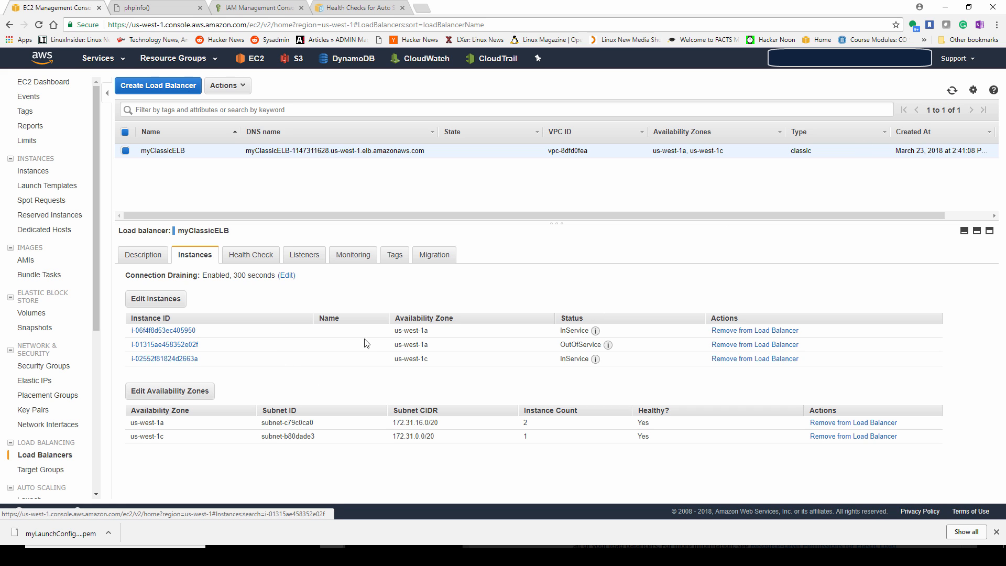
double_click(580, 345)
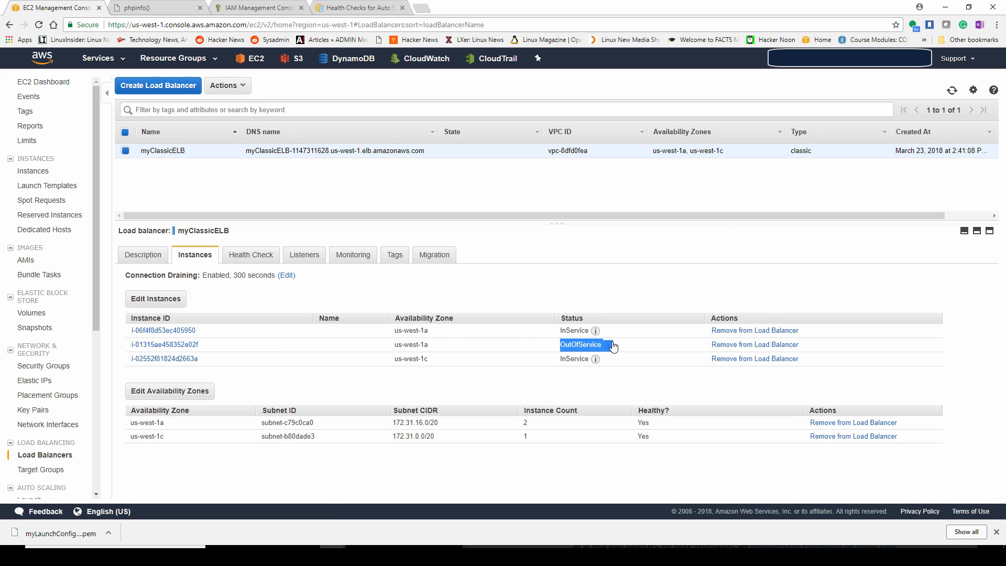
click(953, 90)
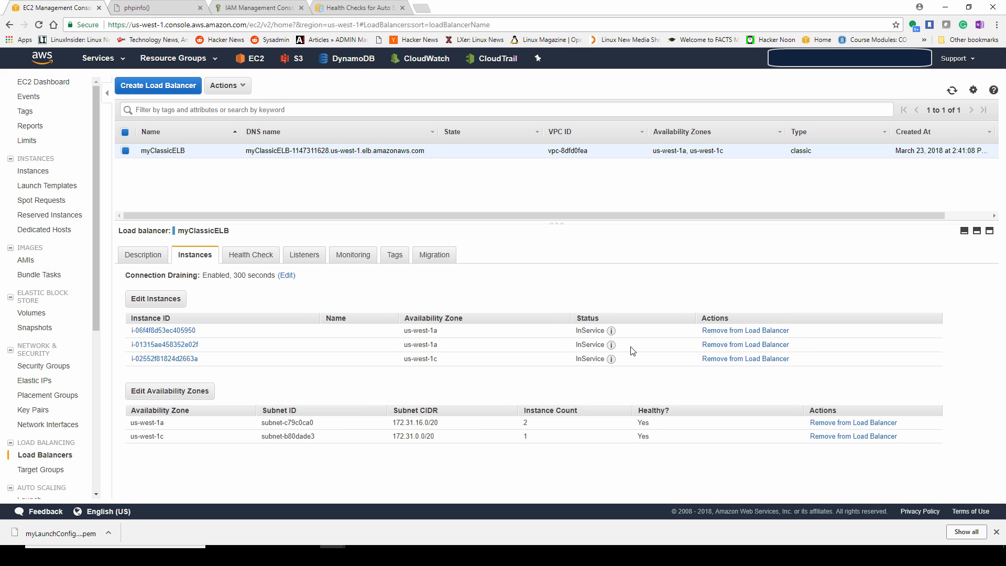
mouse_move(277, 378)
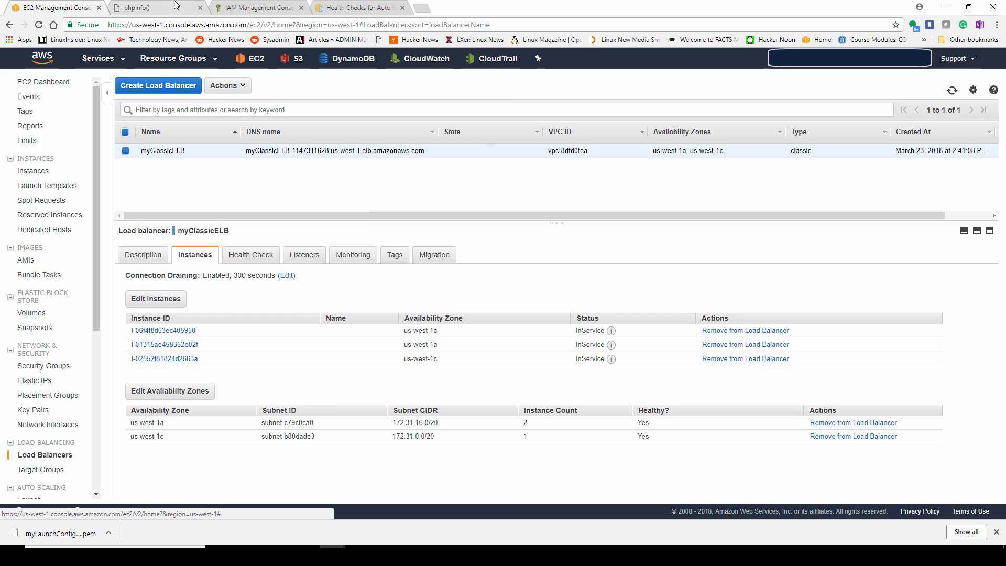
Step: Reload the ELB phpinfo page repeatedly and watch the System hostname change between instances
click(154, 7)
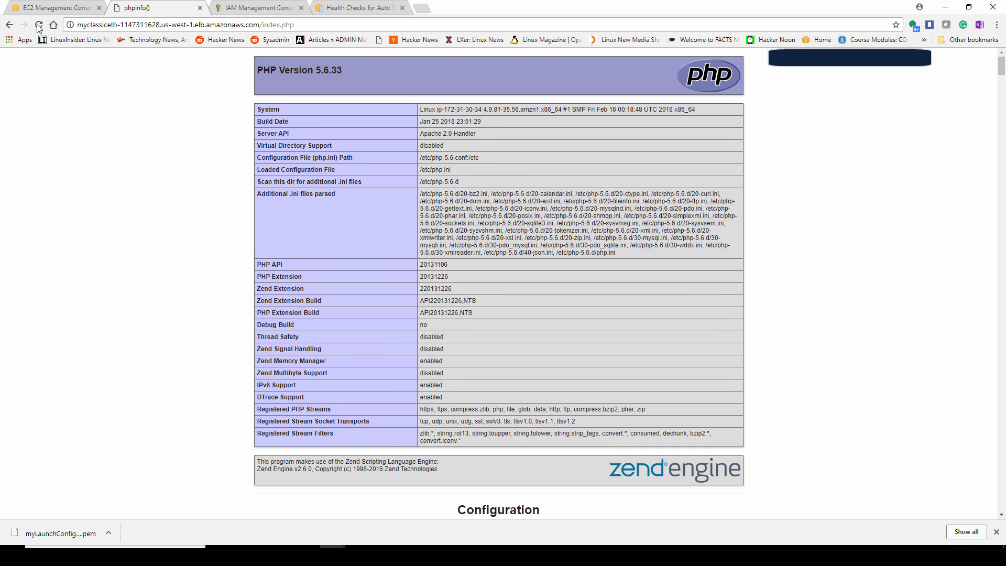
click(38, 24)
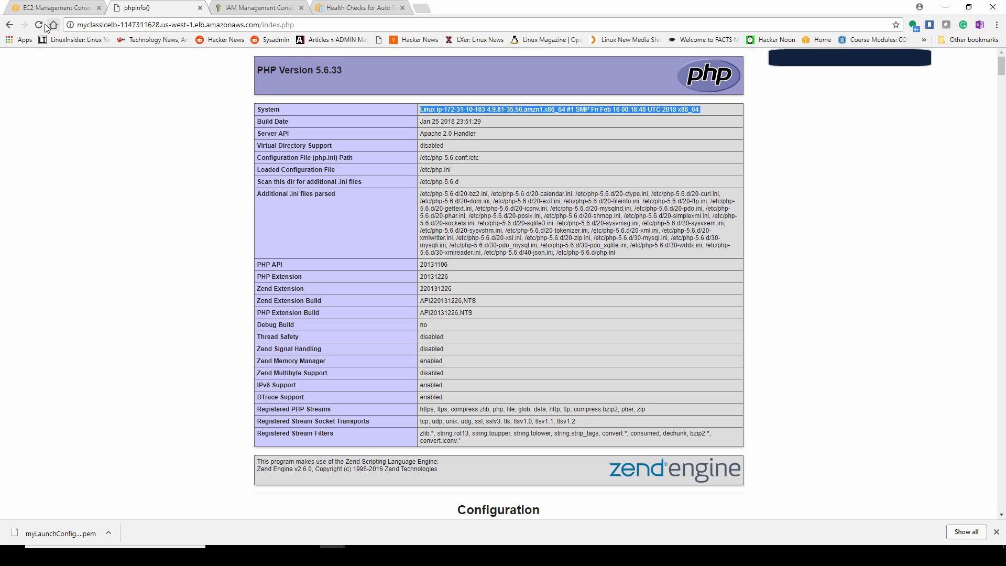
click(38, 24)
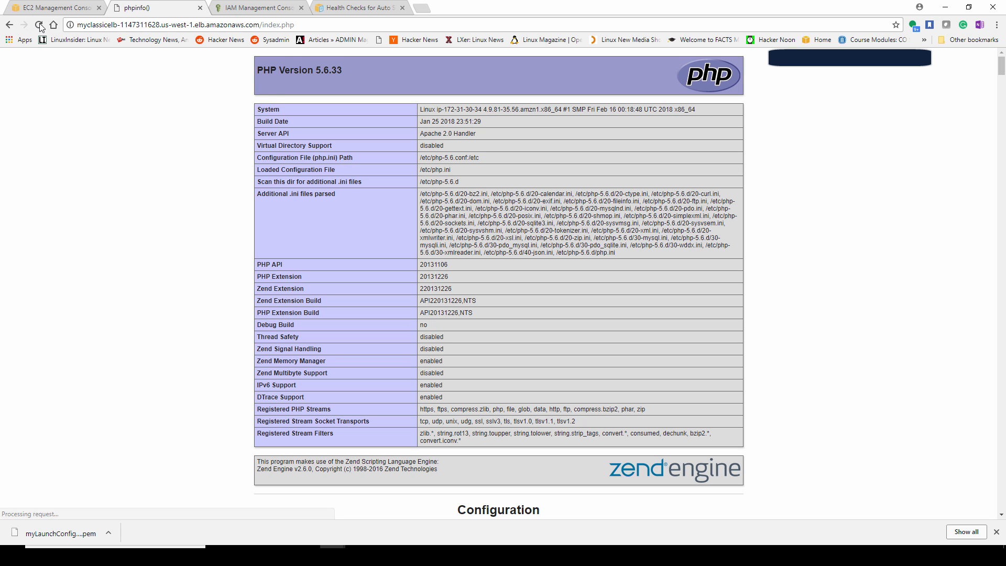
click(33, 24)
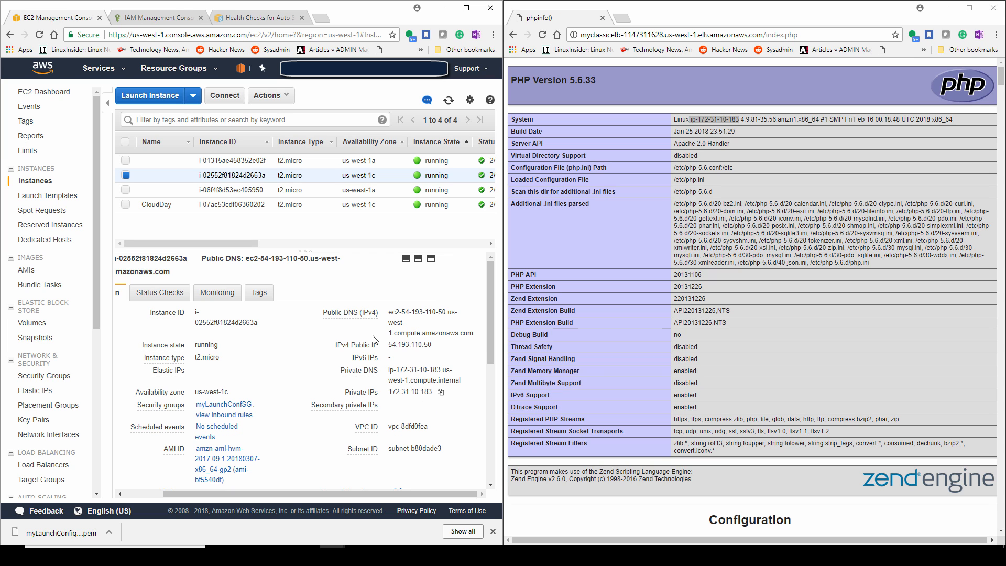
Step: Match the phpinfo System hostname to a us-west-1a instance's Private DNS, reloading to compare
click(225, 190)
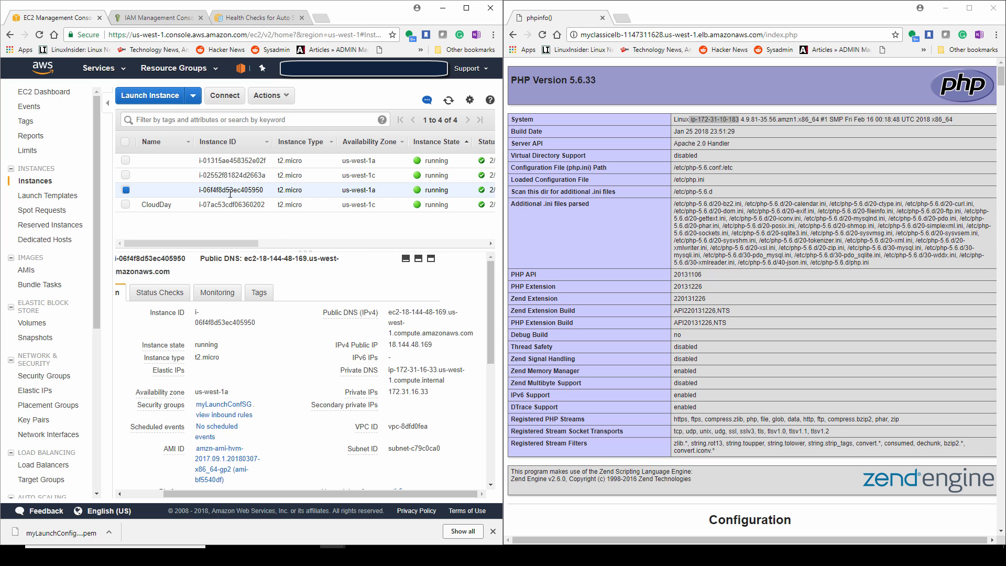
mouse_move(443, 415)
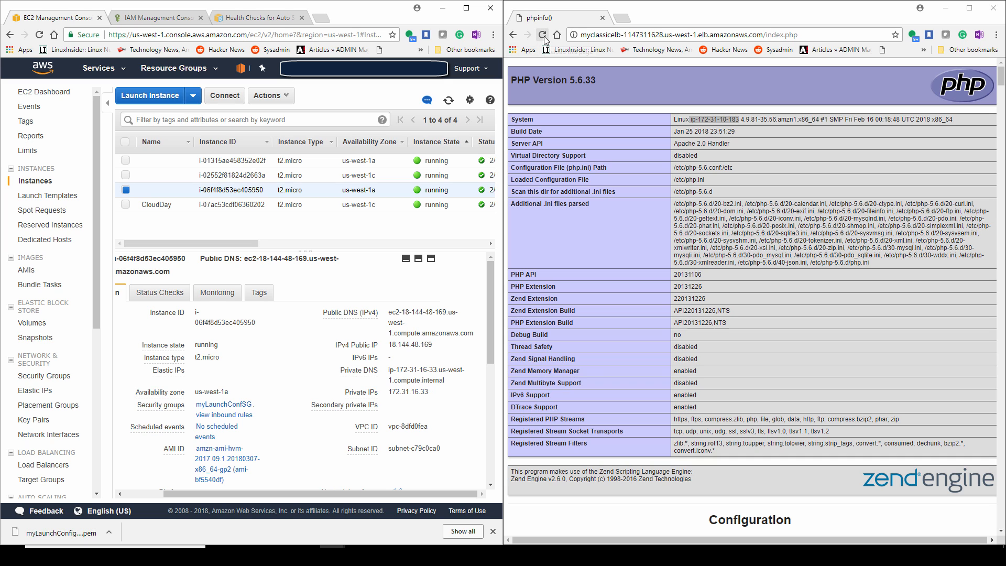
mouse_move(542, 35)
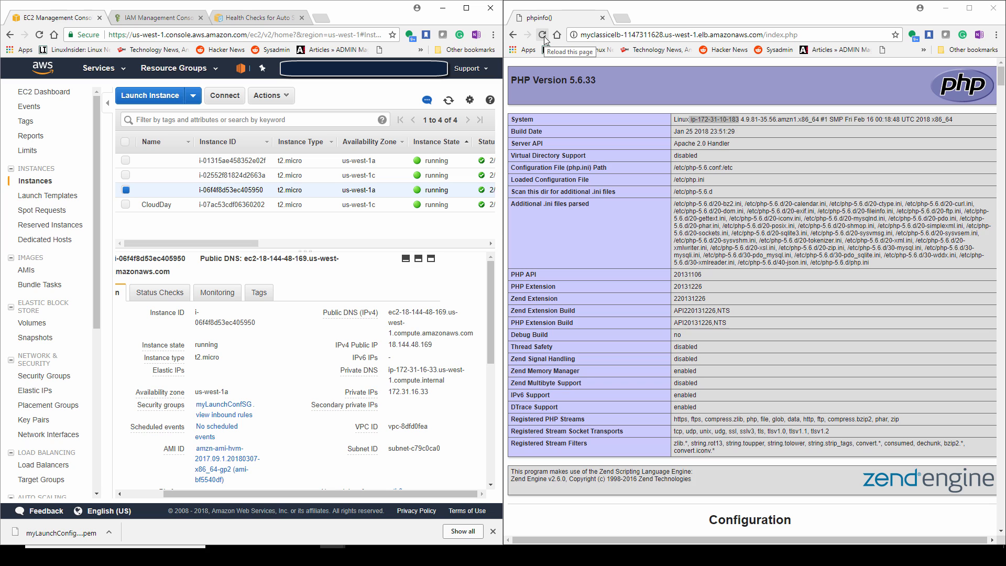
double_click(704, 120)
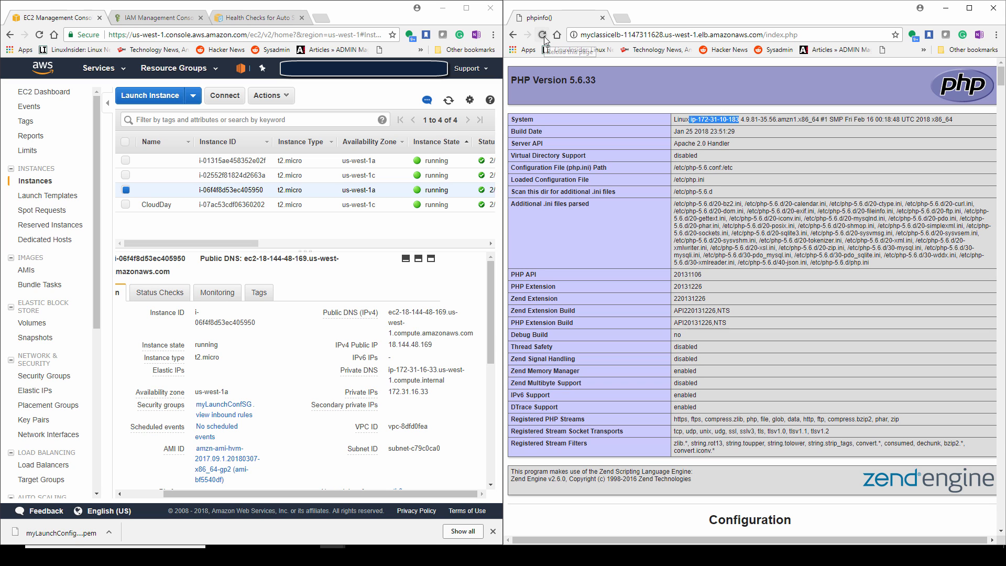
click(543, 34)
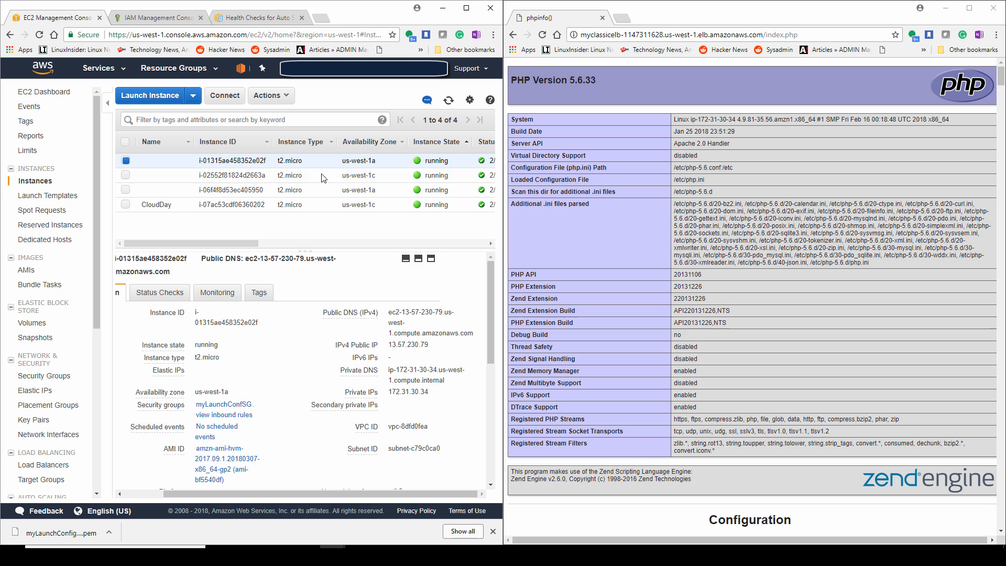
mouse_move(422, 372)
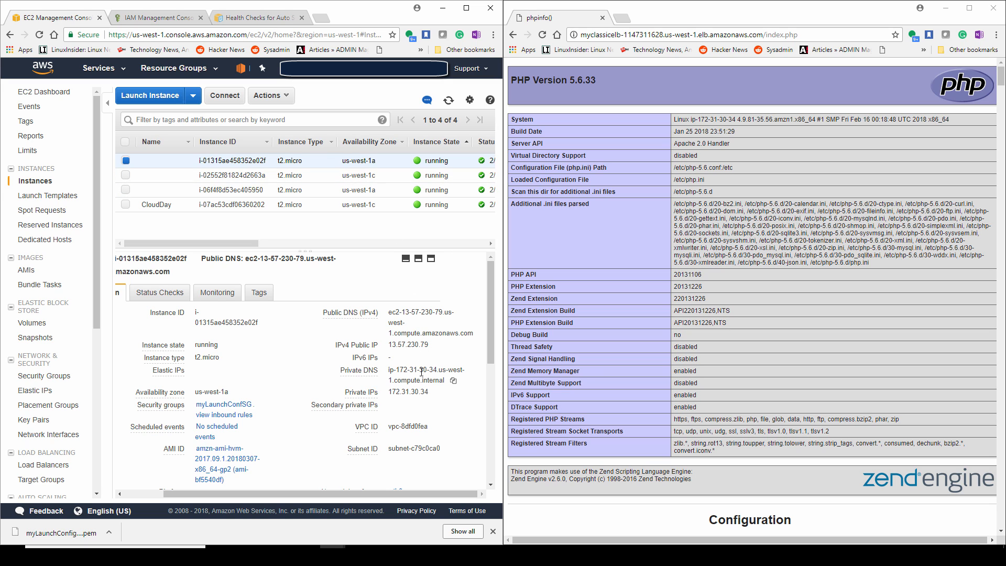